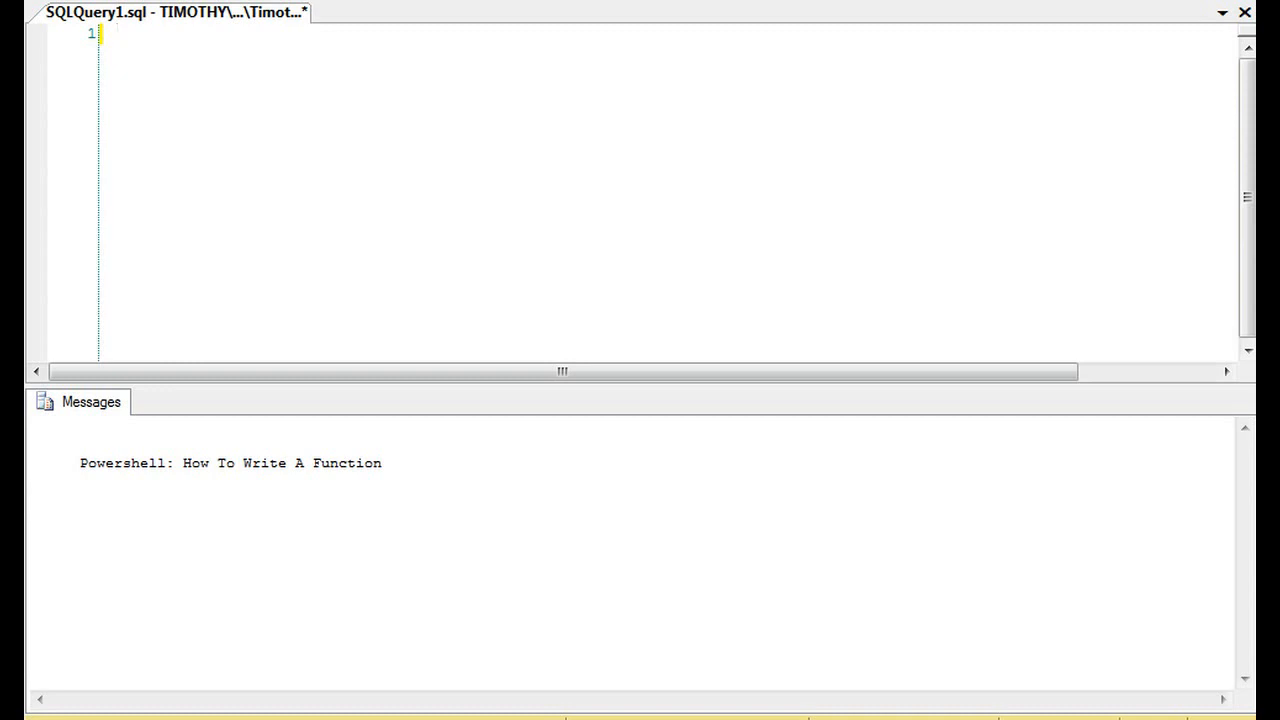
Step: Switch from the SSMS title message to a blank Untitled1.ps1 script in PowerShell ISE
left_click(115, 33)
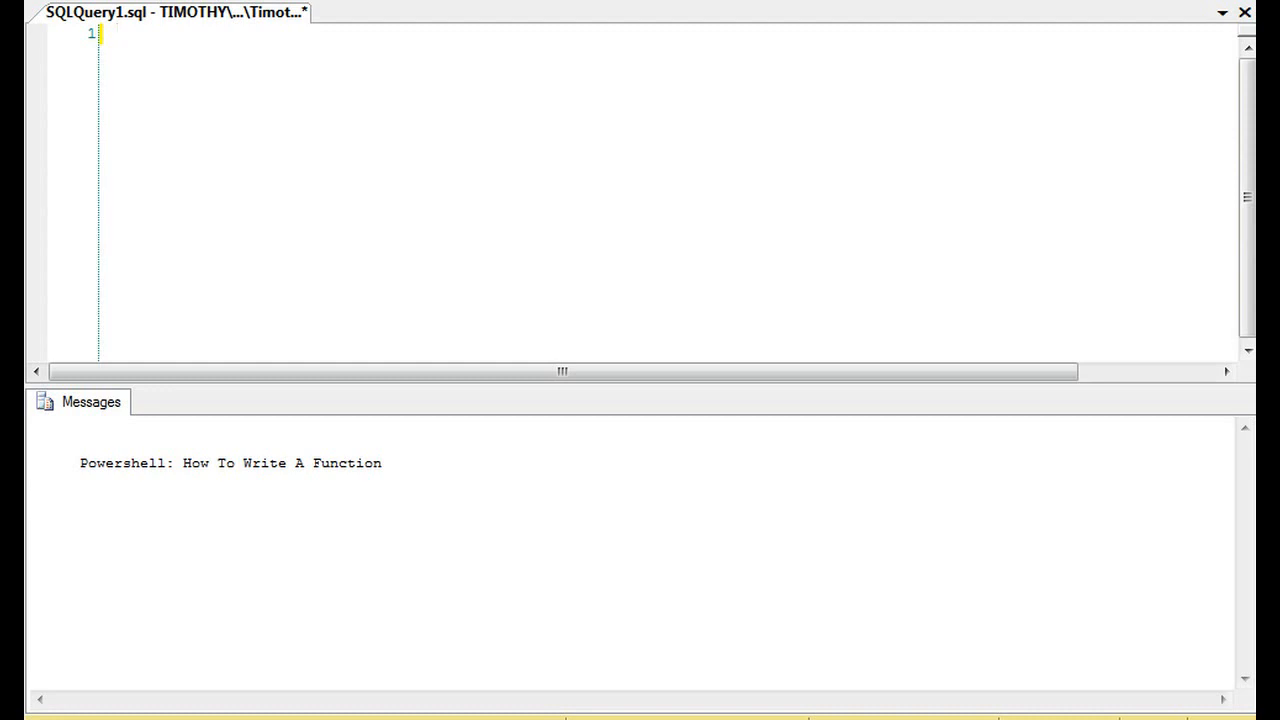
left_click(116, 33)
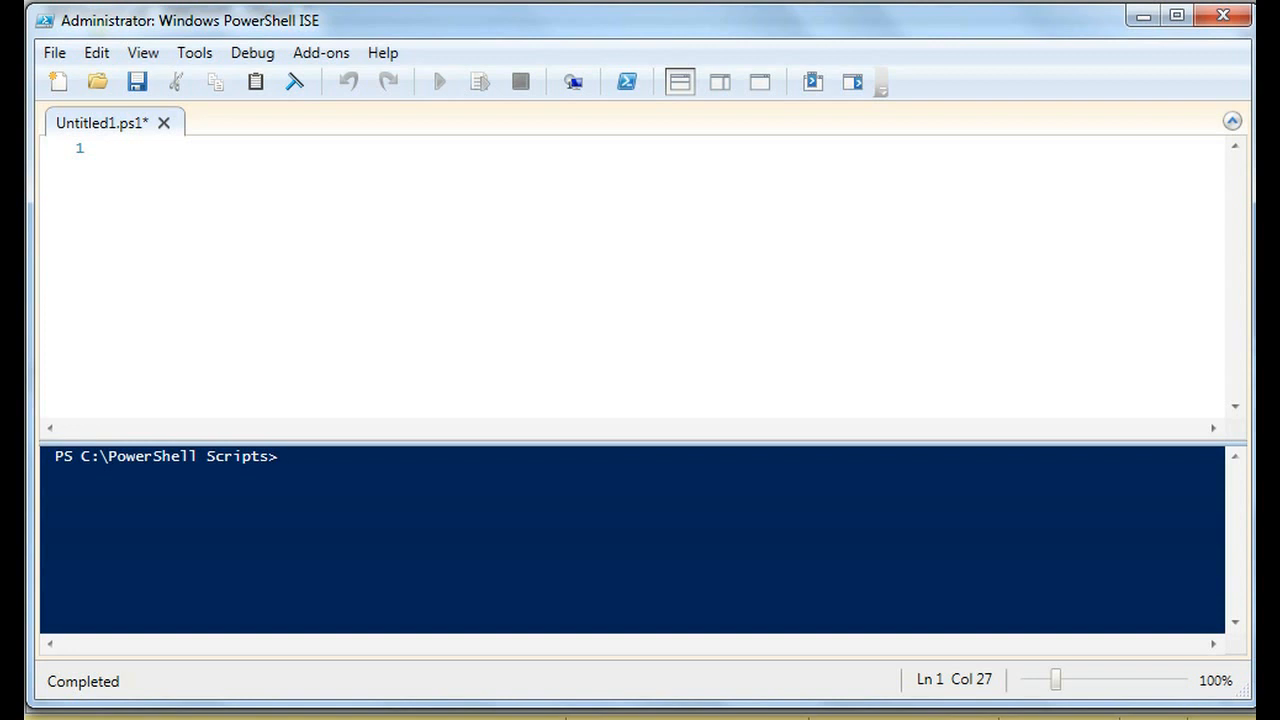
mouse_move(190, 226)
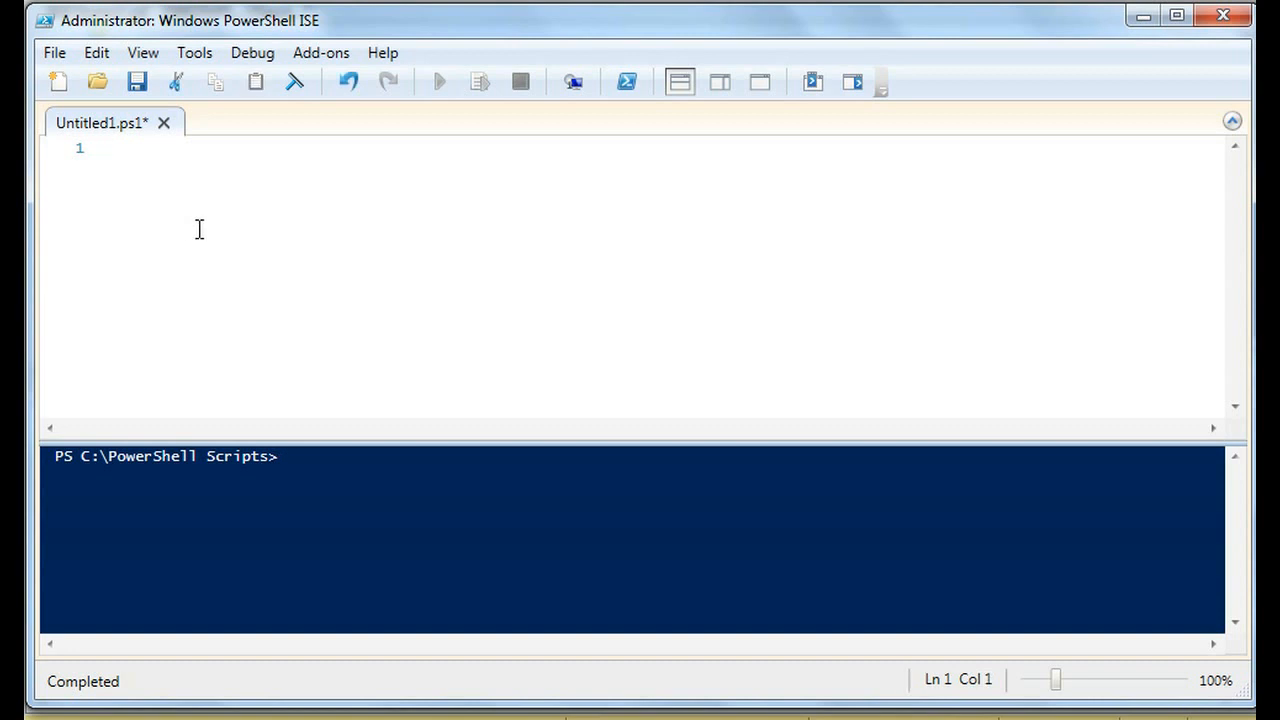
Step: Declare Function ReturnString ($p) followed by an empty pair of curly braces
type("Function")
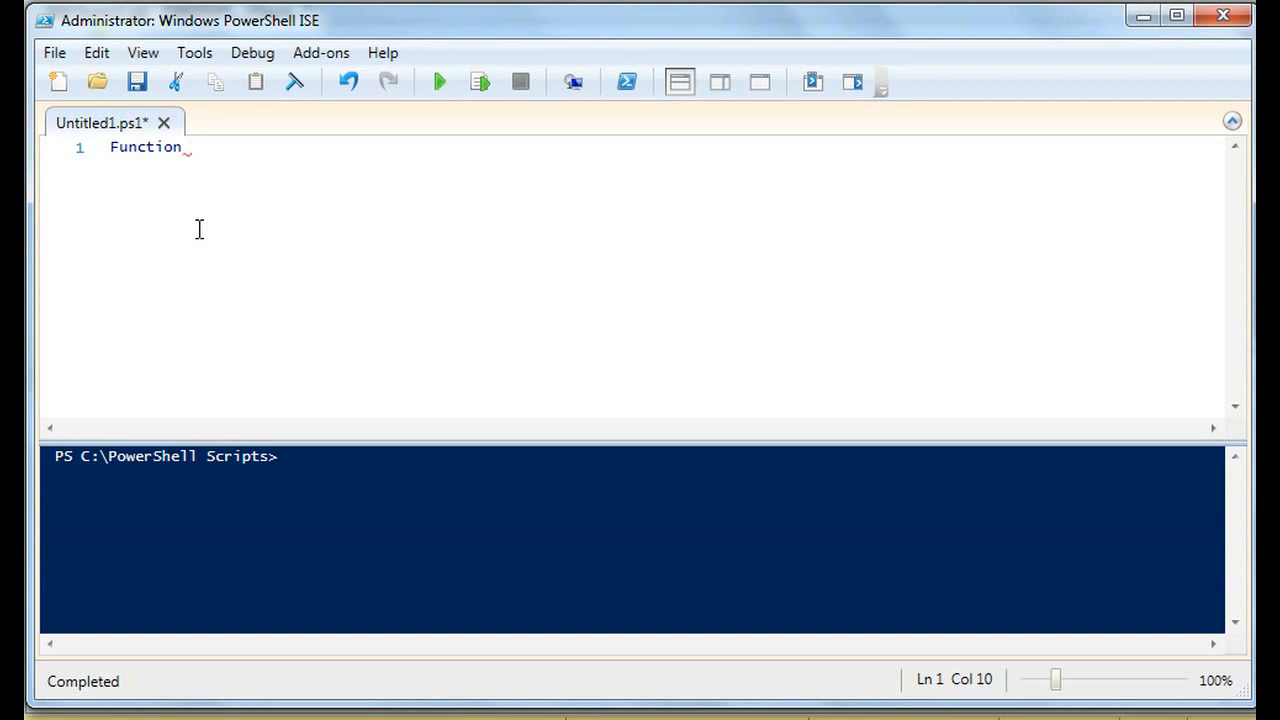
type("Re")
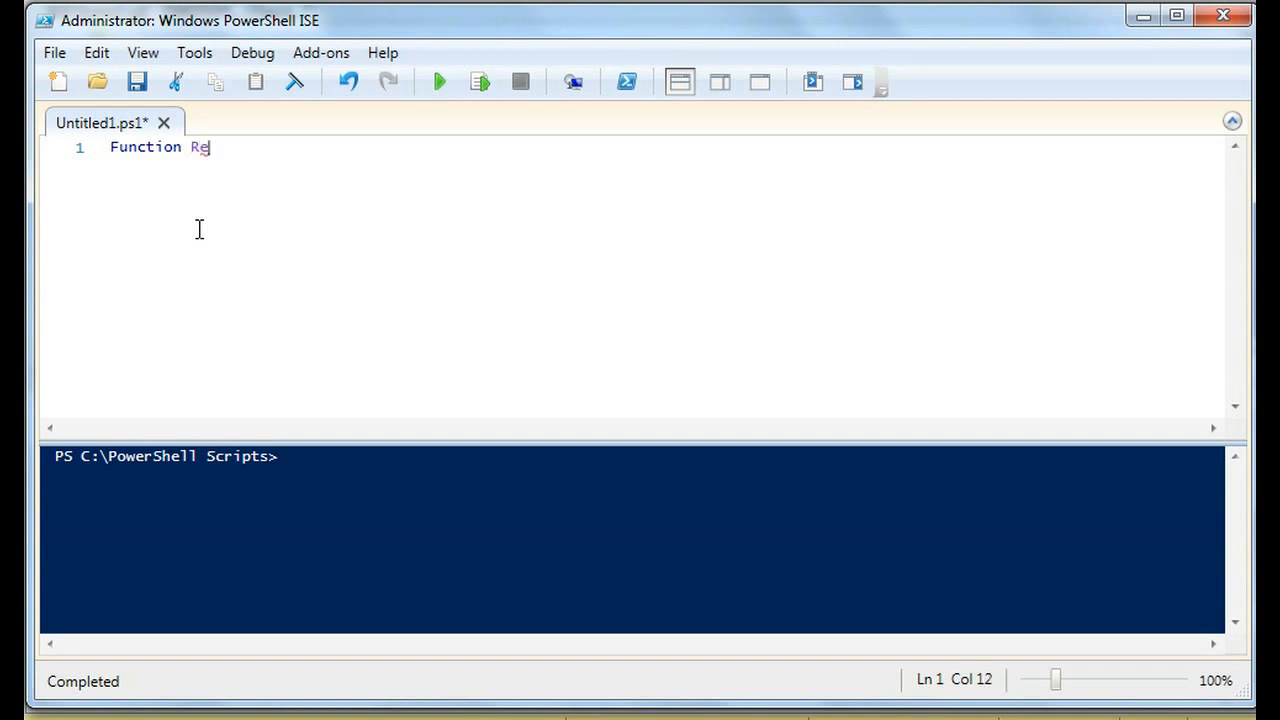
type("turnString_")
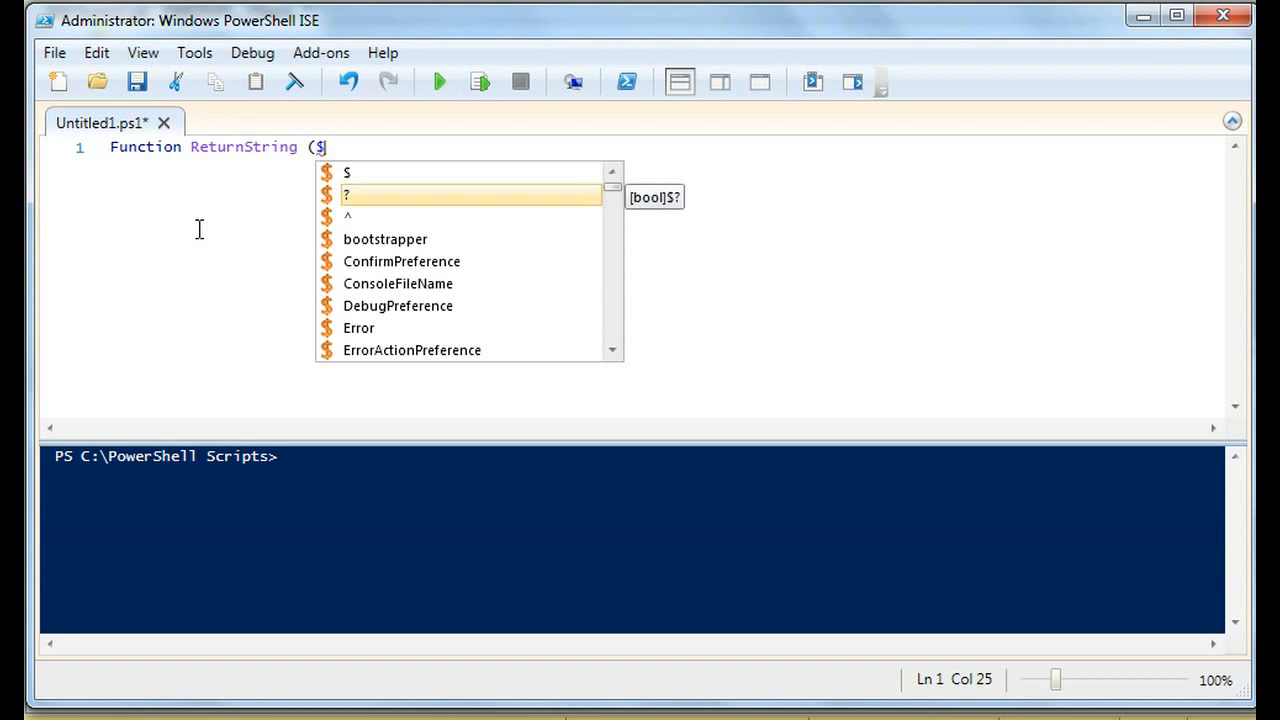
type("p)")
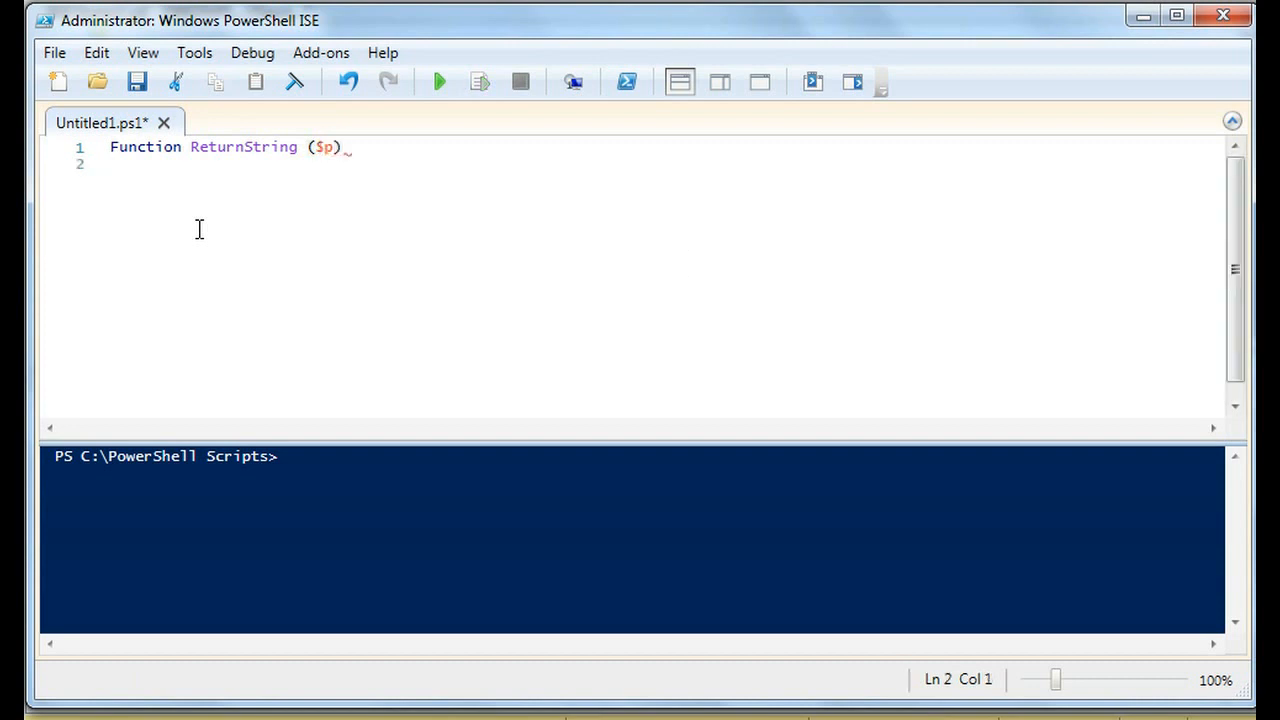
type("{")
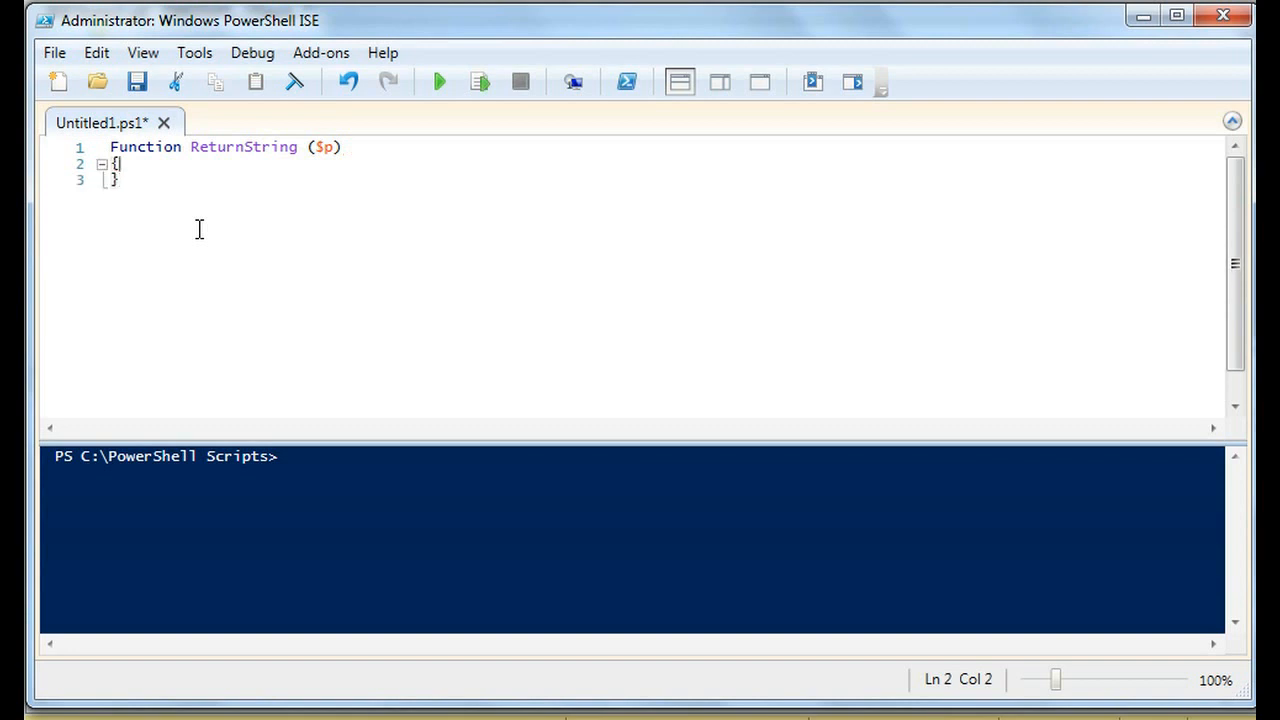
double_click(146, 147)
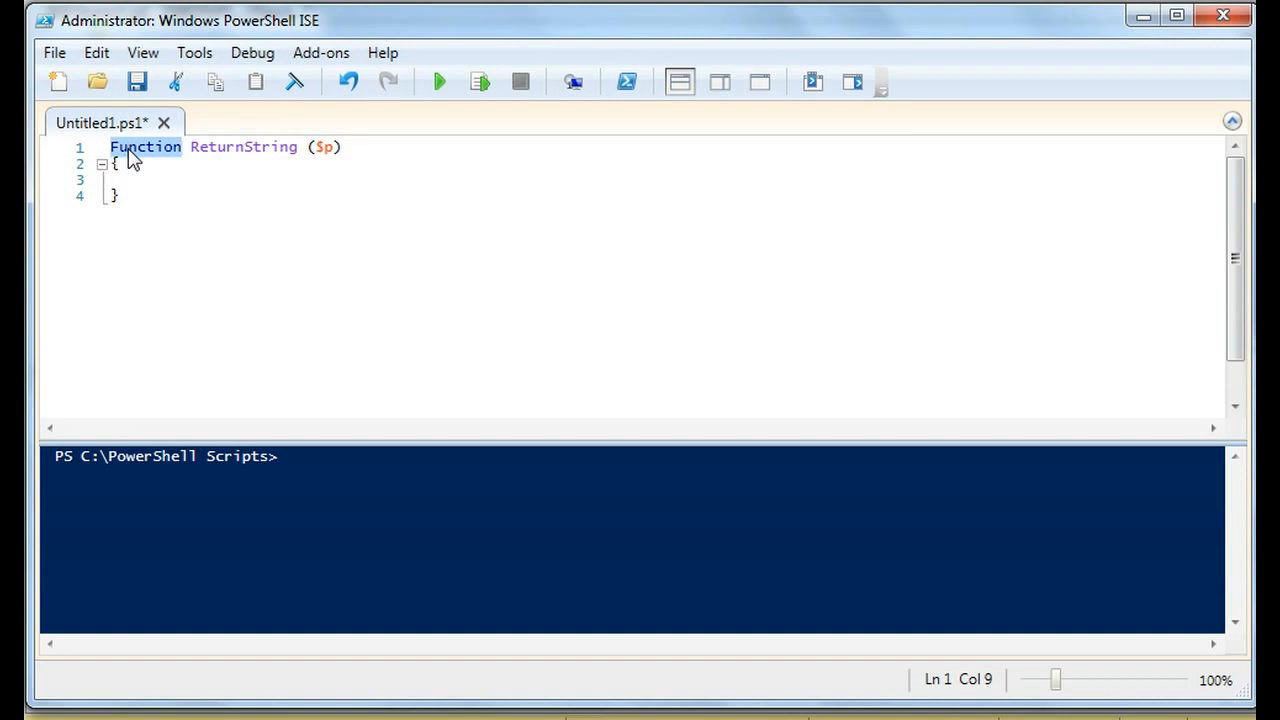
double_click(243, 147)
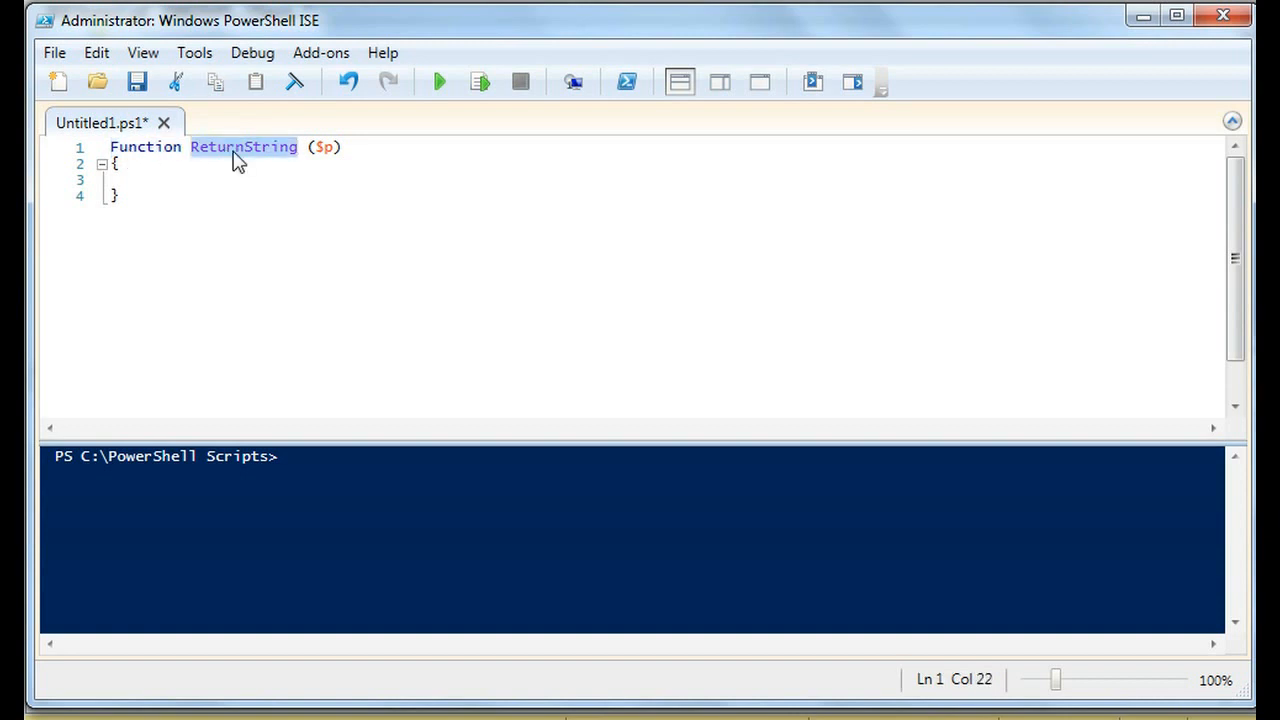
left_click(335, 147)
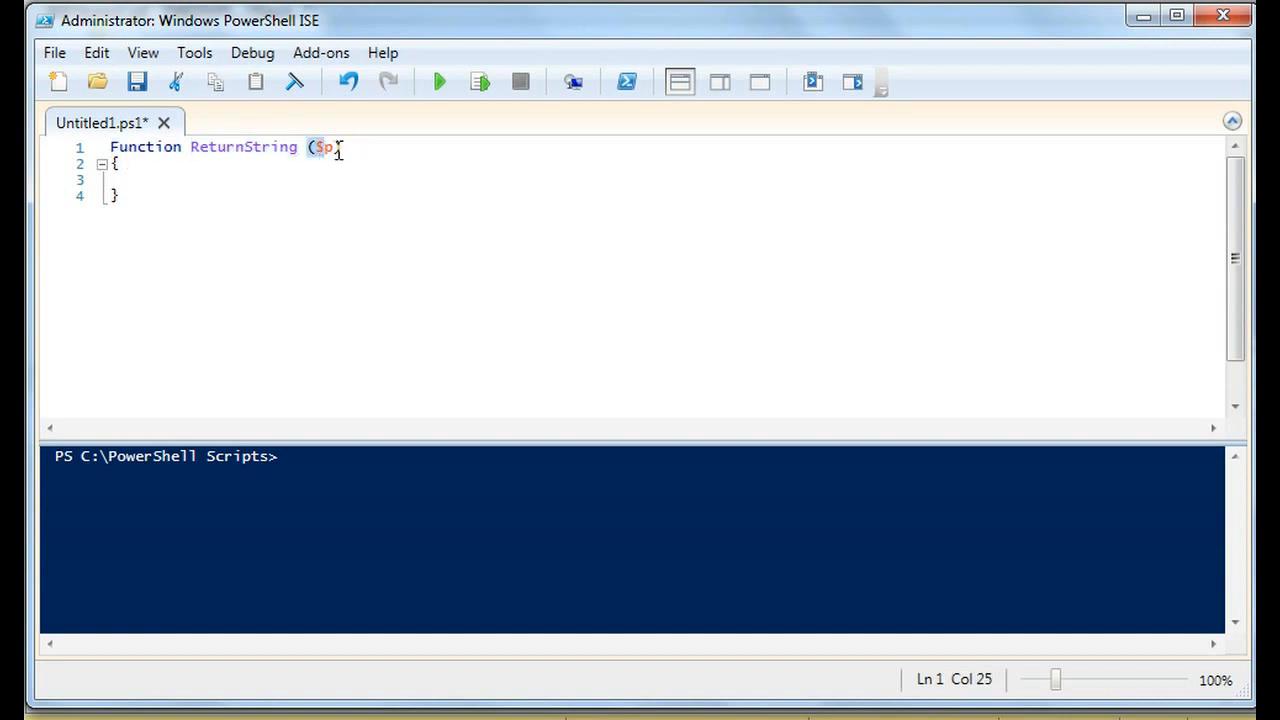
type(")")
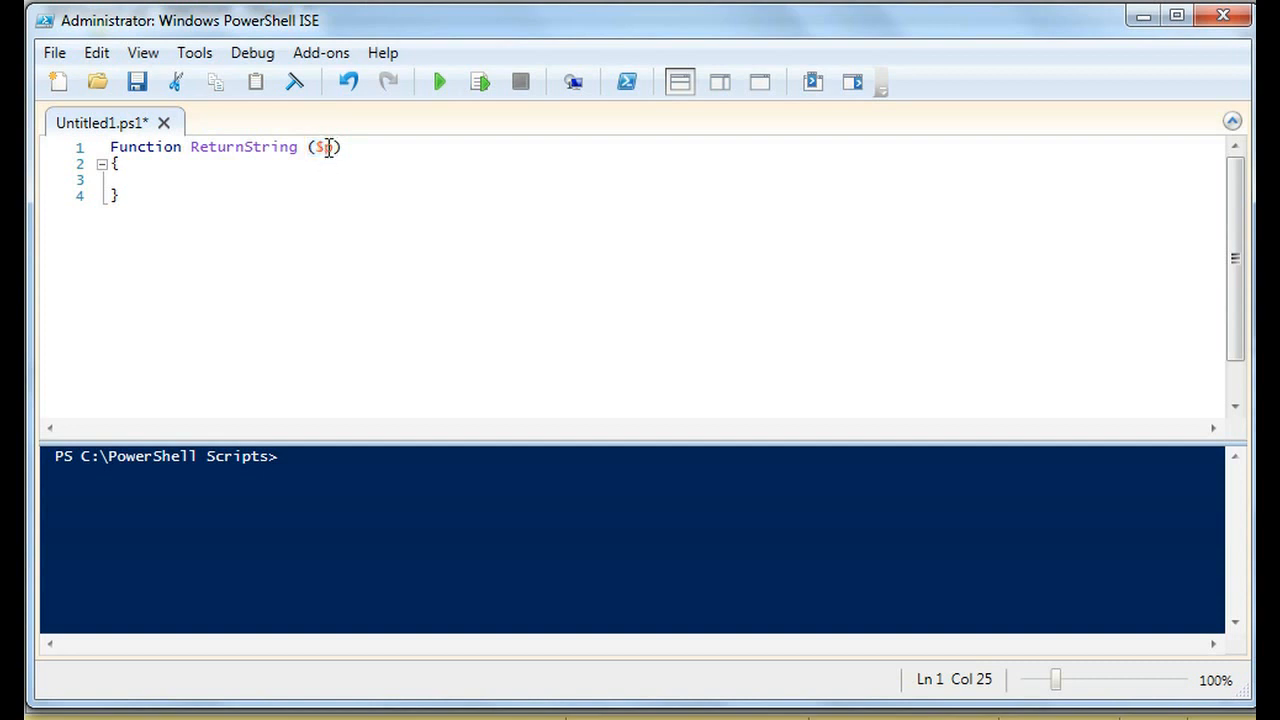
type("p")
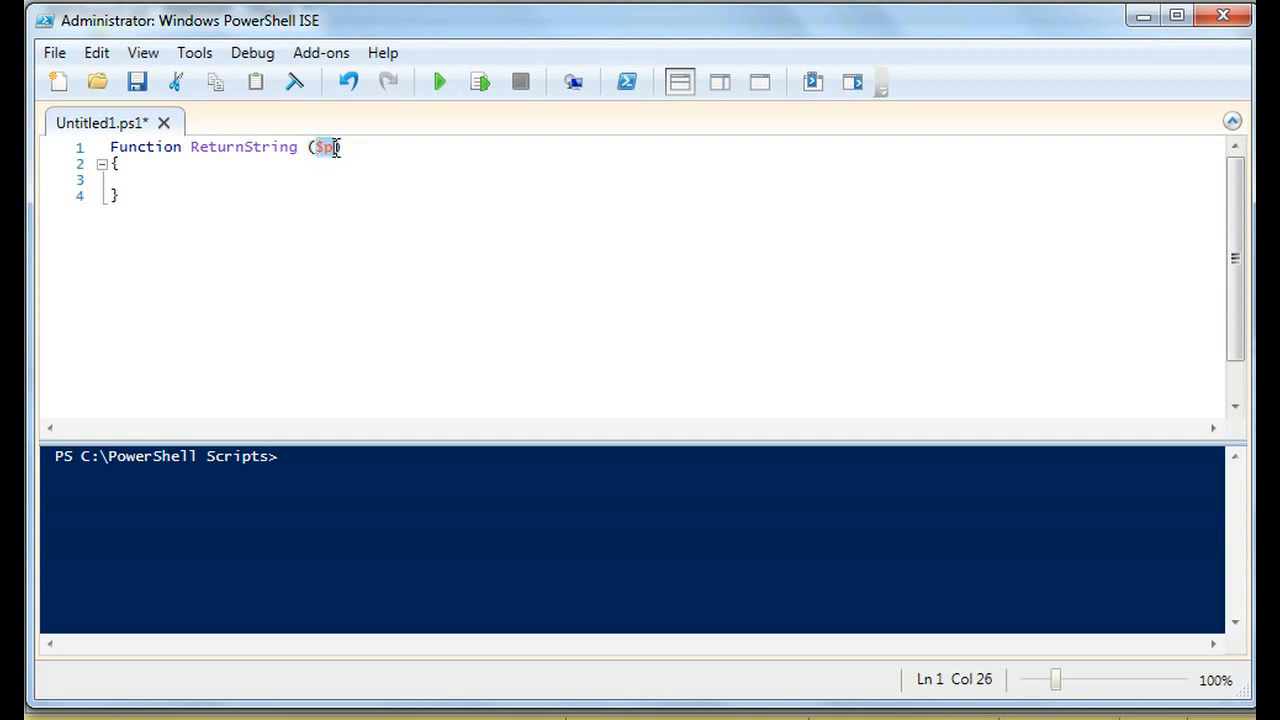
type(")")
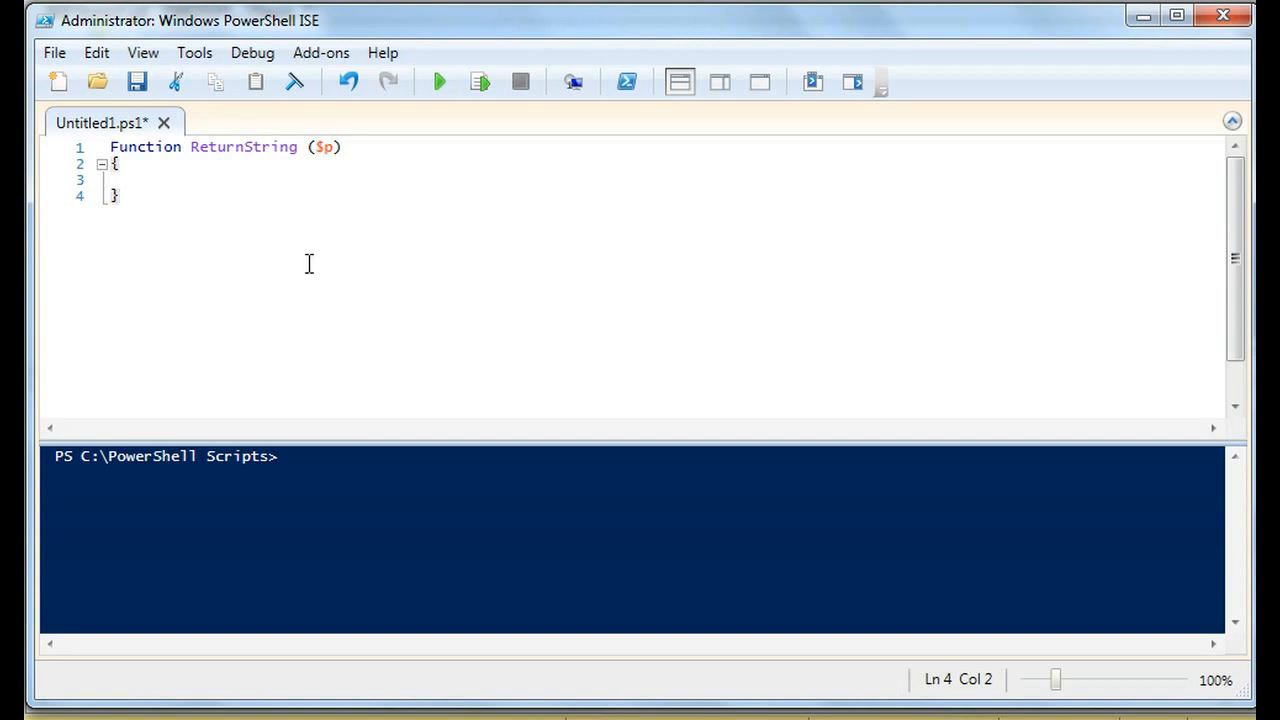
type("$x")
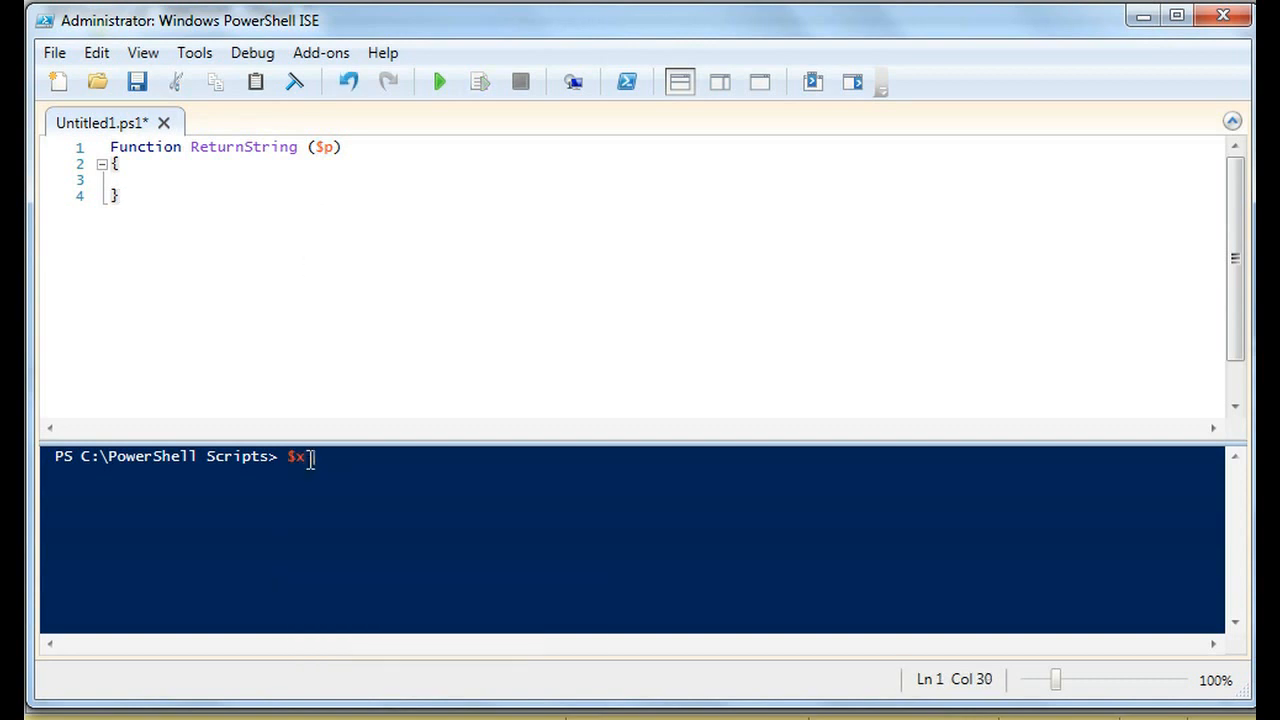
type("= \"Hello")
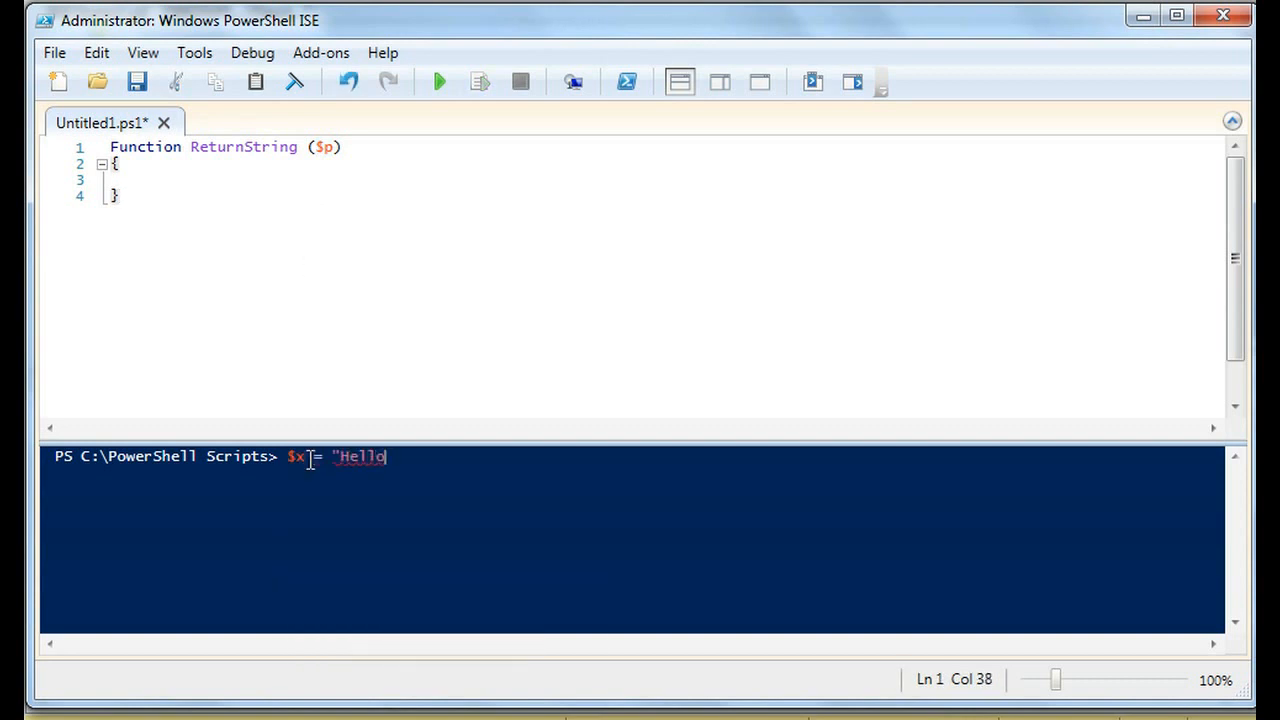
type("world")
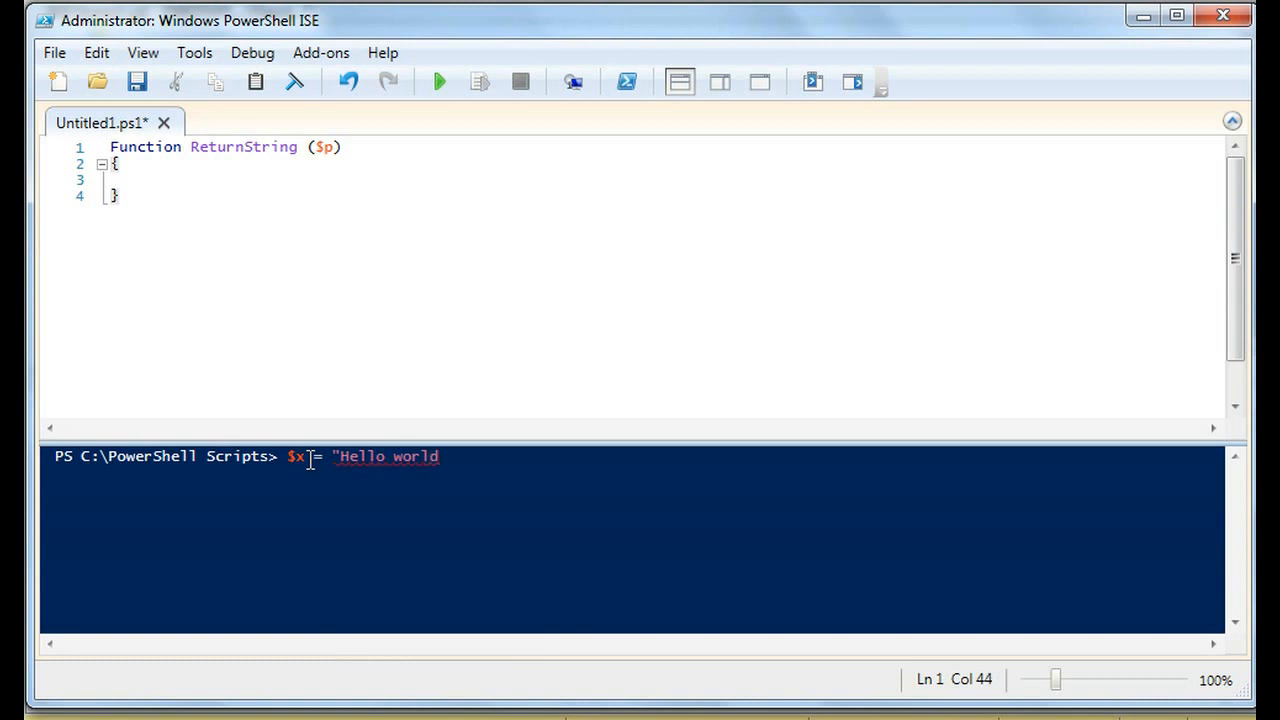
key("Return")
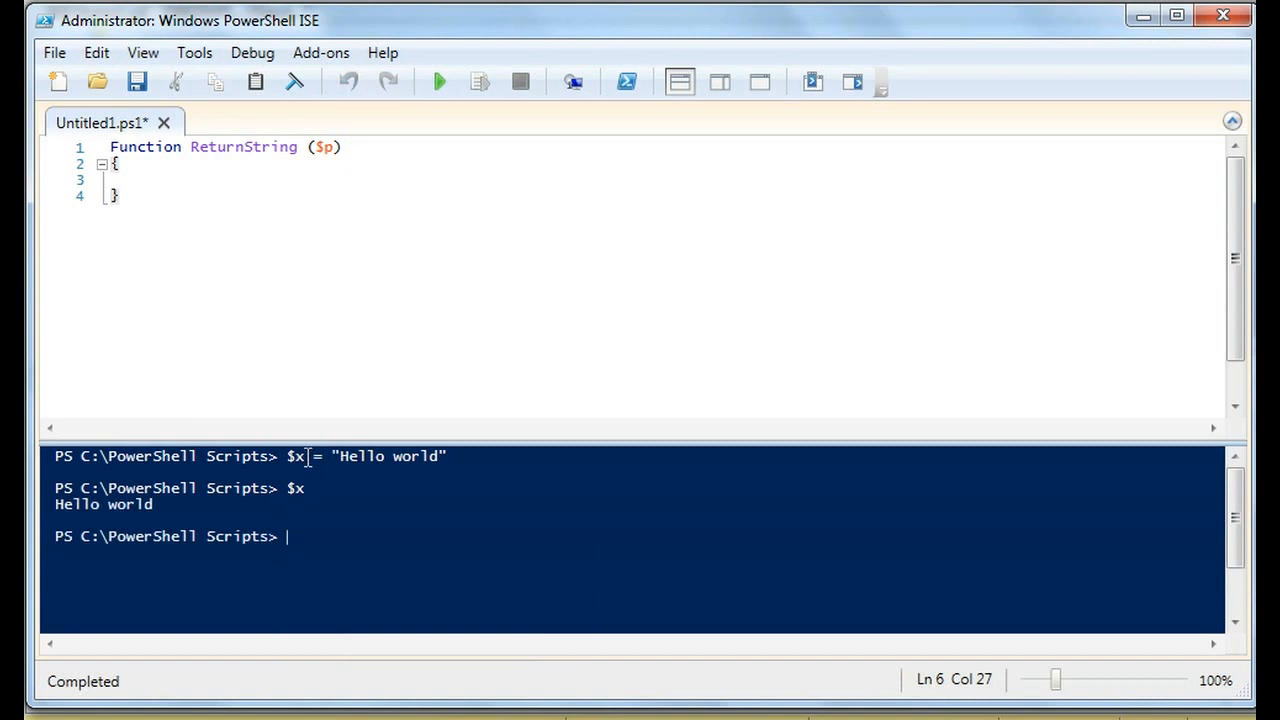
double_click(388, 456)
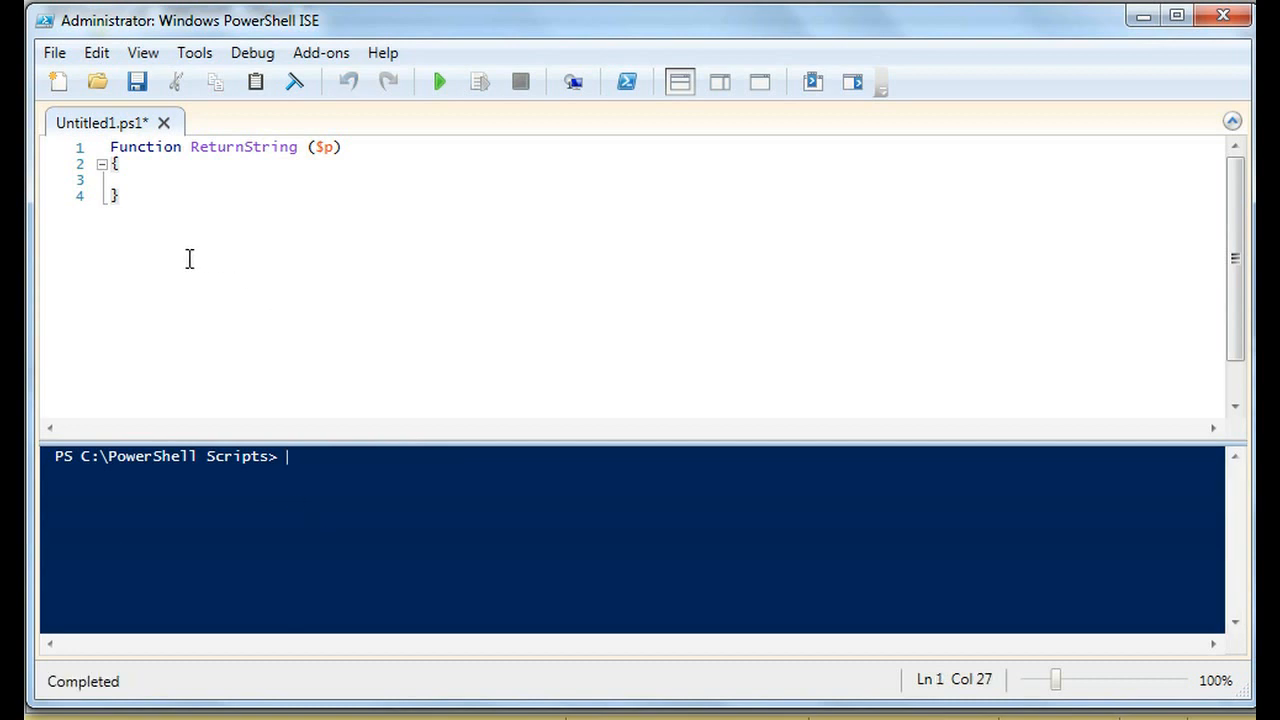
Step: Fill the ReturnString body with $p = $p + 1 and return $p
left_click(152, 181)
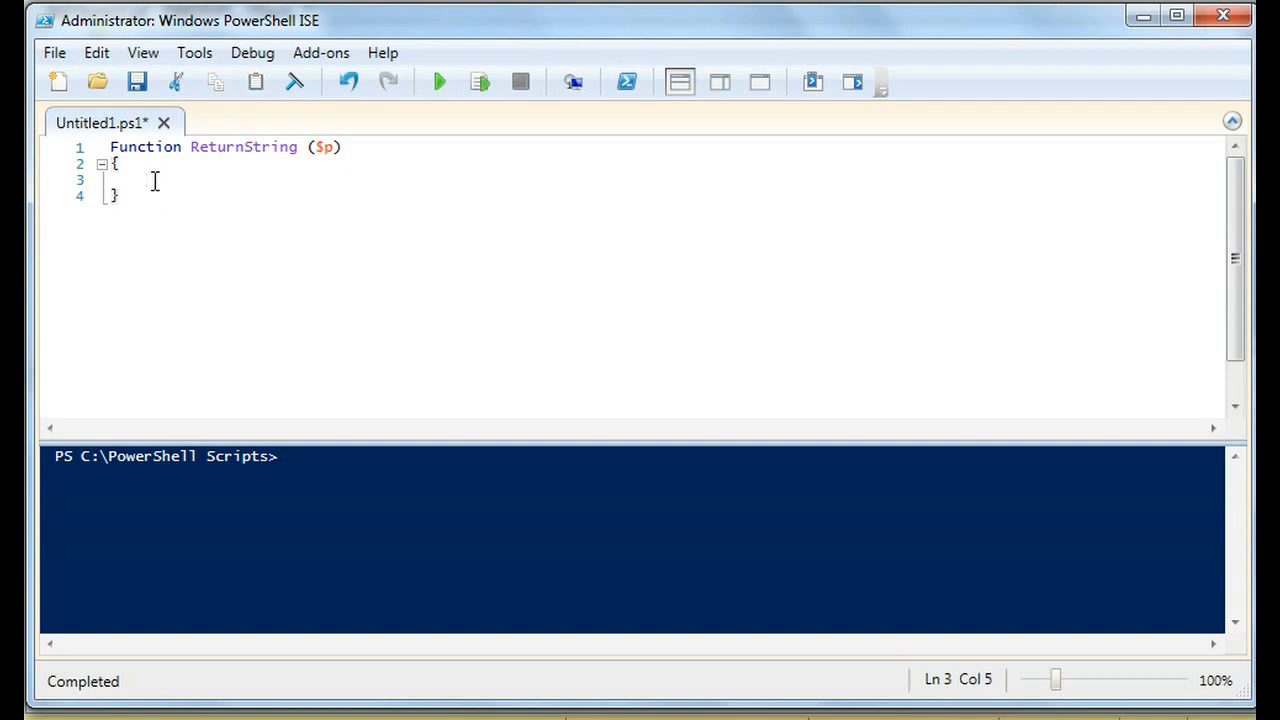
type("$p + 1")
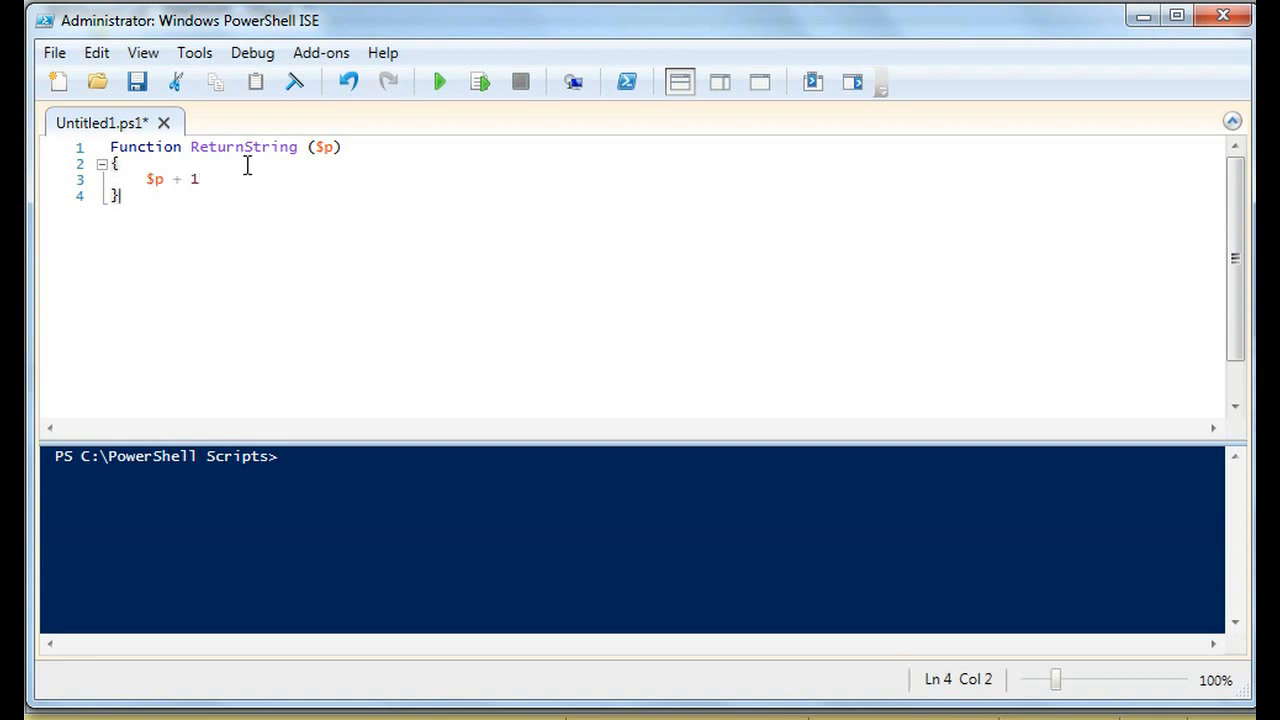
left_click(200, 179)
type("retu")
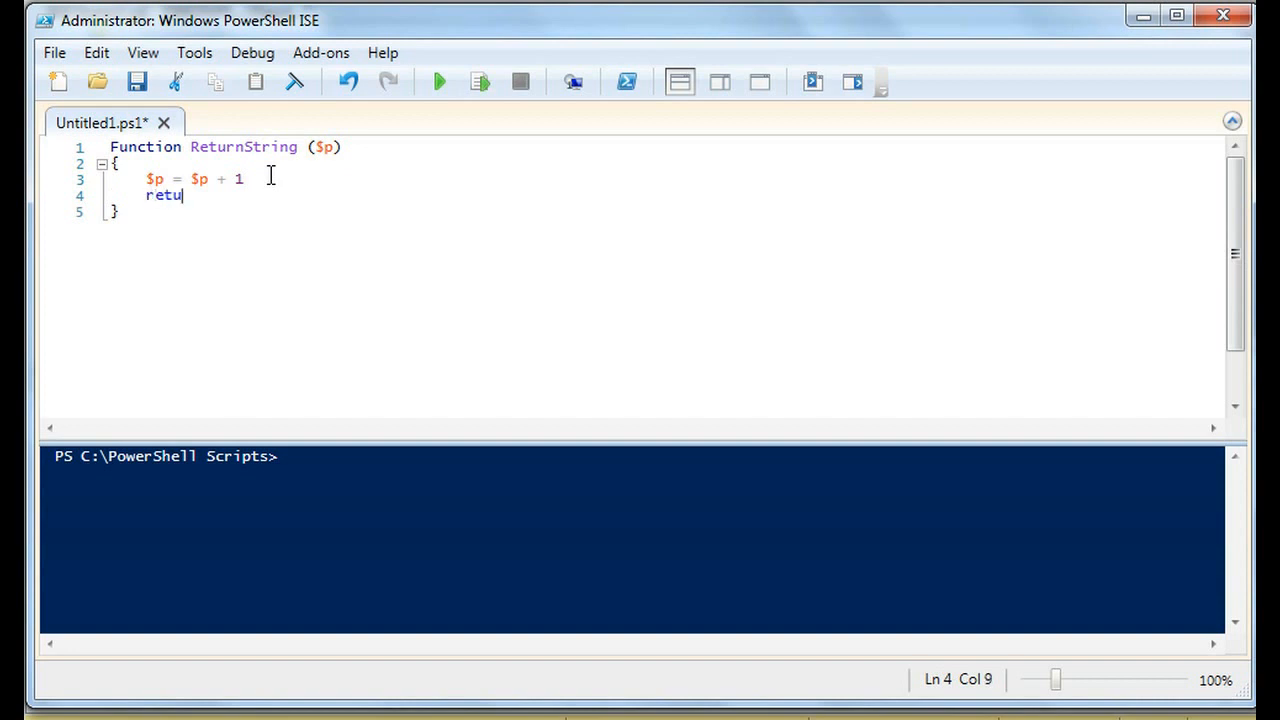
type("rn $p")
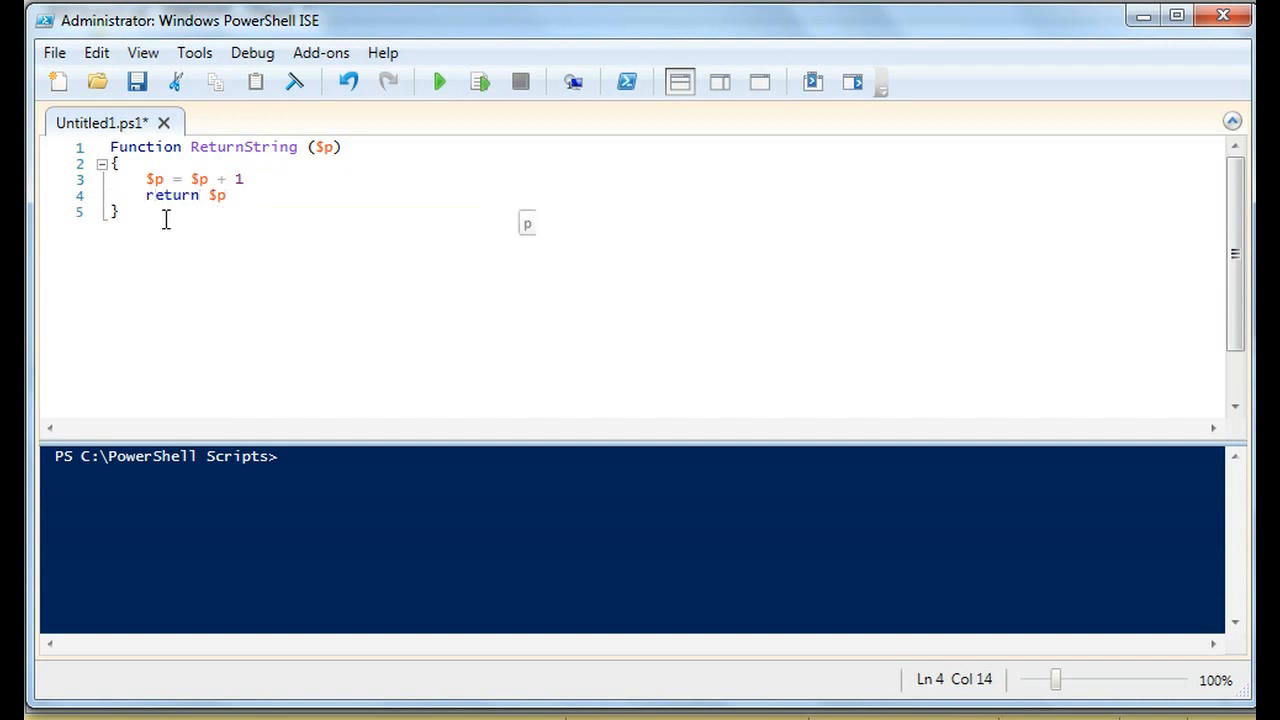
key("Enter")
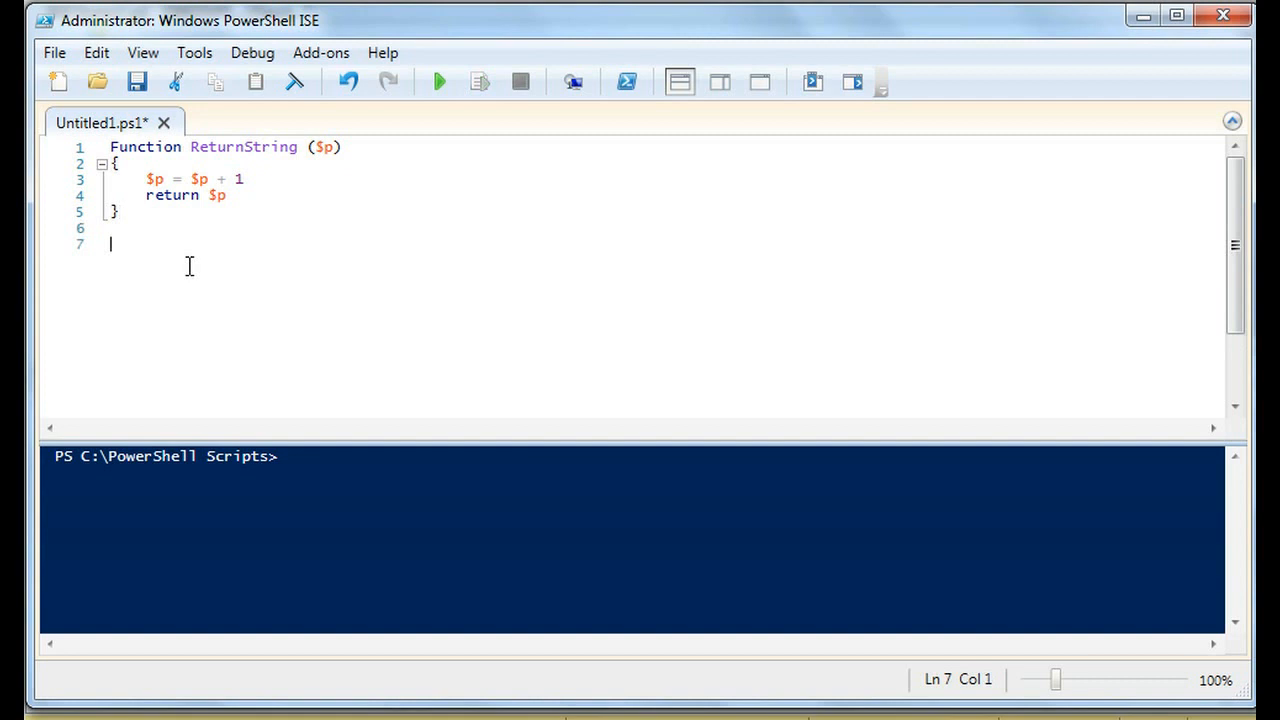
Step: Add the call ReturnString -p 1 on line 7 below the function
type("ReturnString -")
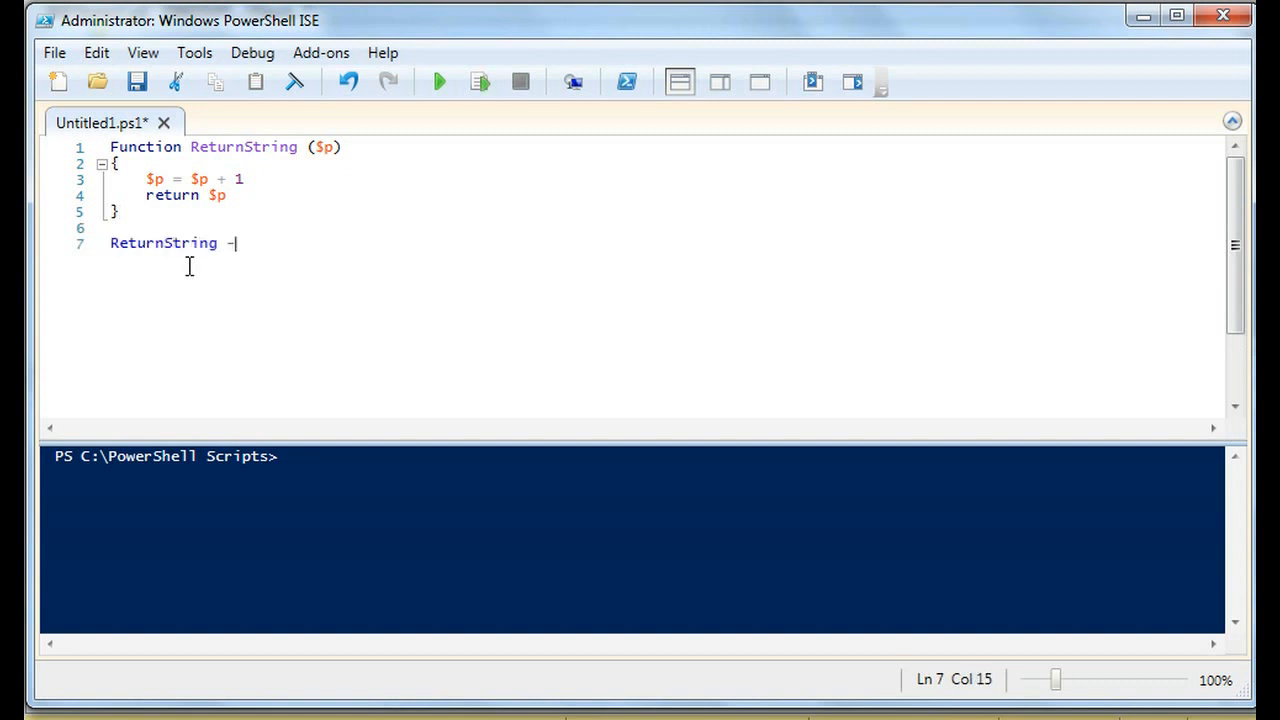
type("p")
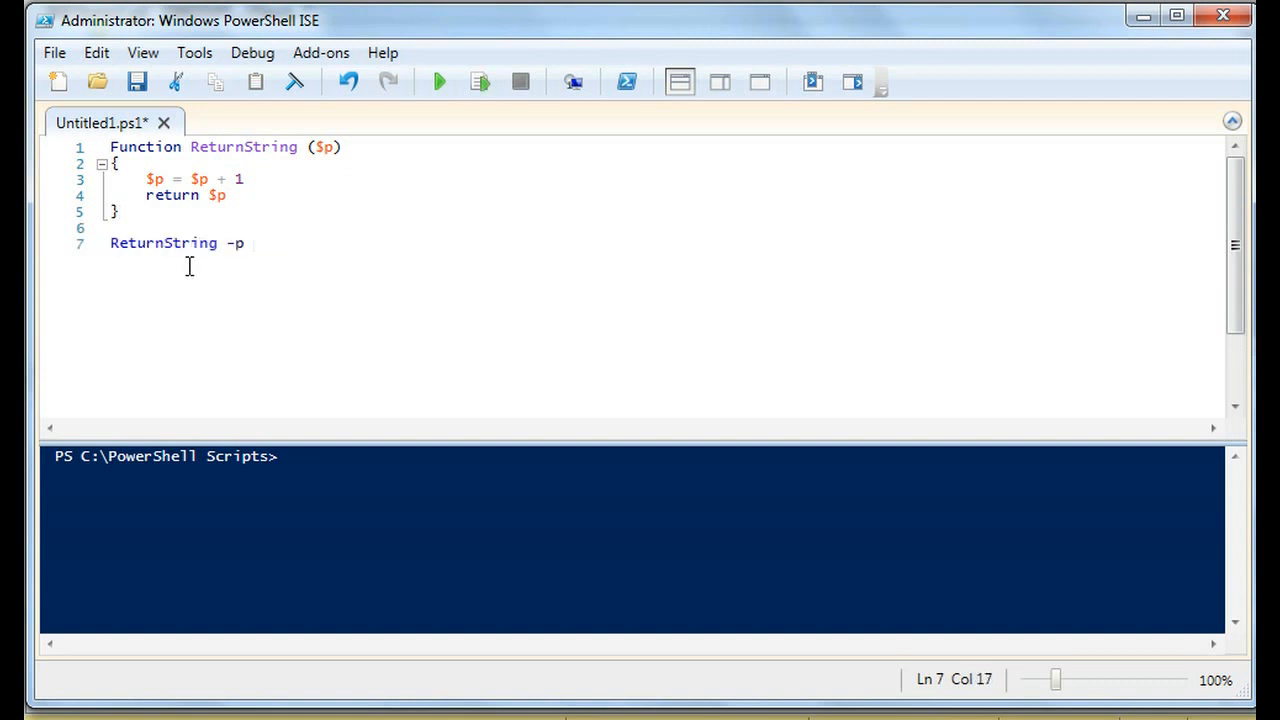
type("1")
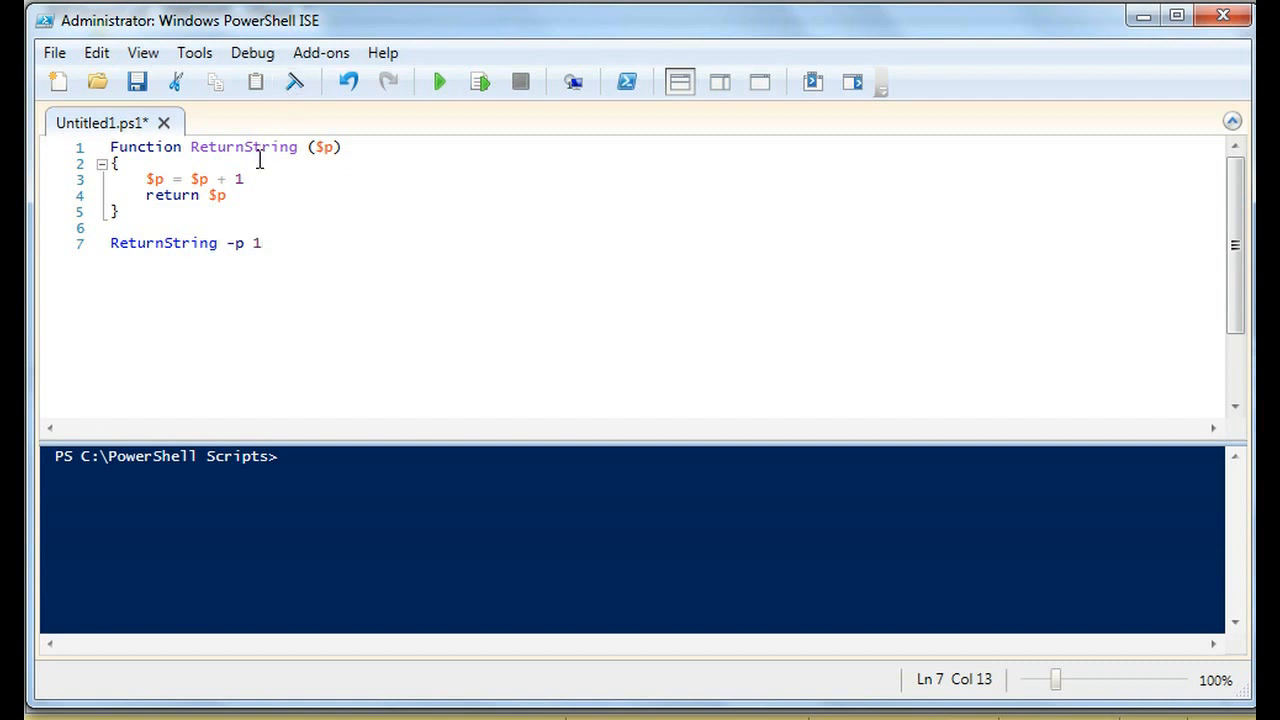
left_click(227, 195)
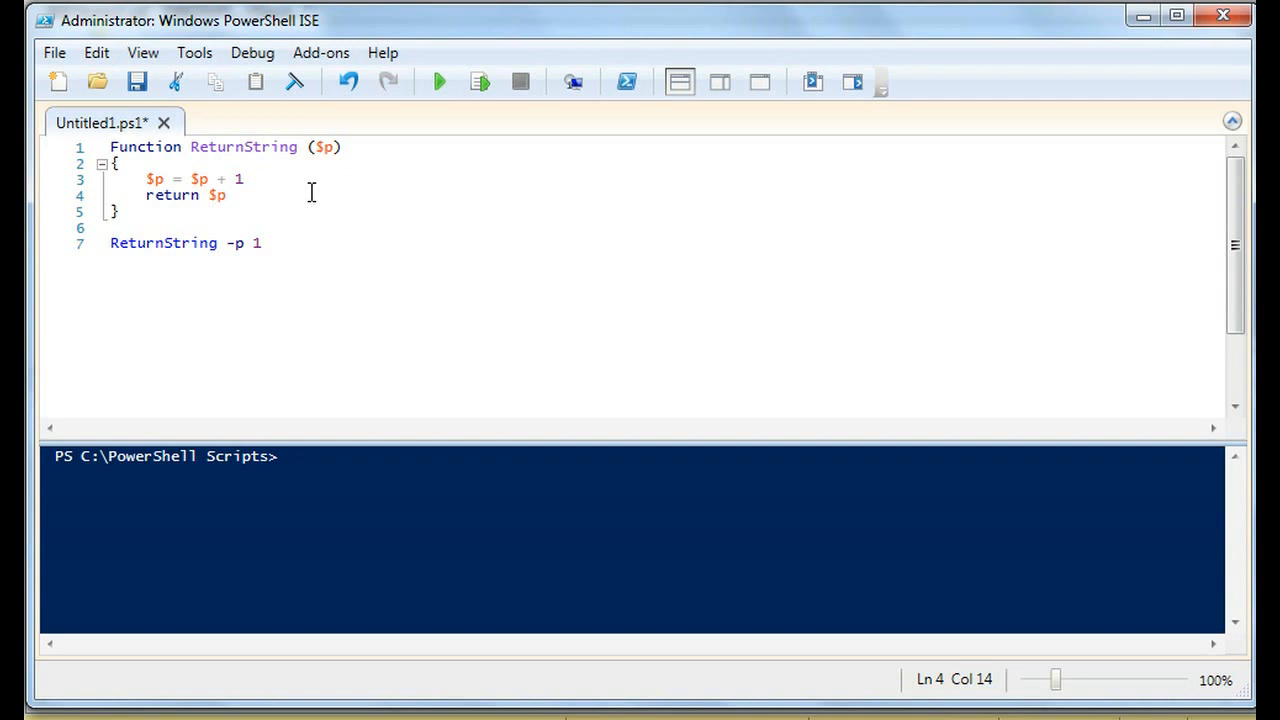
left_click(226, 195)
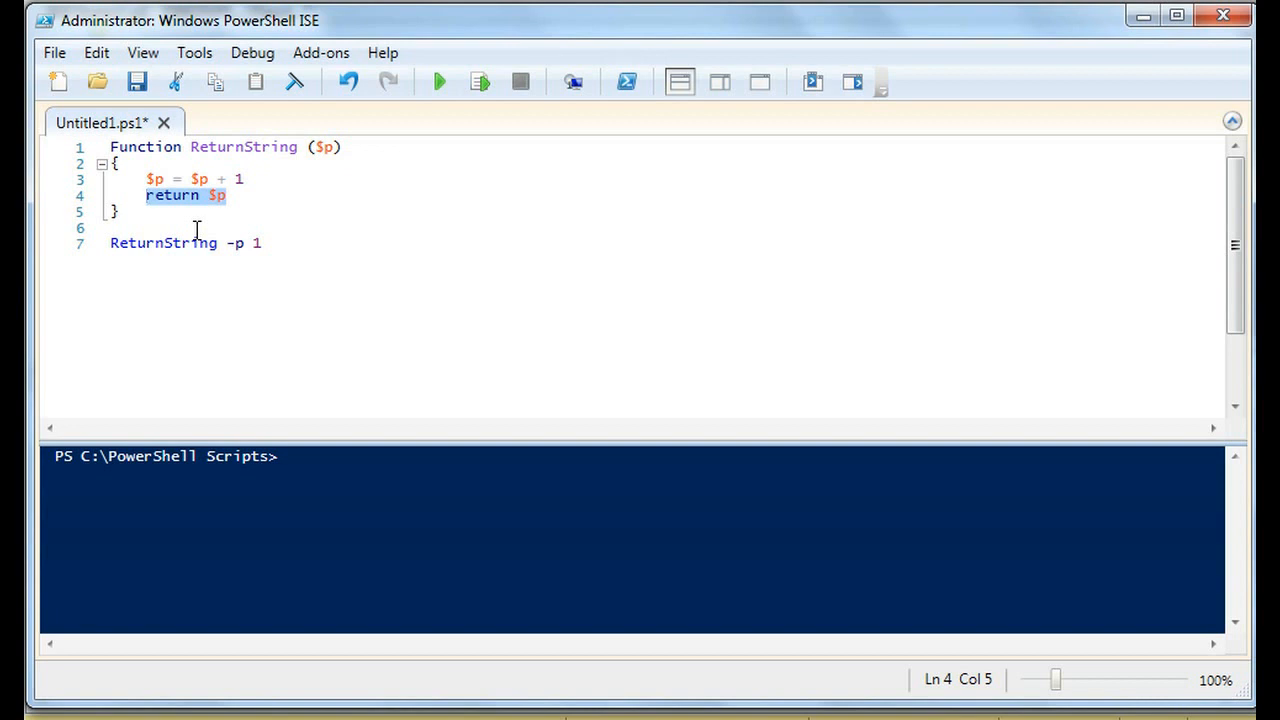
left_click(262, 243)
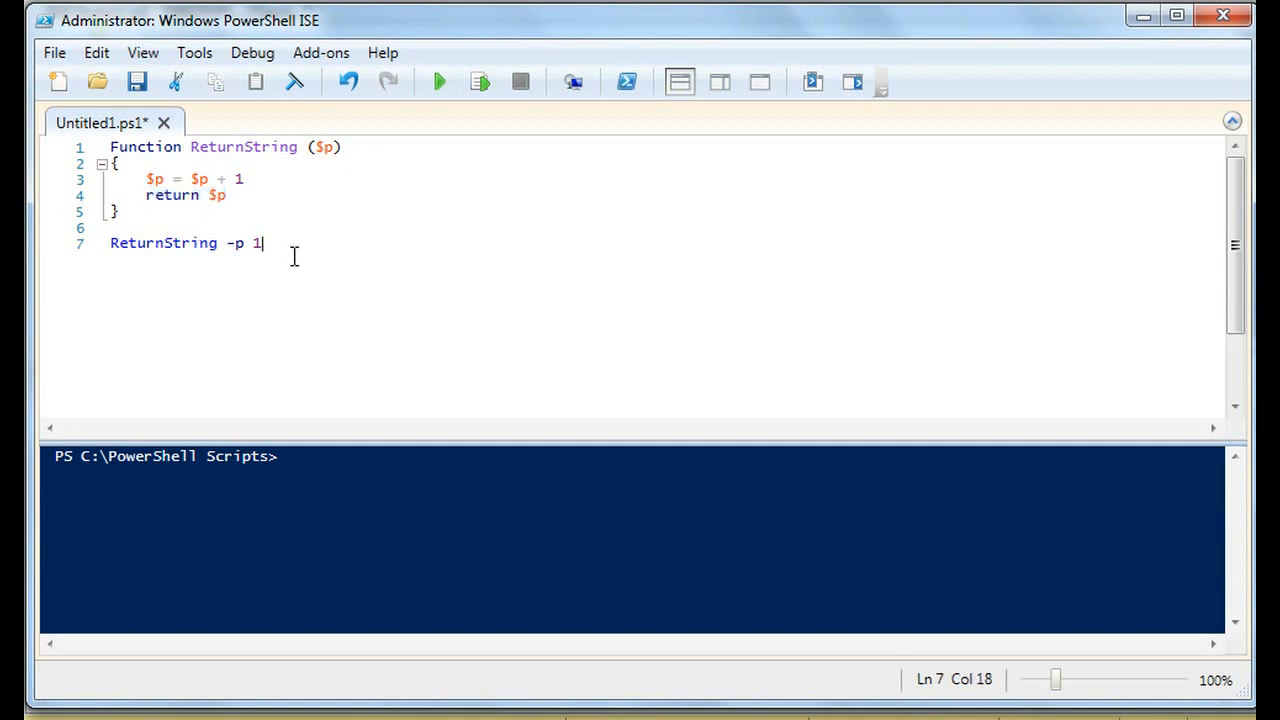
Step: Run the script to print 2, then start a Write-Host line above the call
left_click(437, 82)
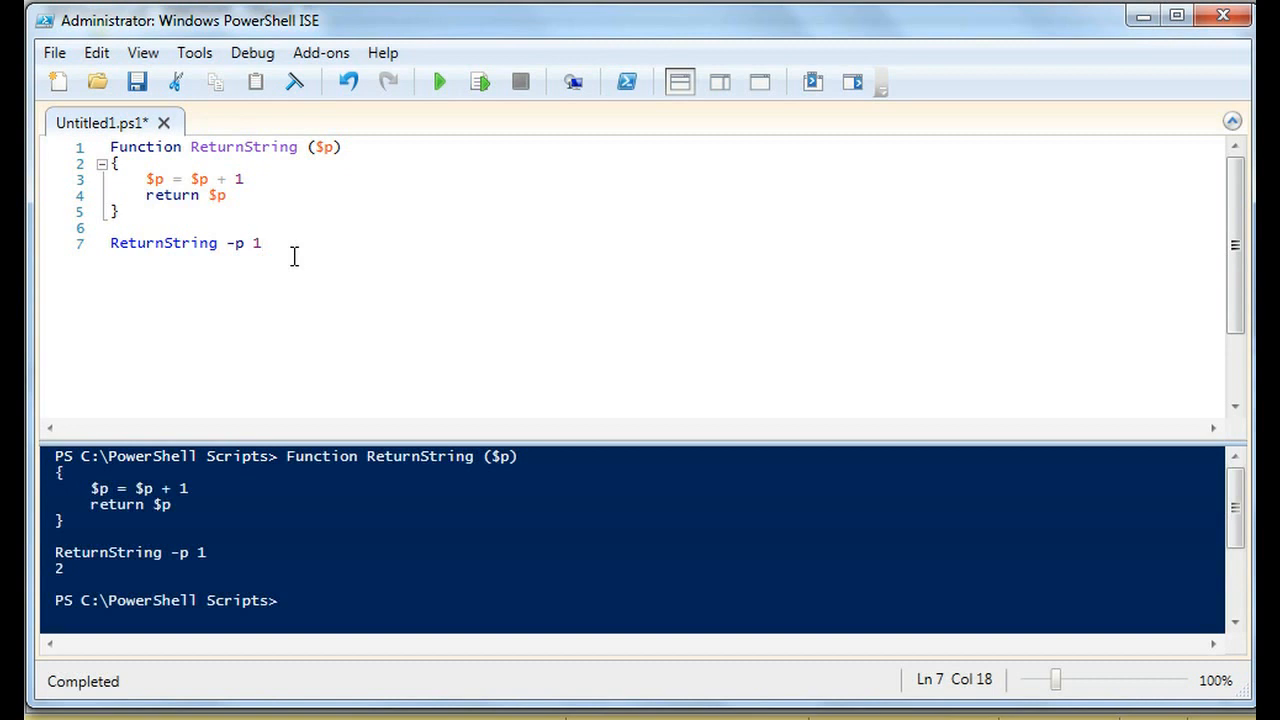
mouse_move(95, 540)
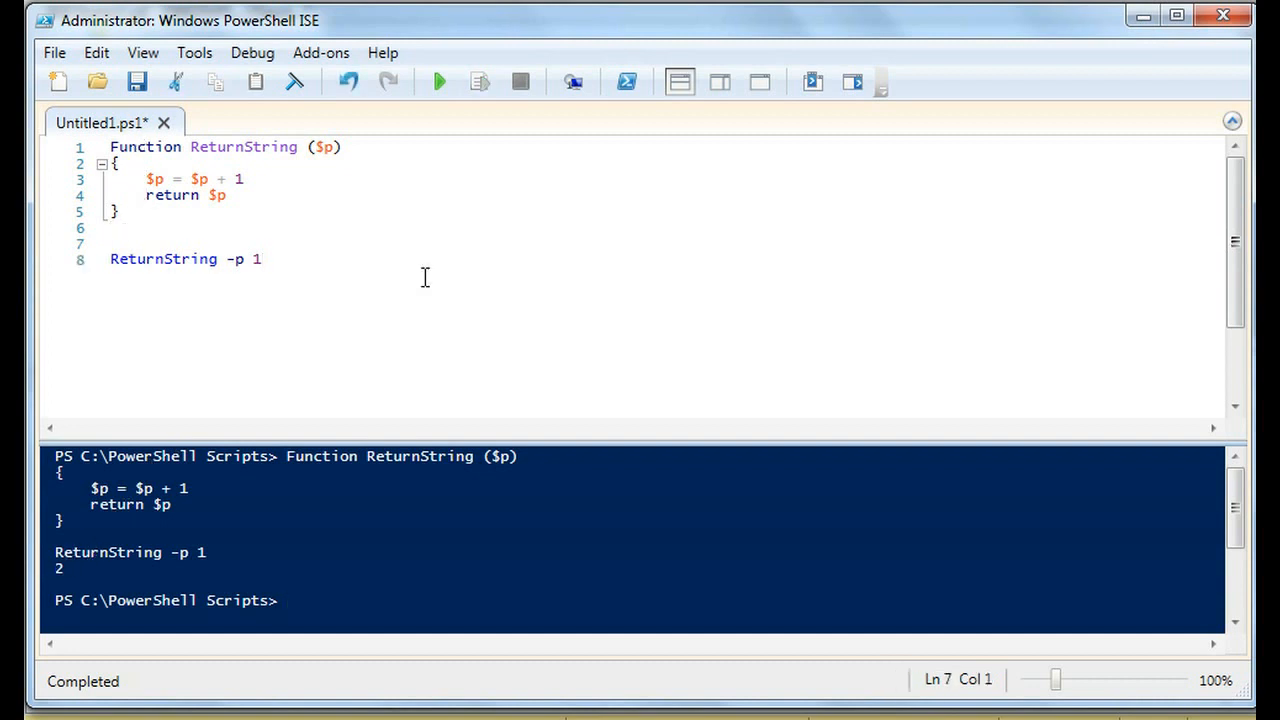
type("Write-Answer")
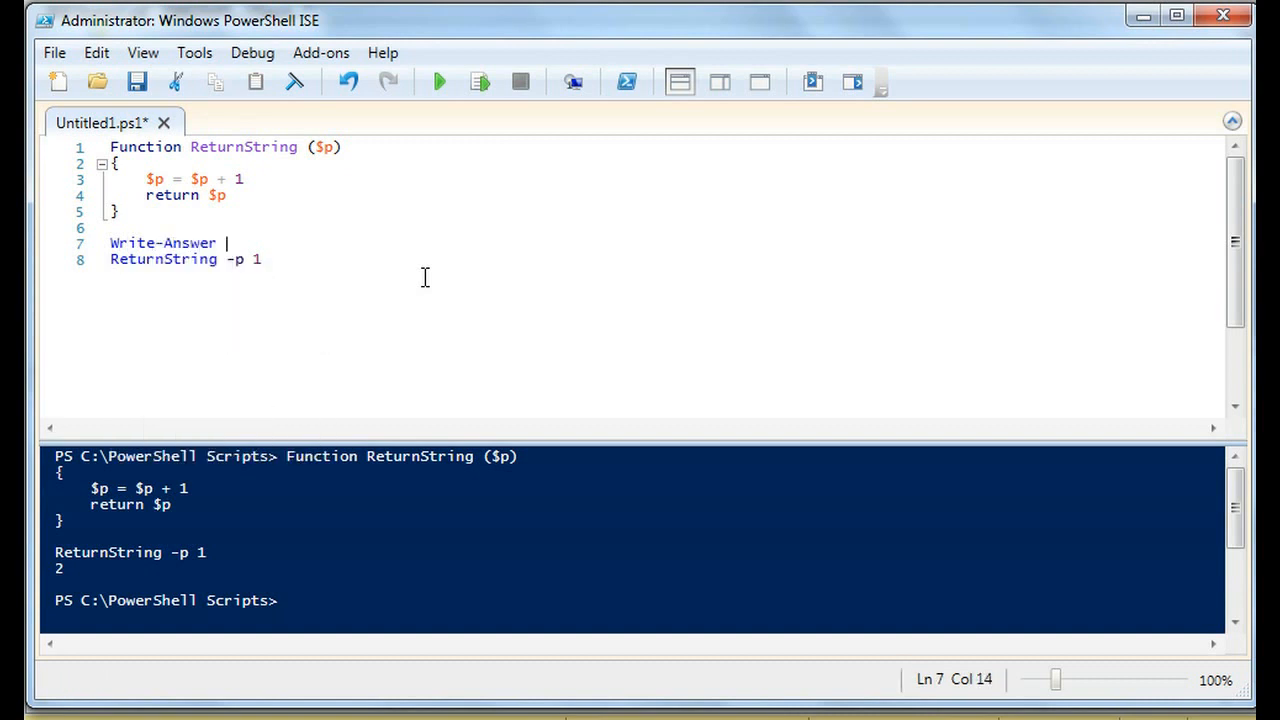
key("BackSpace")
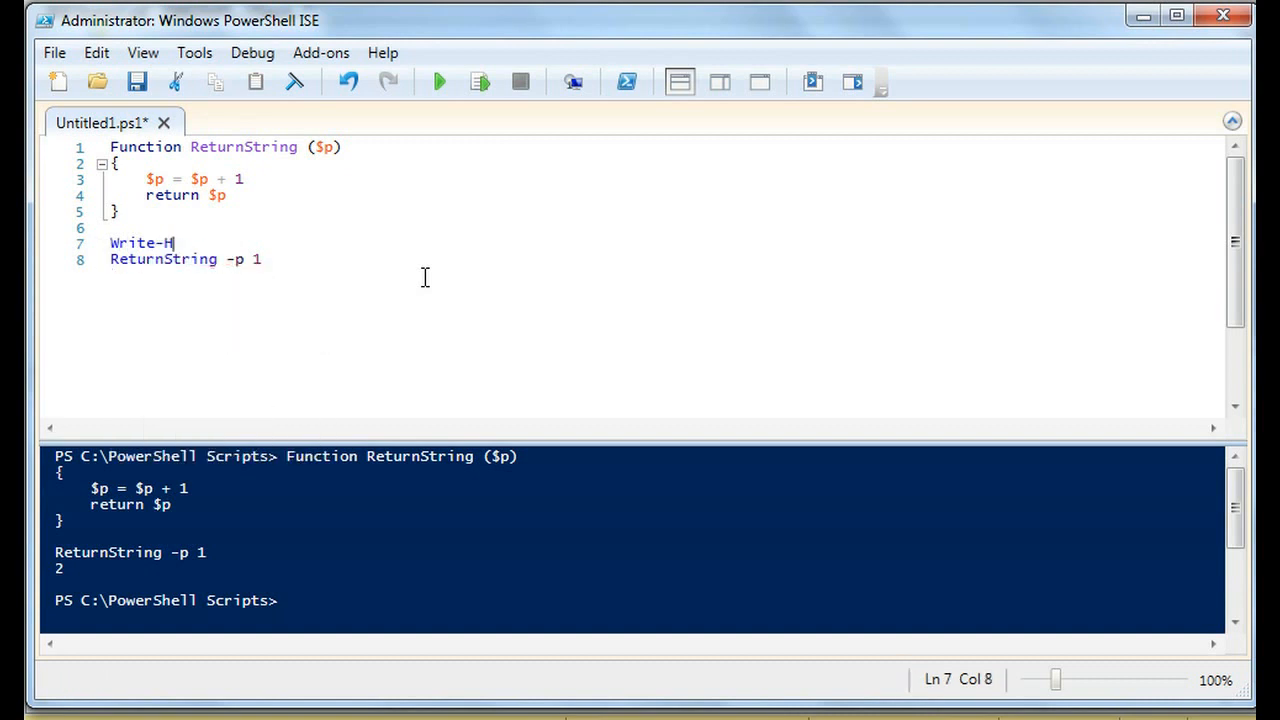
Step: Finish Write-Host "Result:" above the call and run the script
type("ost \"RE")
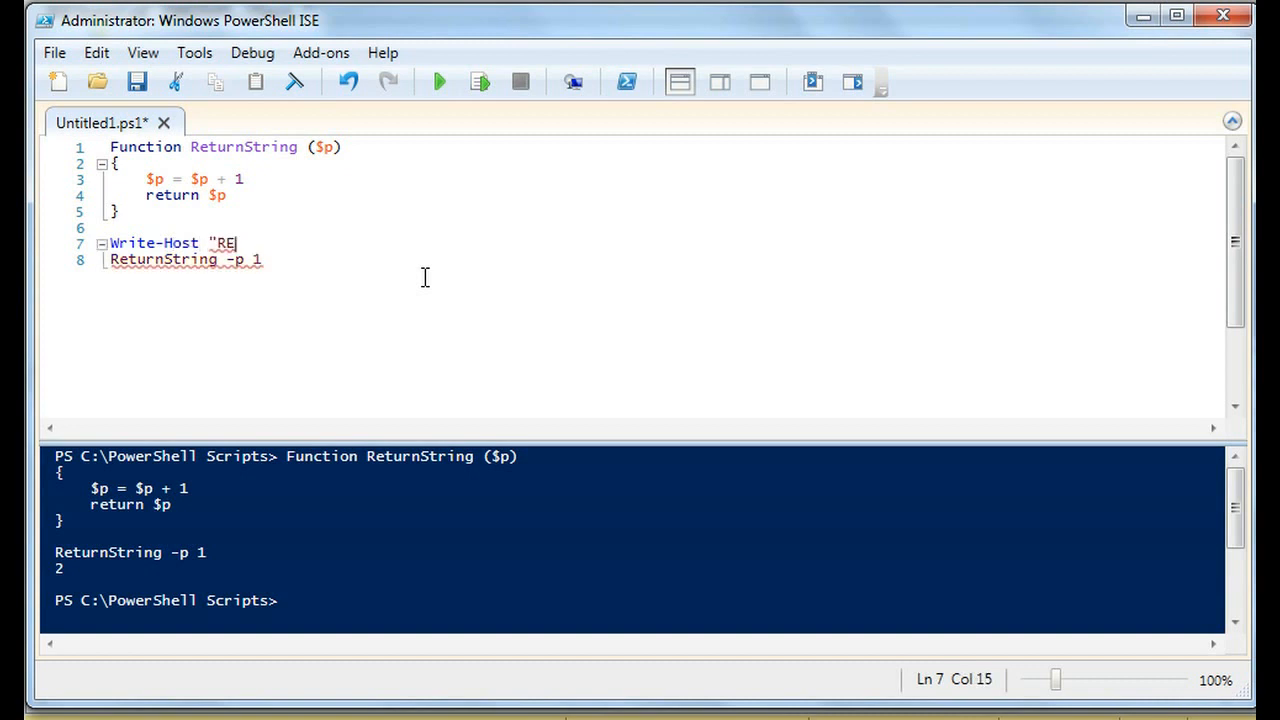
type("sult:\"")
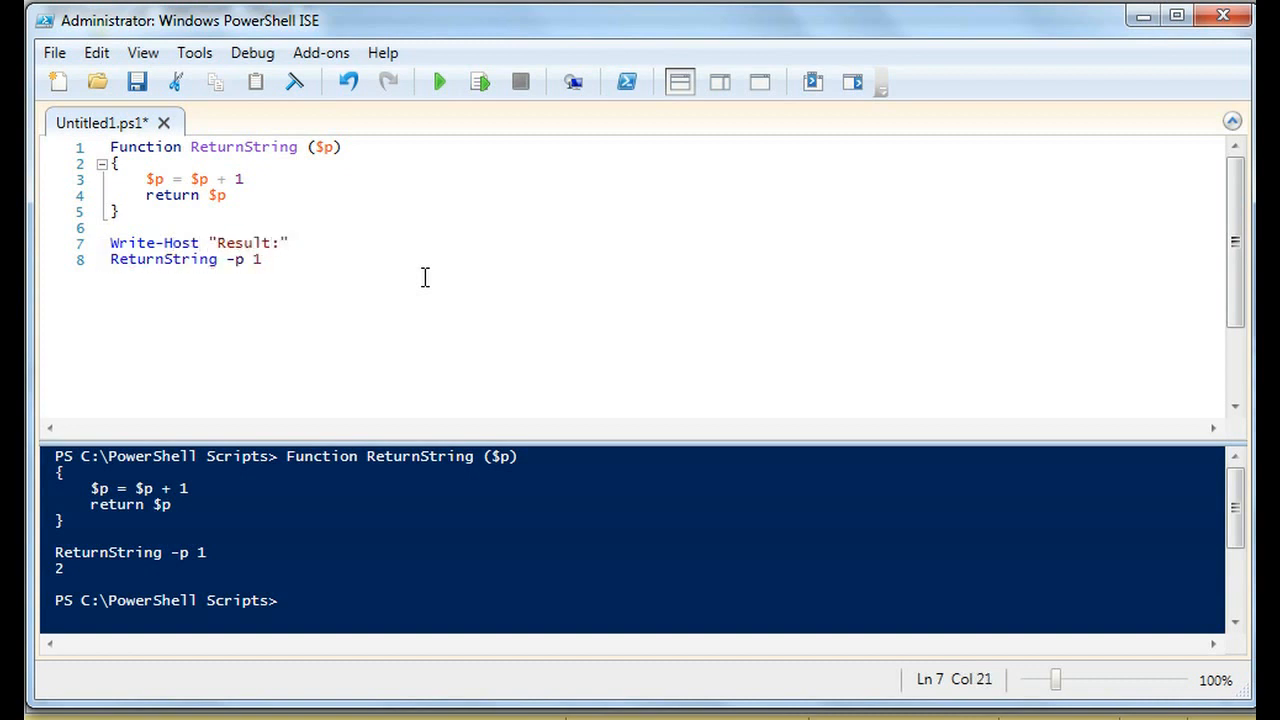
left_click(437, 81)
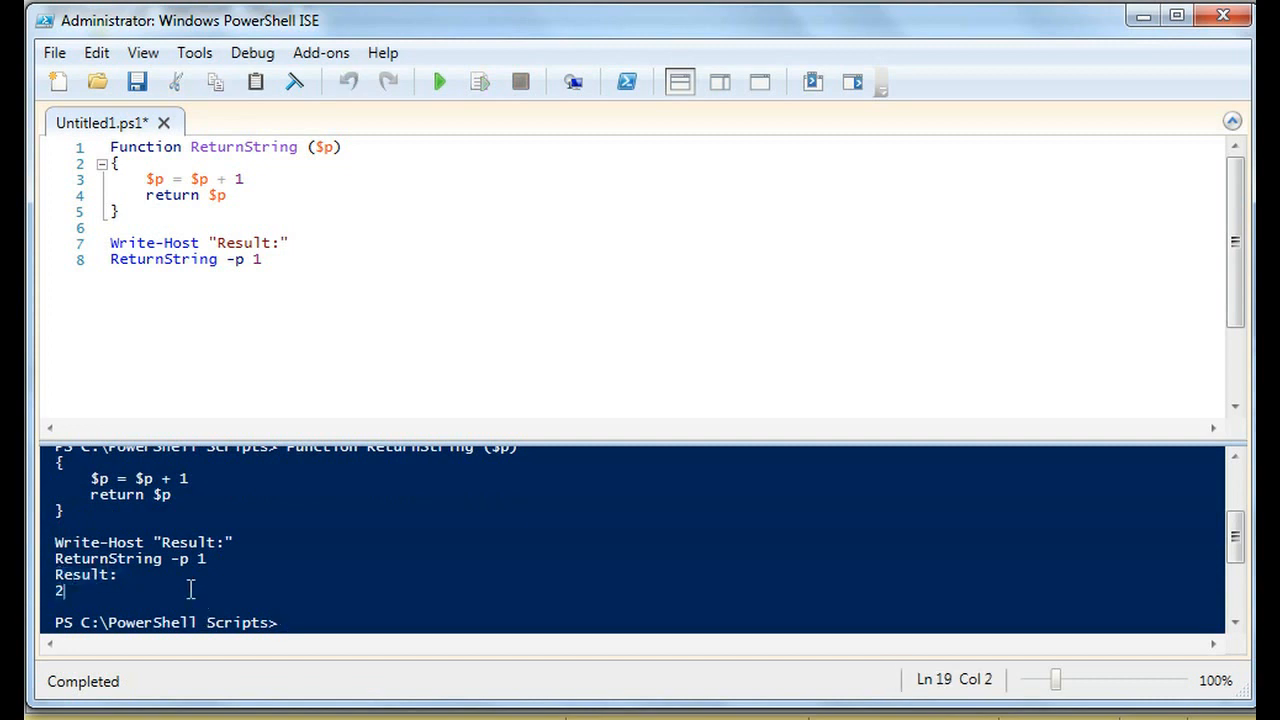
Step: Change the call argument from 1 to 8 and rerun, printing 9
left_click(262, 259)
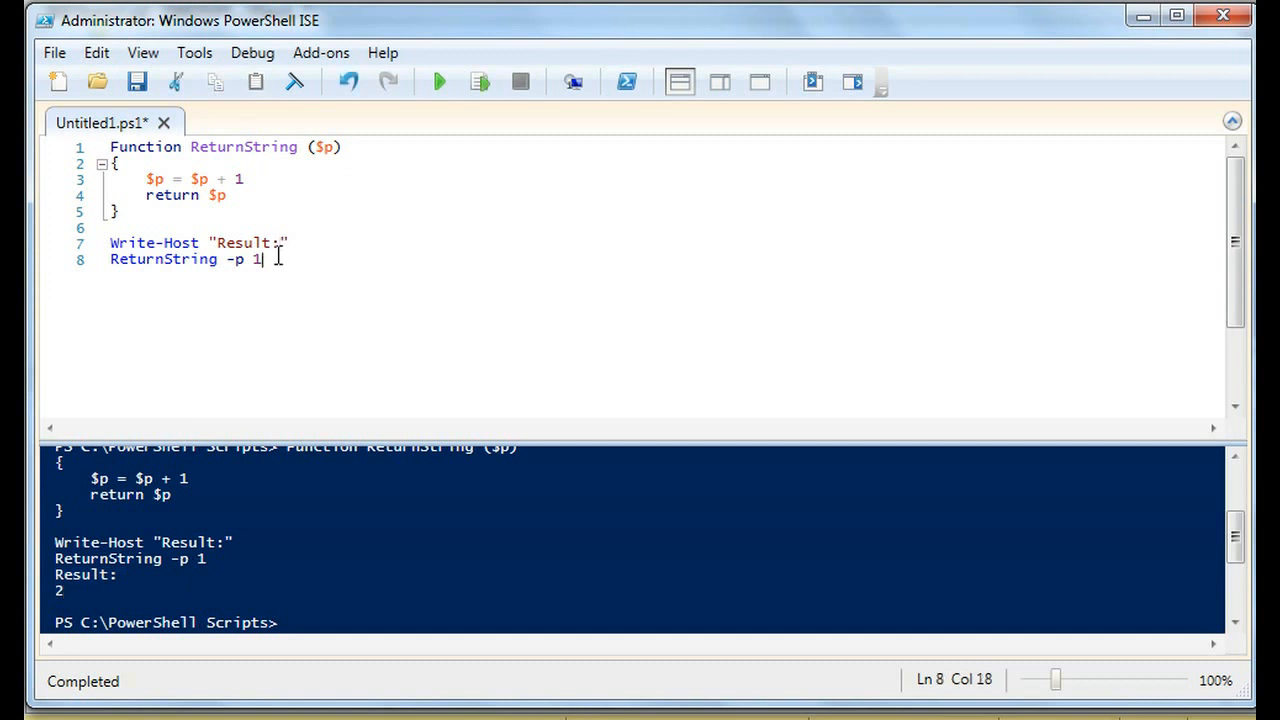
type("8")
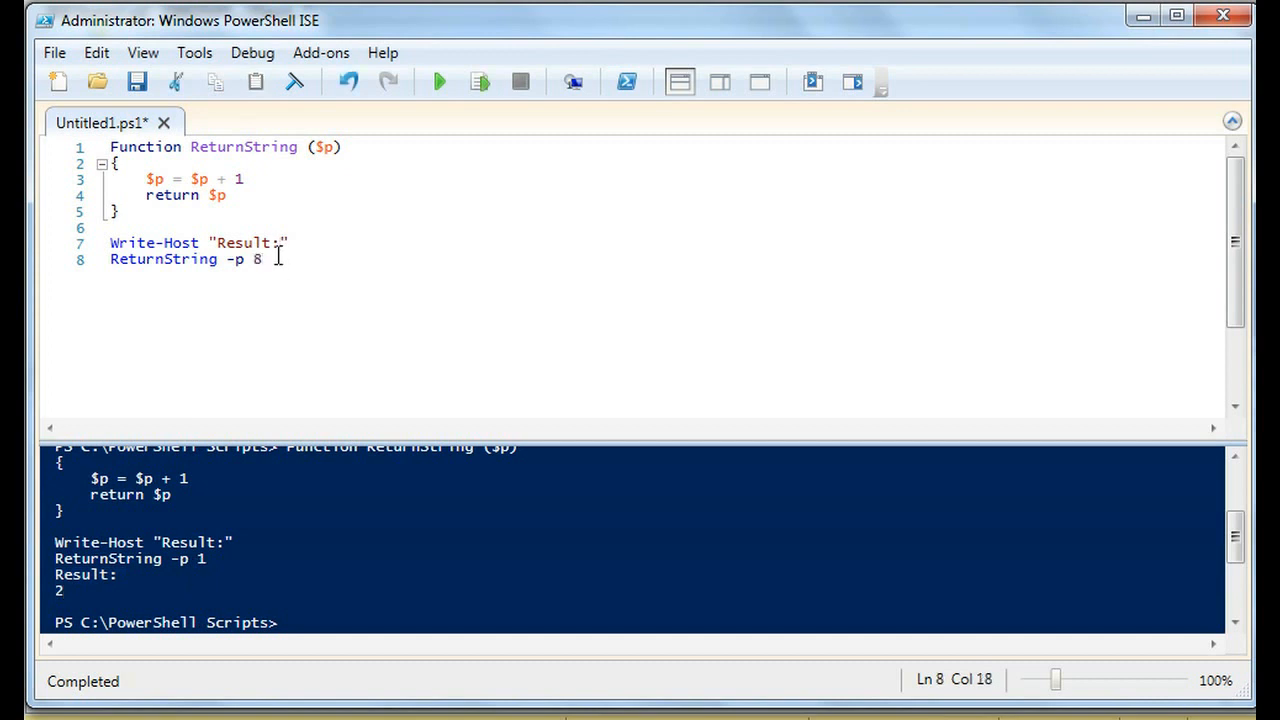
left_click(437, 81)
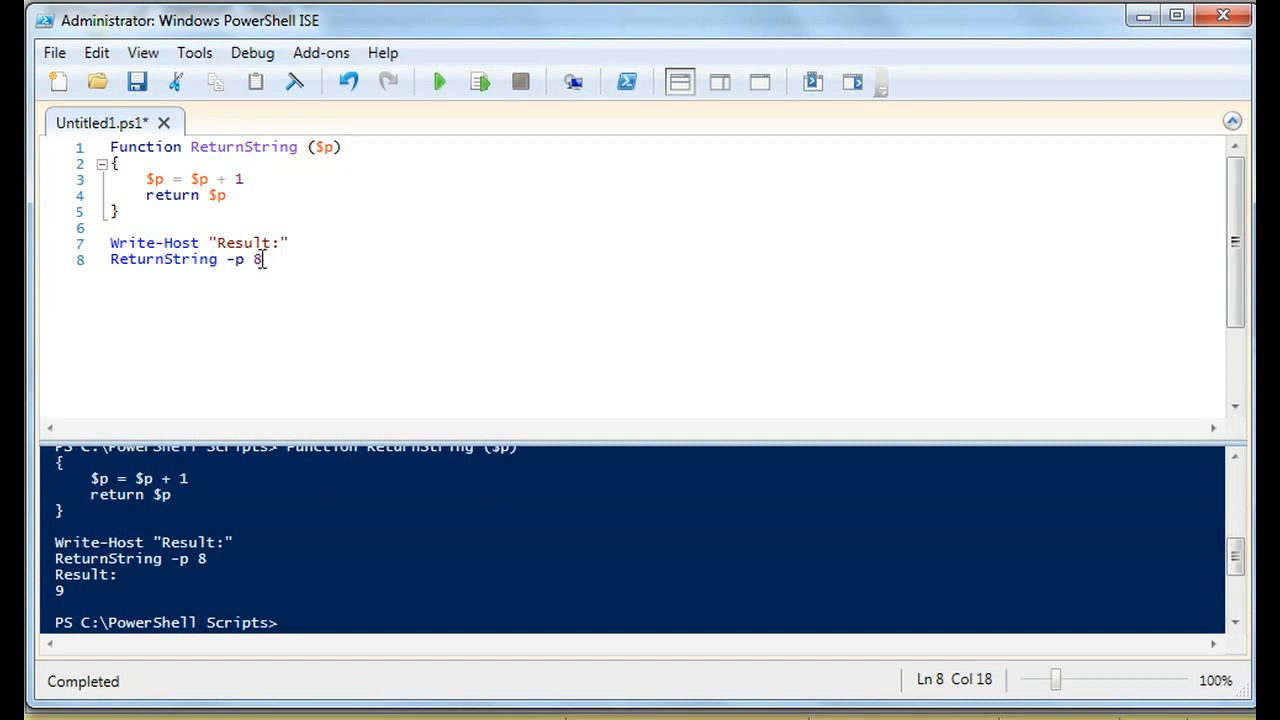
left_click(323, 147)
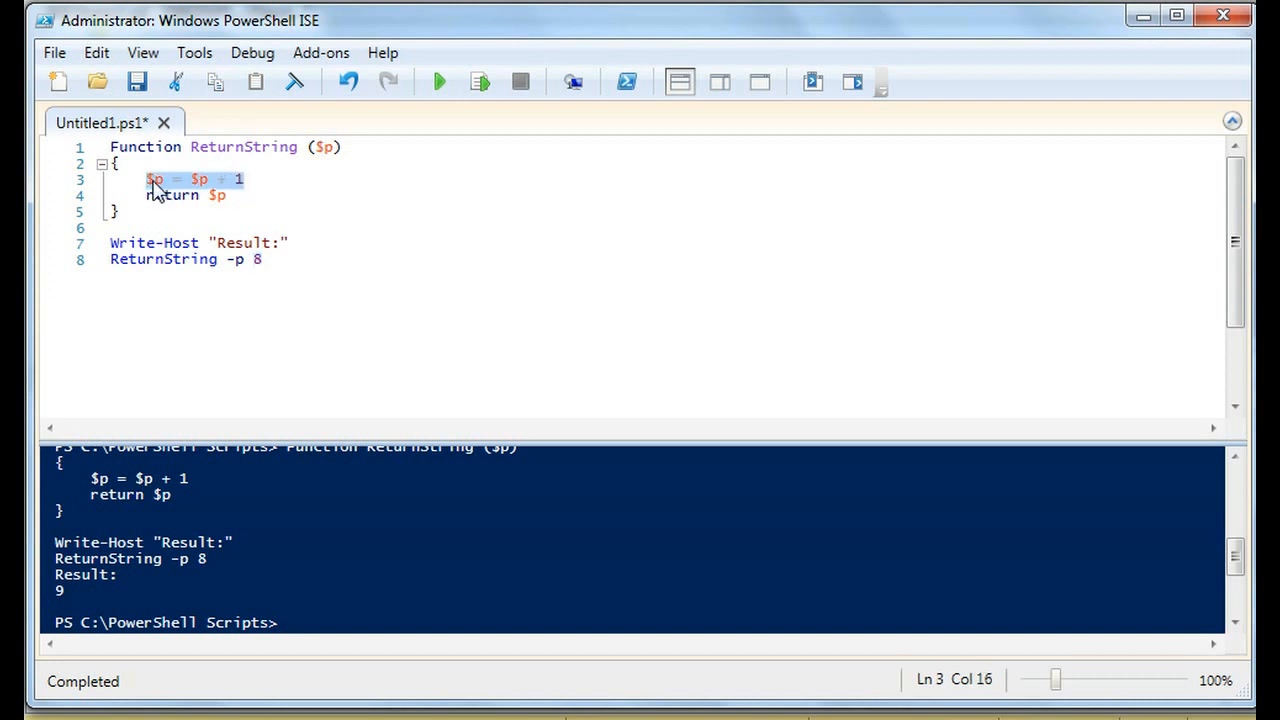
Step: Rename the assigned variable to $y and make the function return $y
left_click(155, 179)
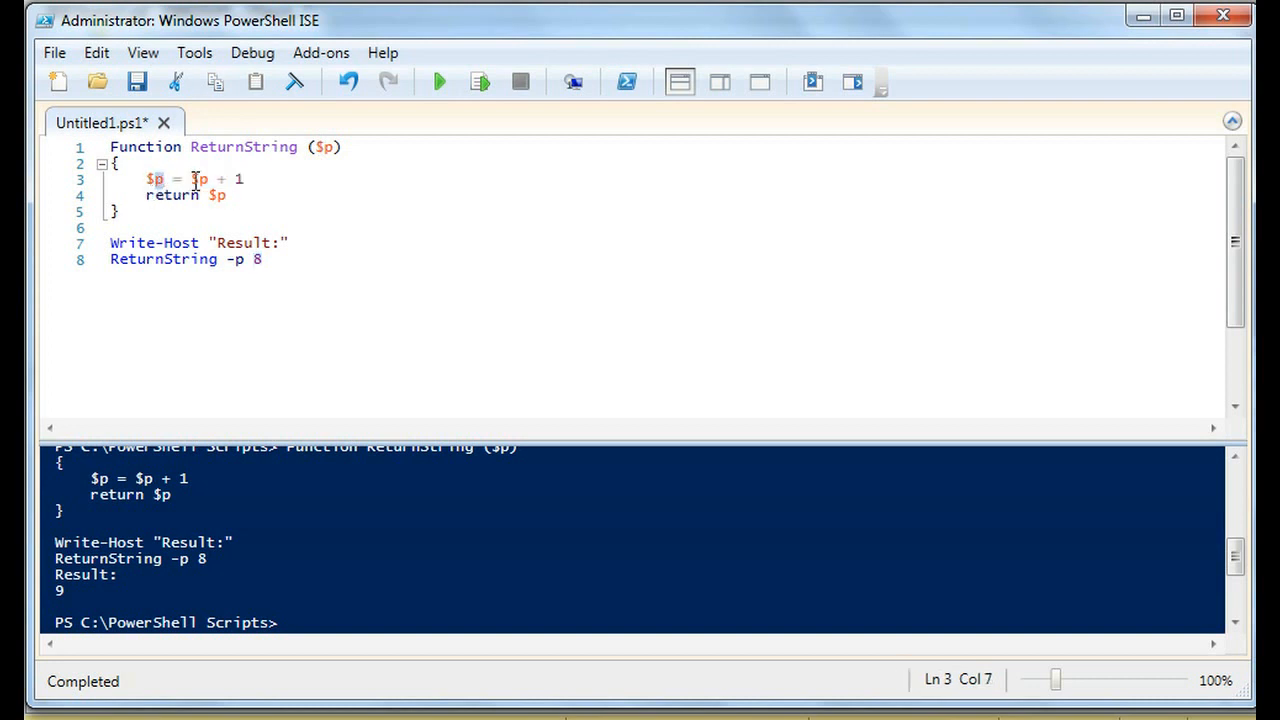
left_click(328, 147)
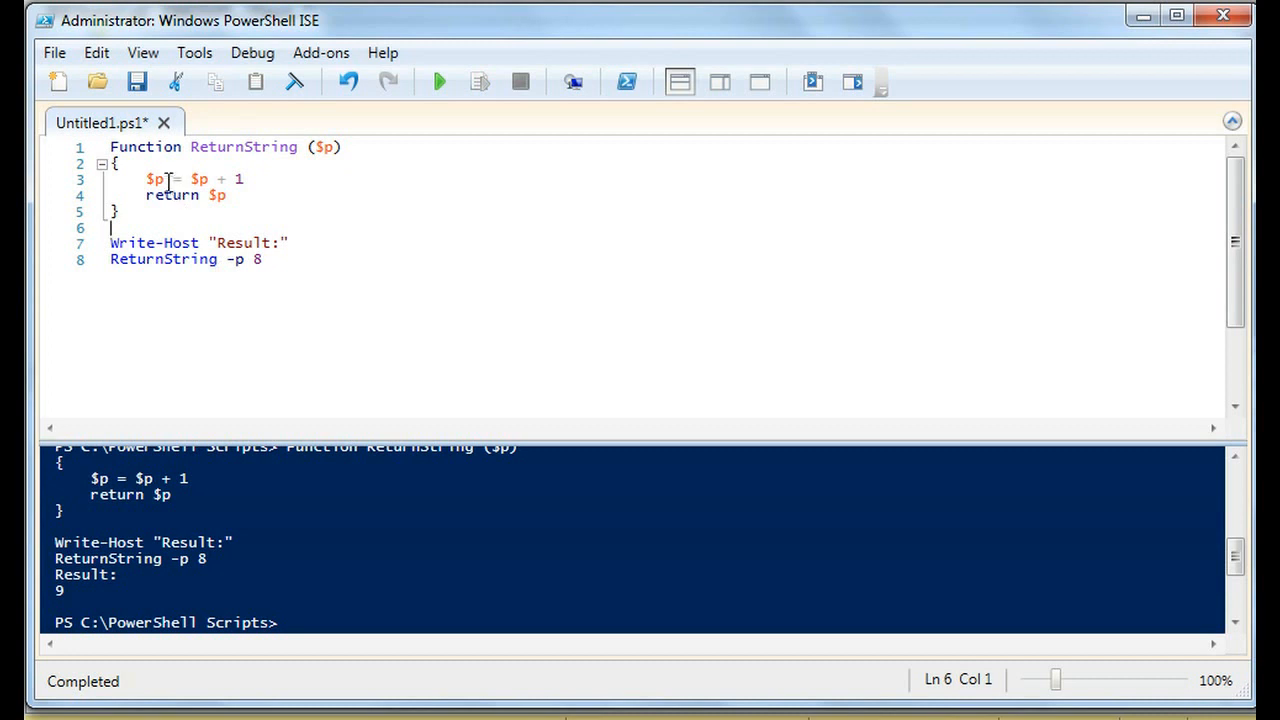
type("y")
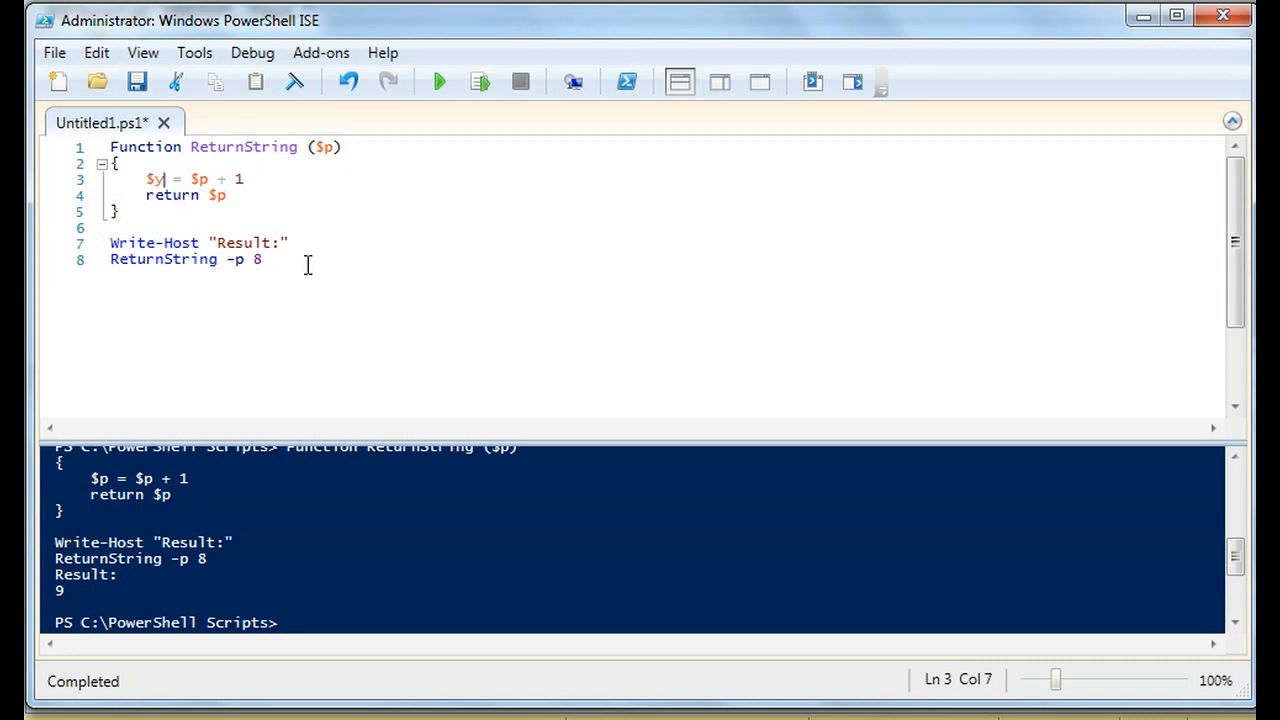
left_click(216, 195)
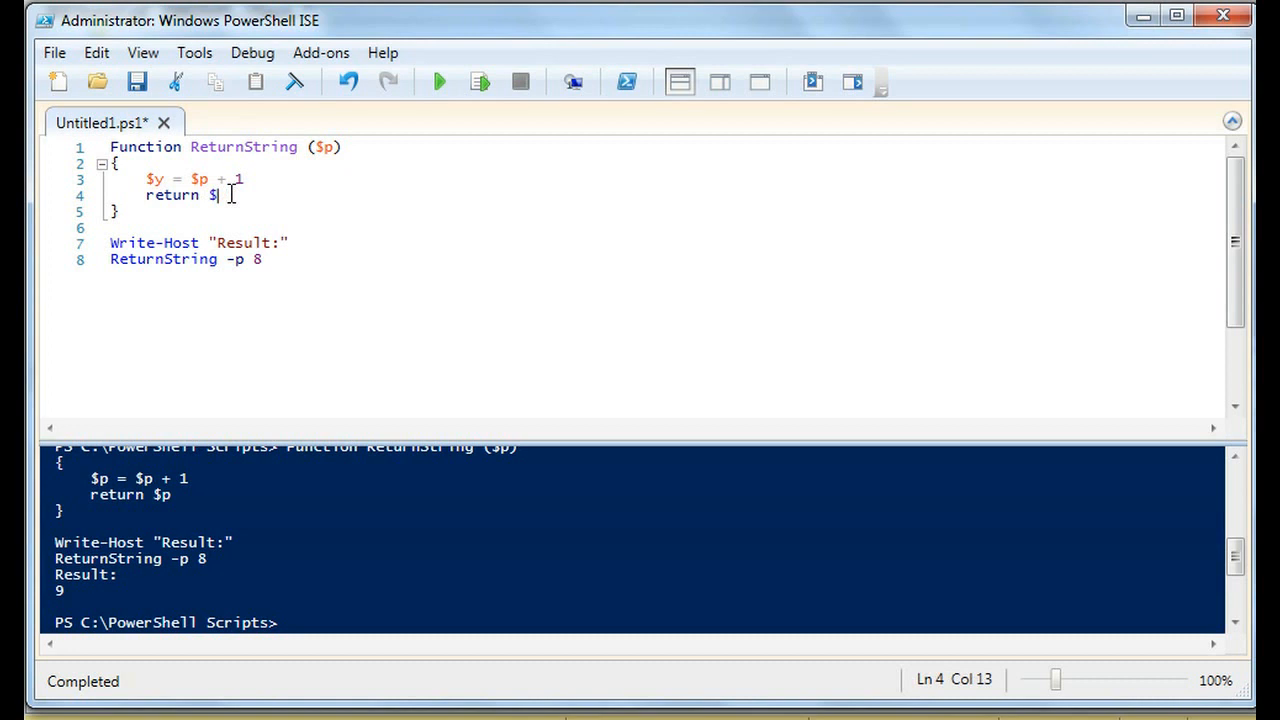
type("y")
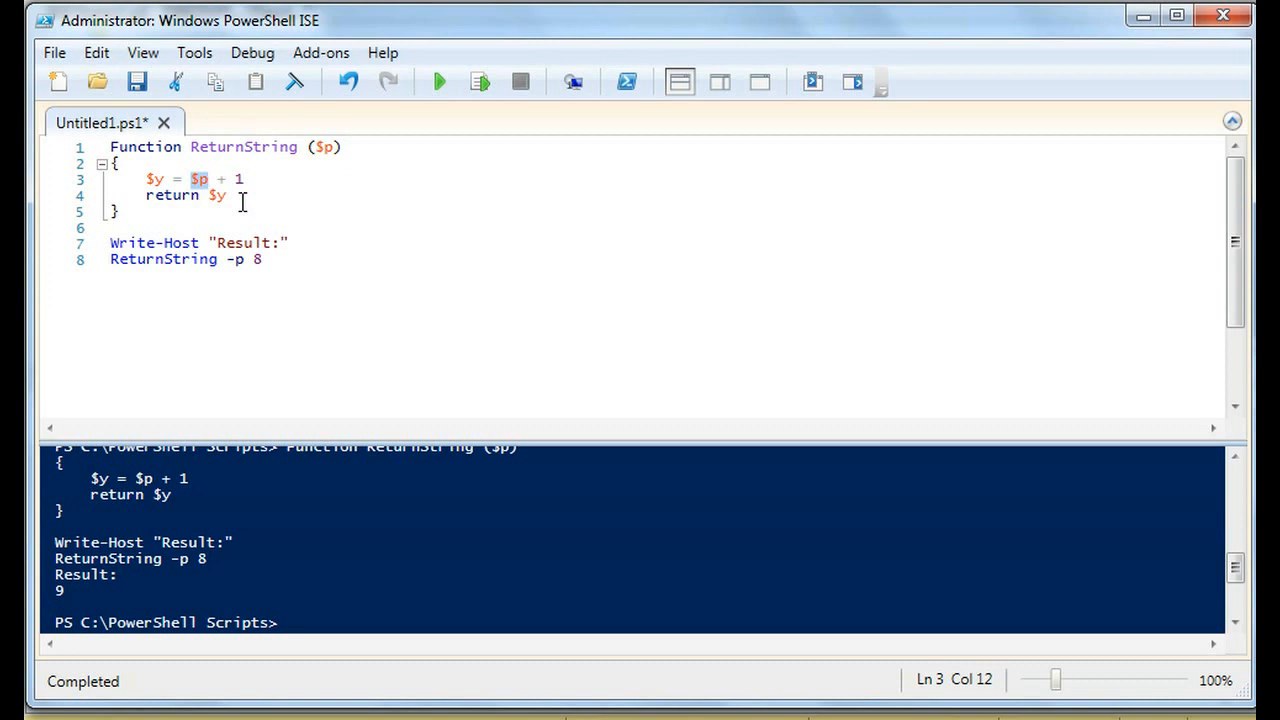
Step: Change the return back to $p, giving Result: 8, and select the function body
type("$p")
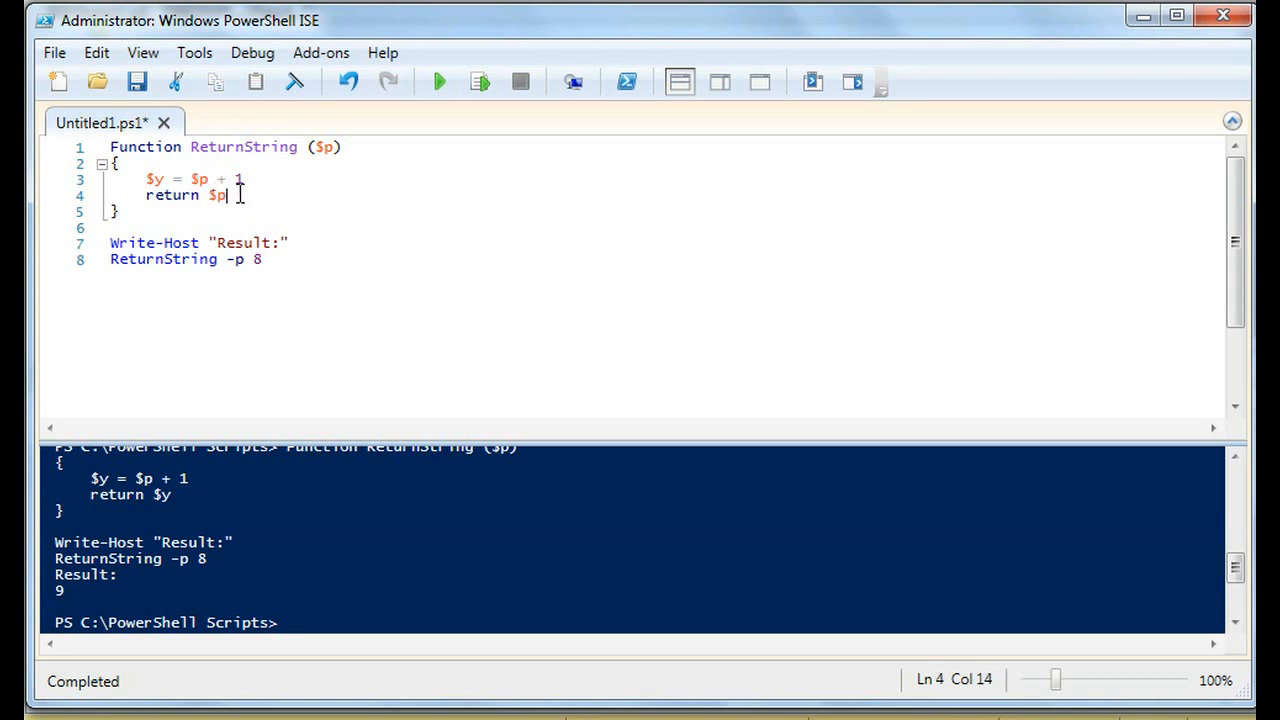
mouse_move(266, 230)
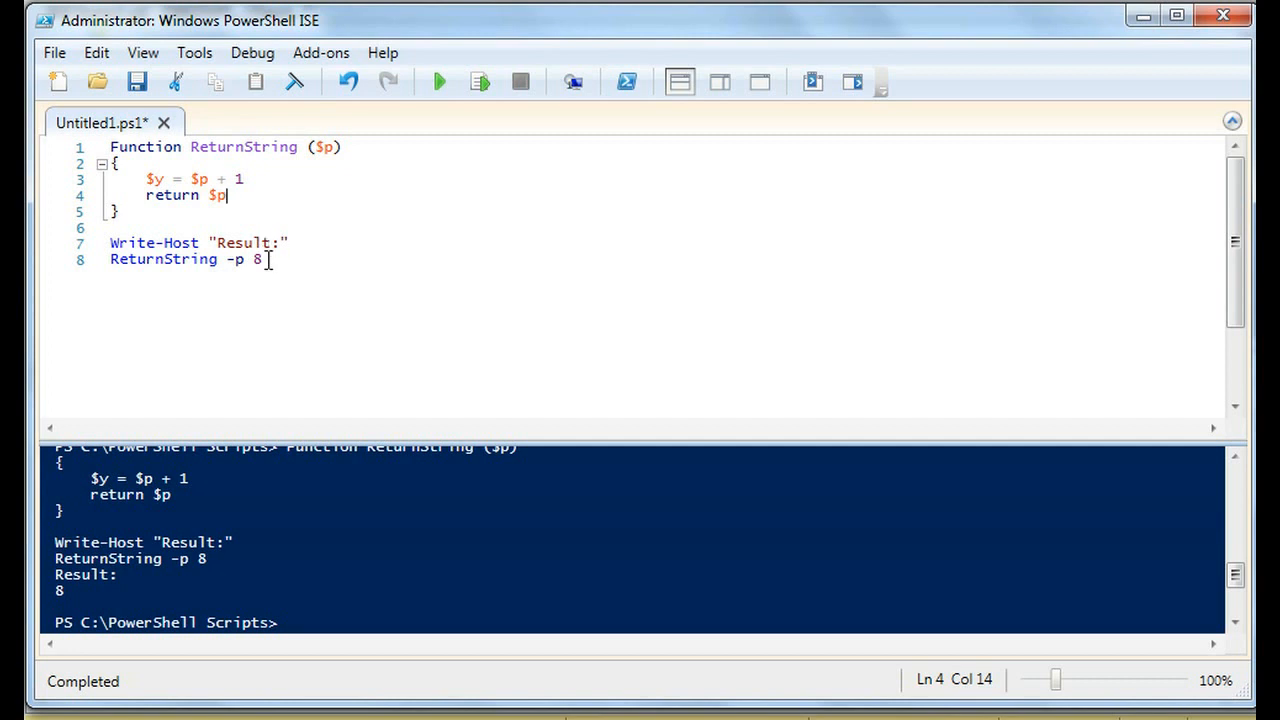
left_click(263, 259)
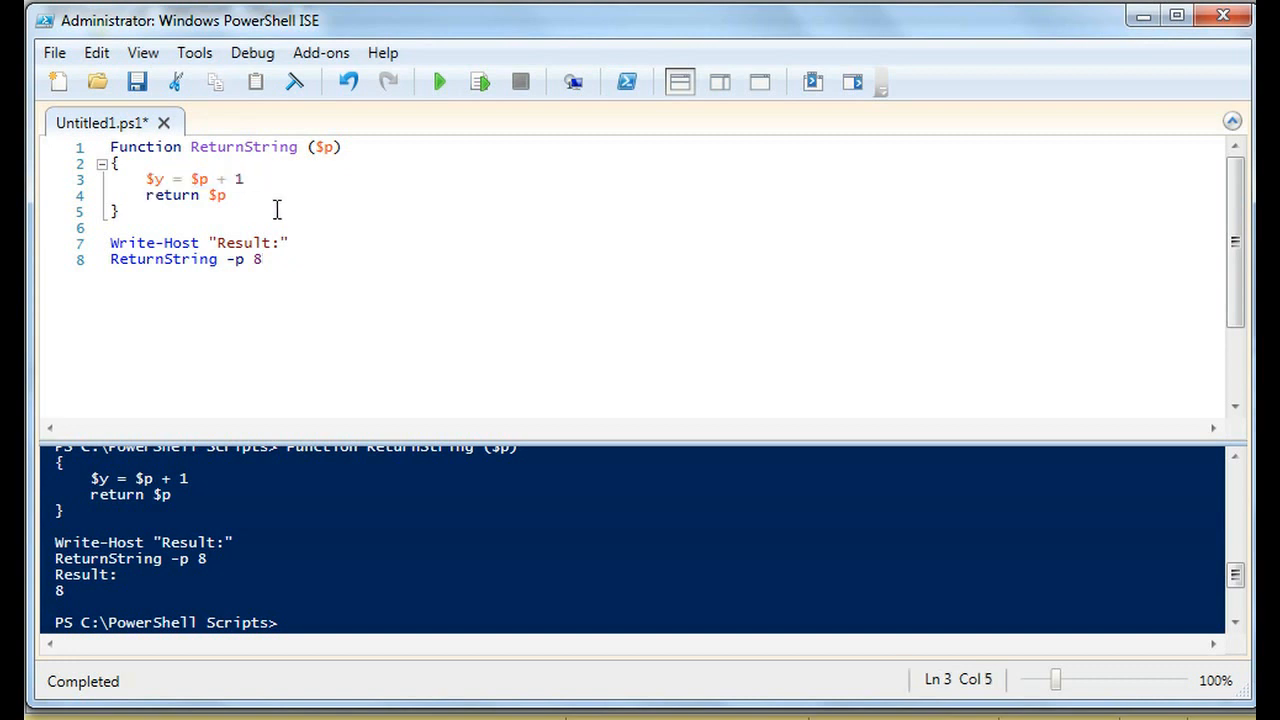
left_click_drag(146, 179, 226, 195)
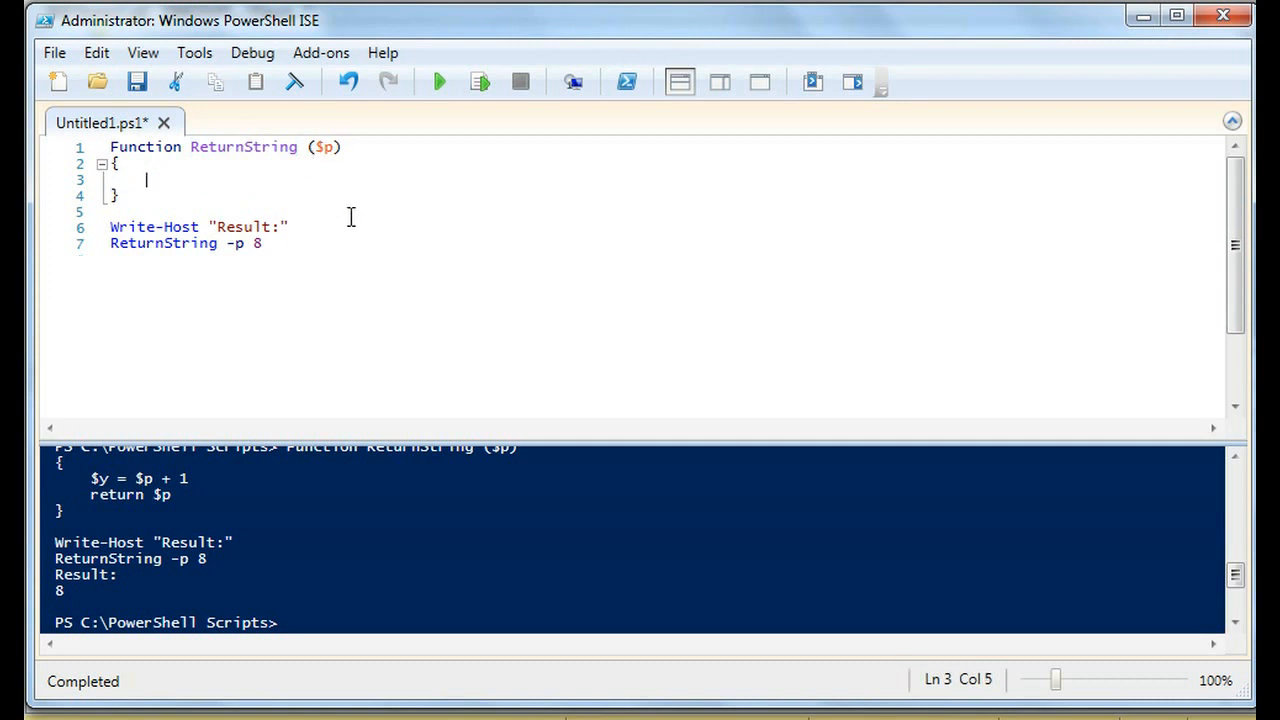
Step: Add a $p2 parameter and write the body as $p + " " + $p2
type("$p")
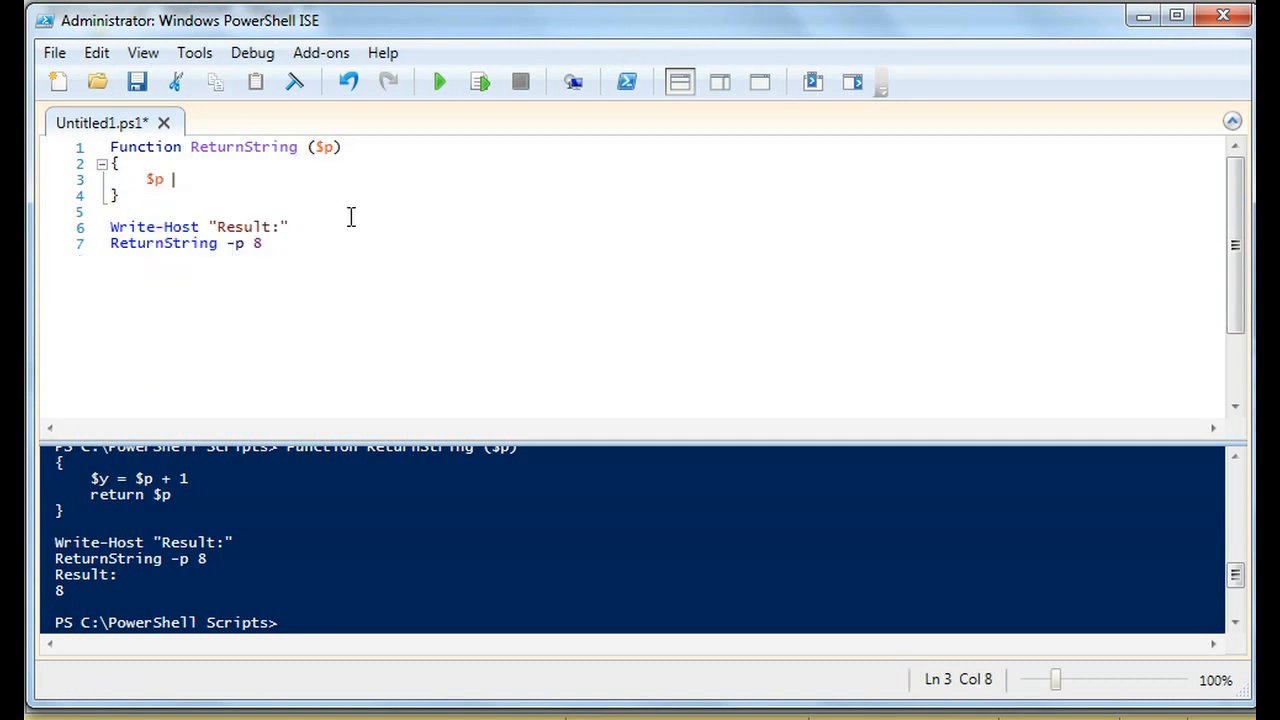
type("+ \"")
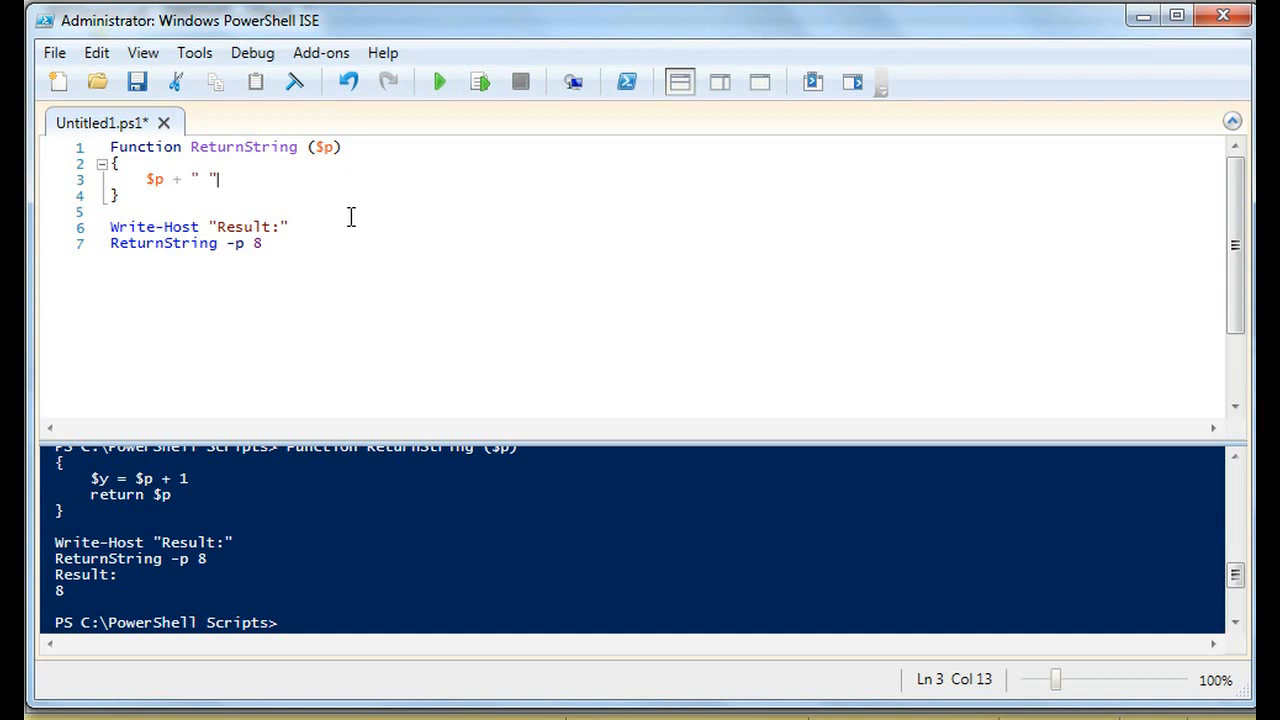
type("+")
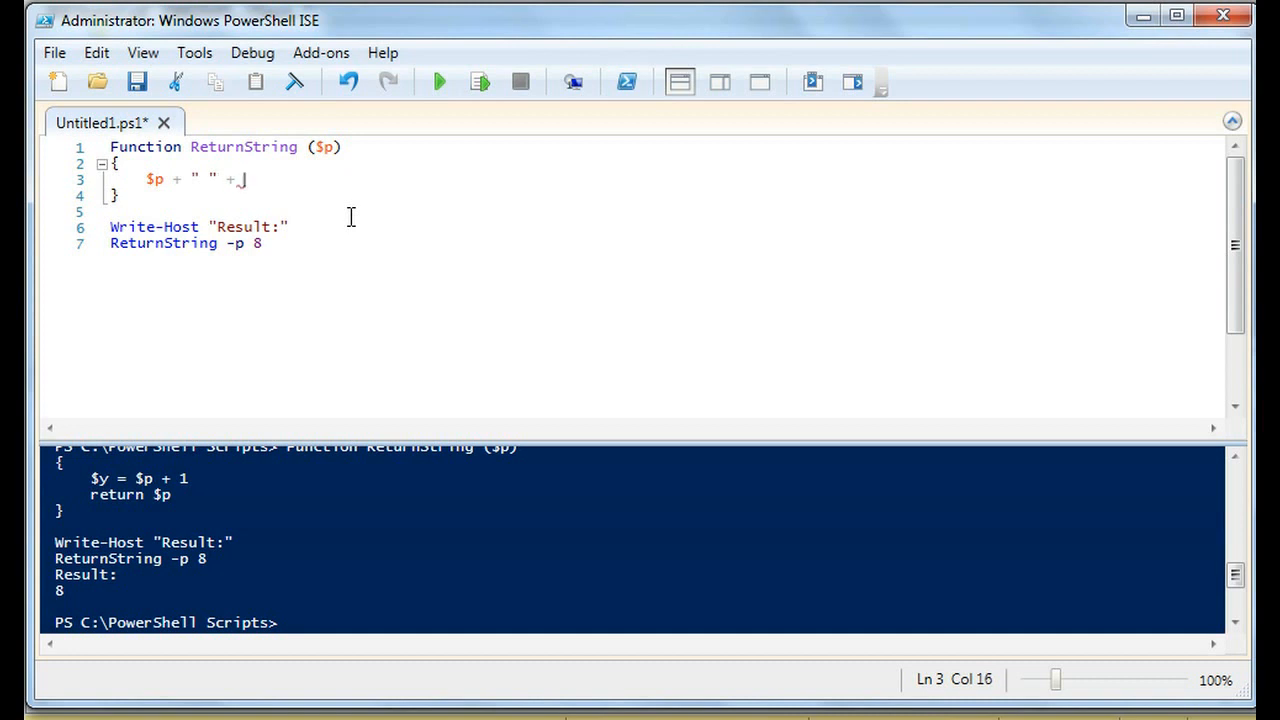
type("$p2")
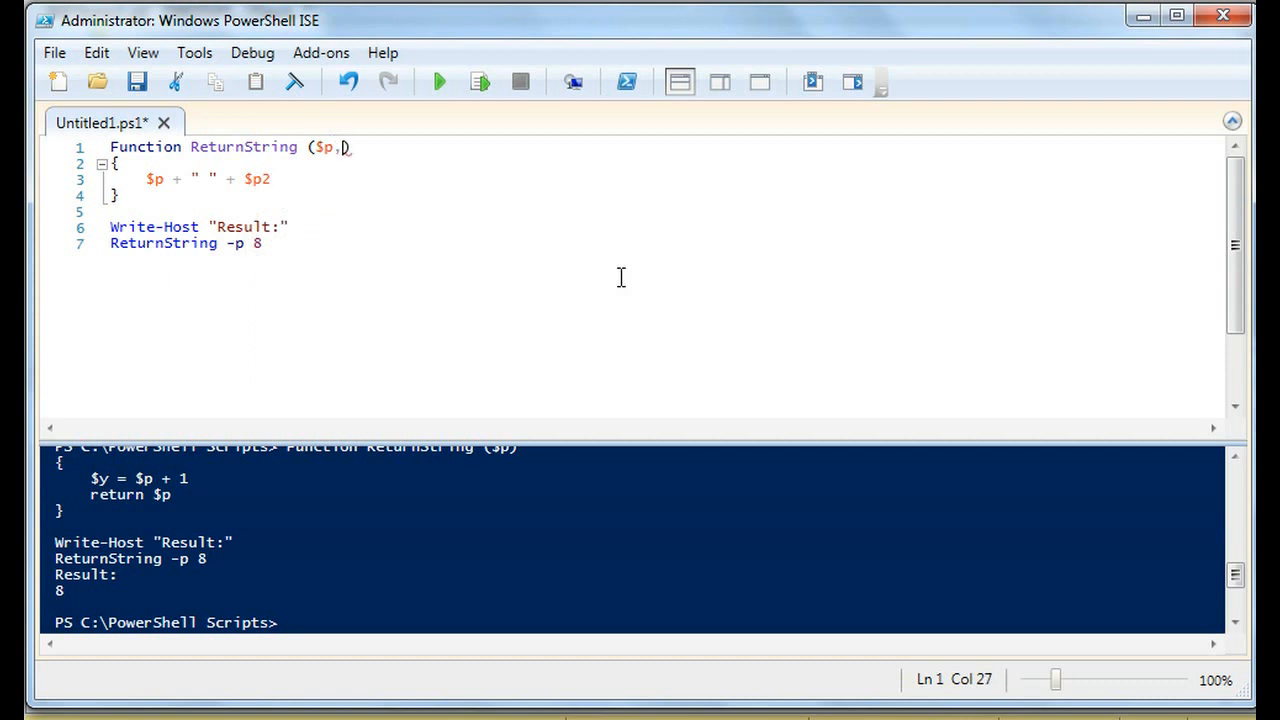
type("$p2")
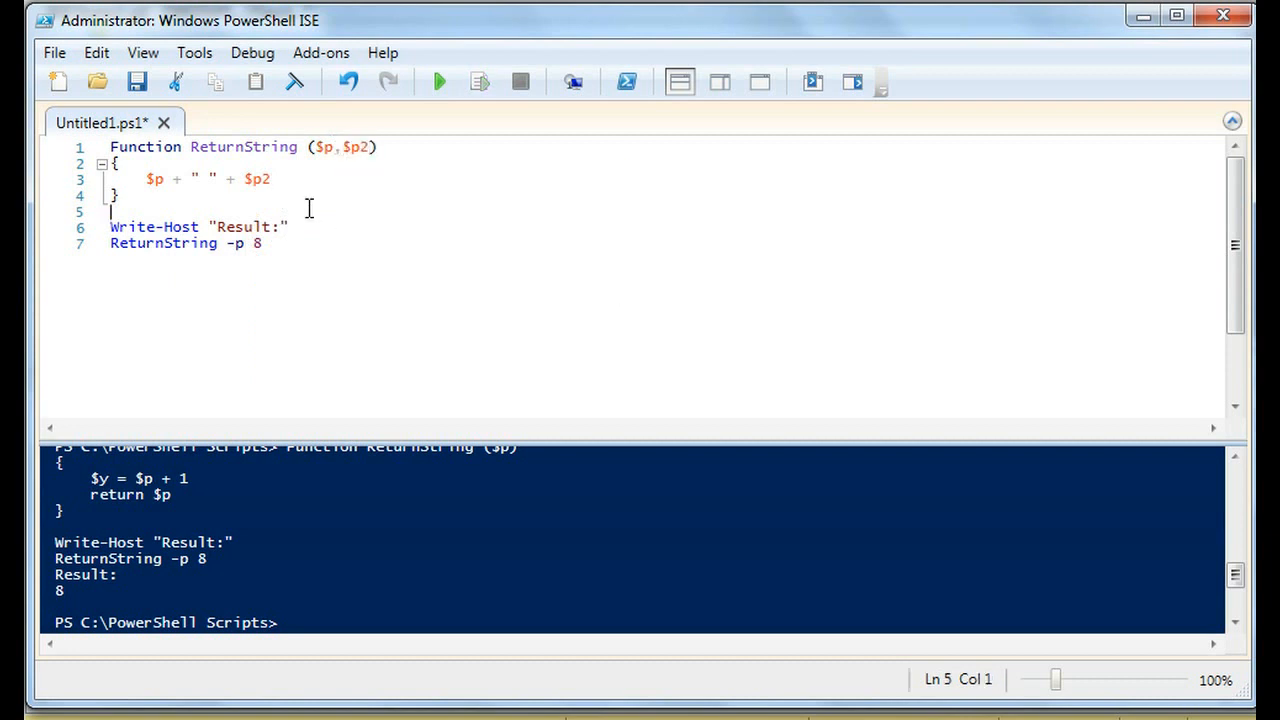
mouse_move(340, 225)
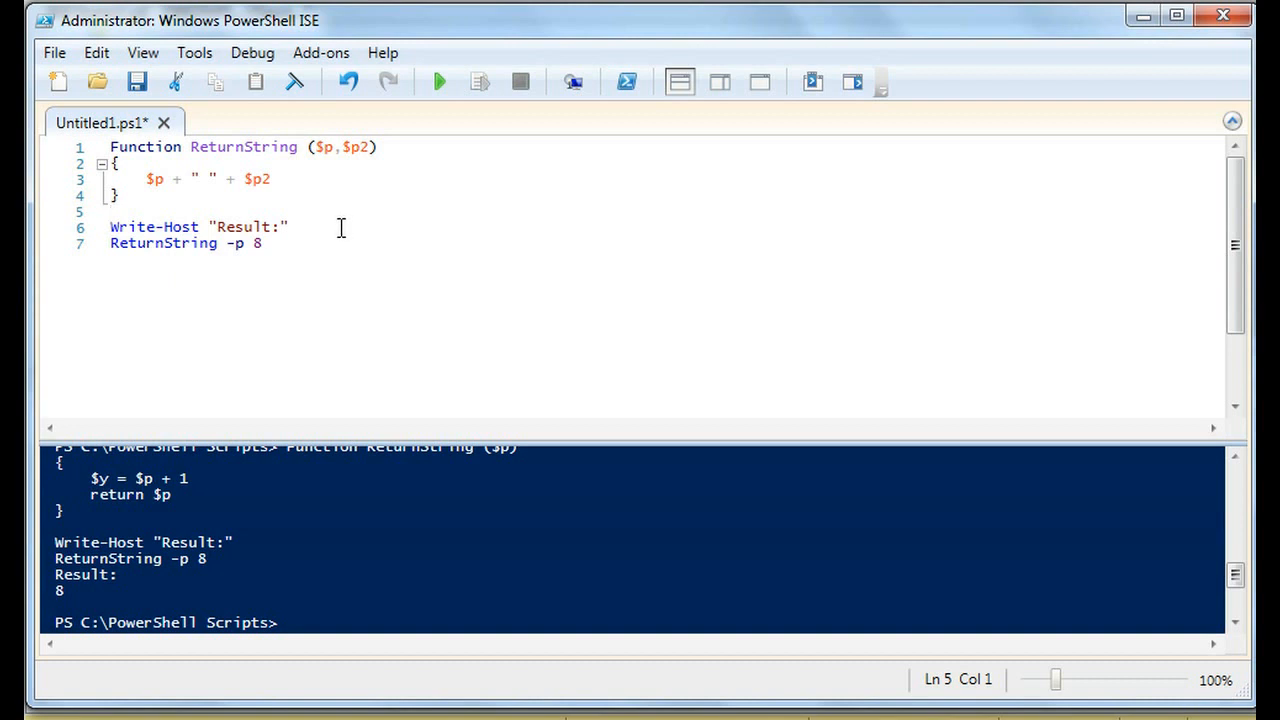
Step: Assign the concatenation to $x and add return $x
left_click(147, 178)
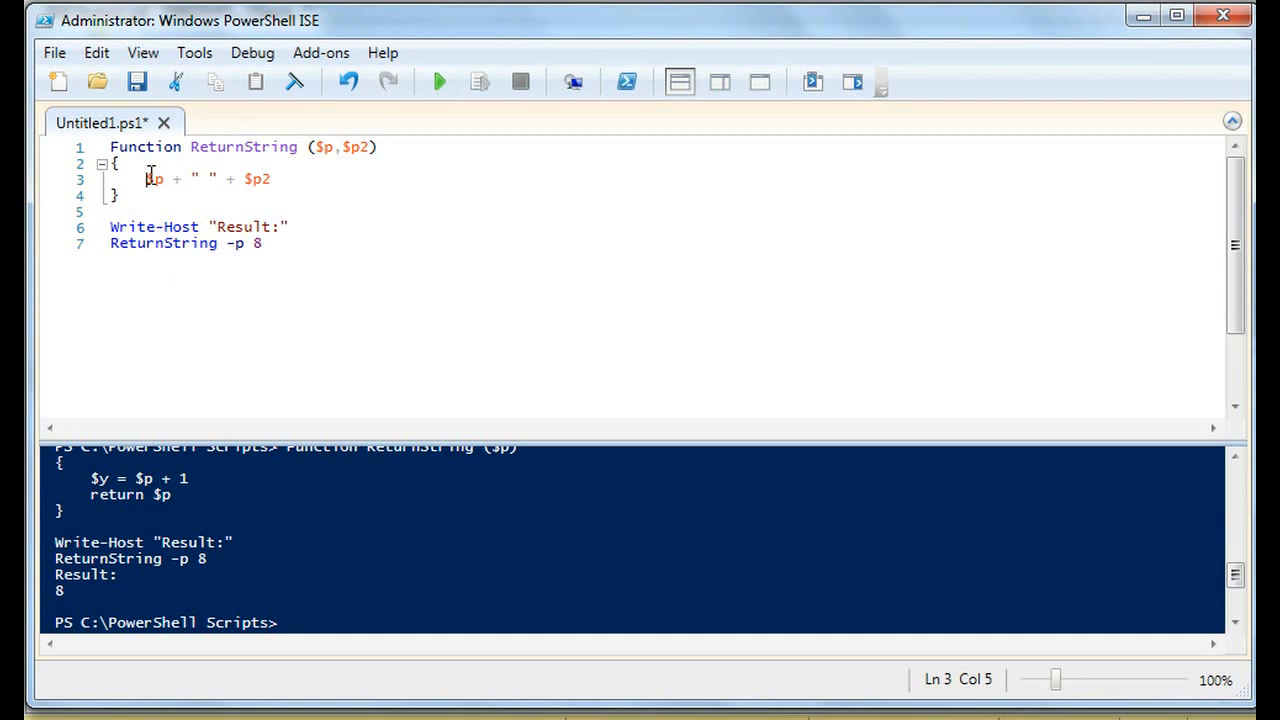
type("$x =")
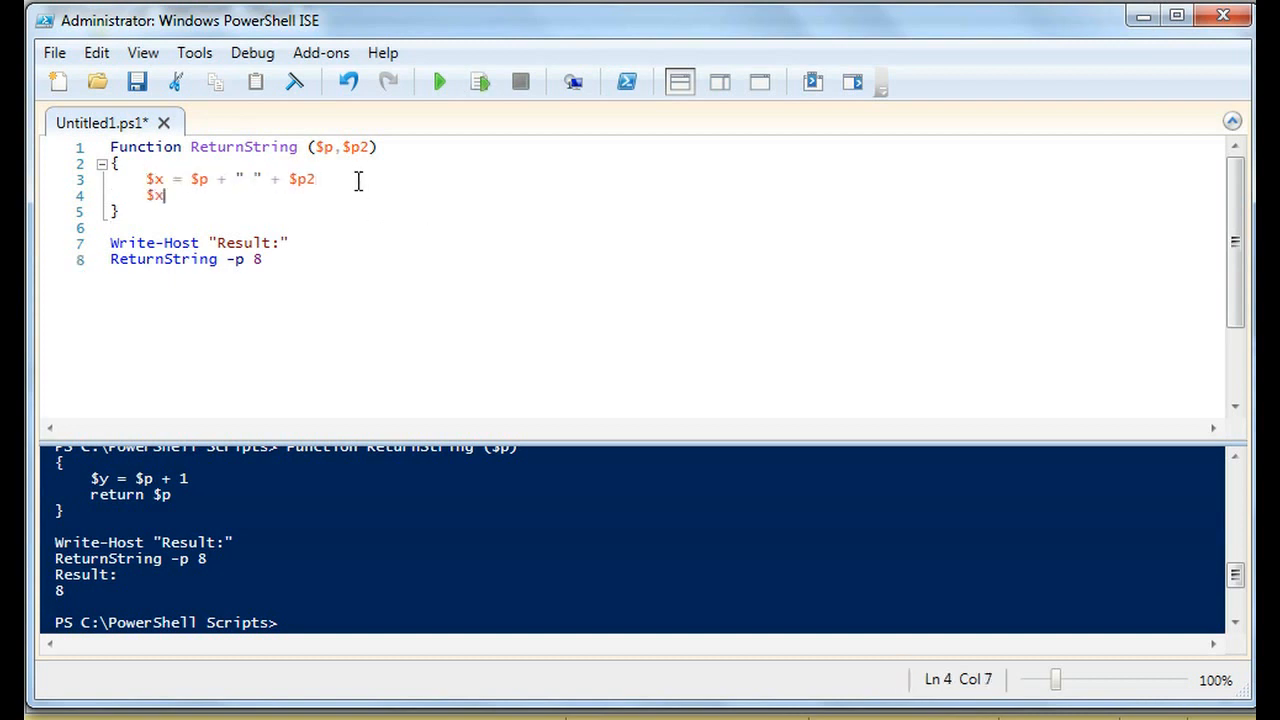
type("return")
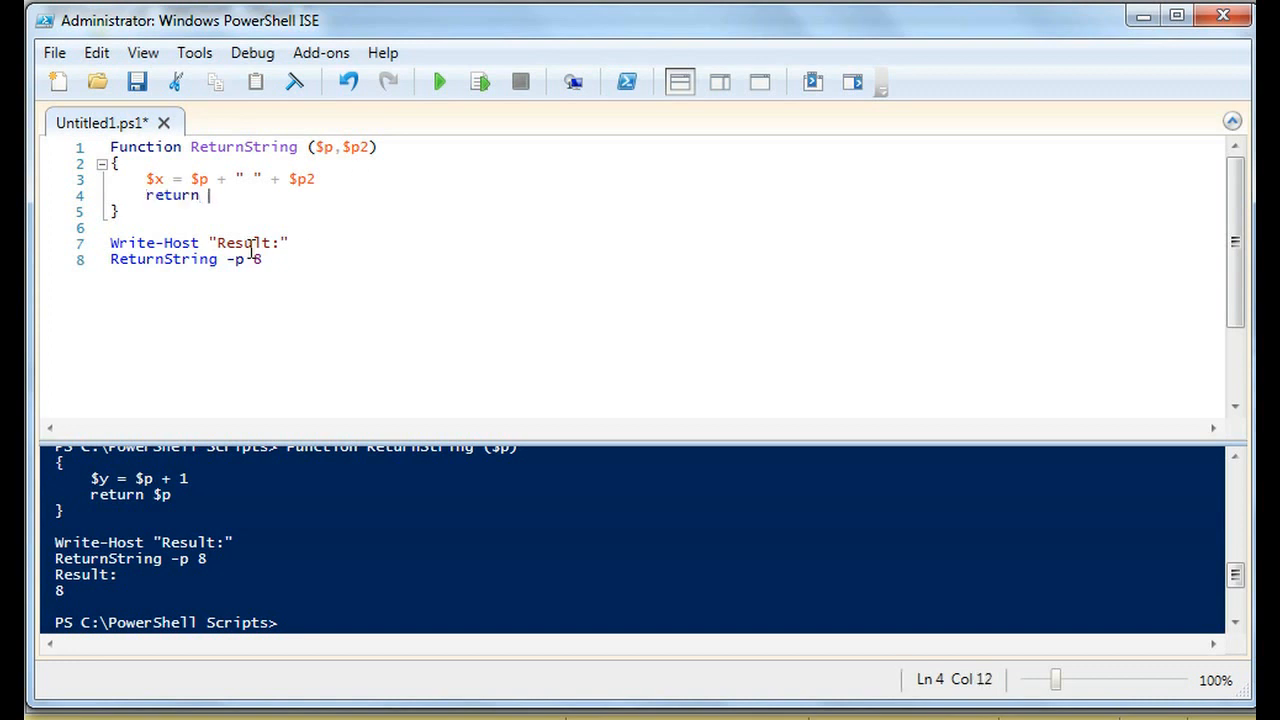
type("$x")
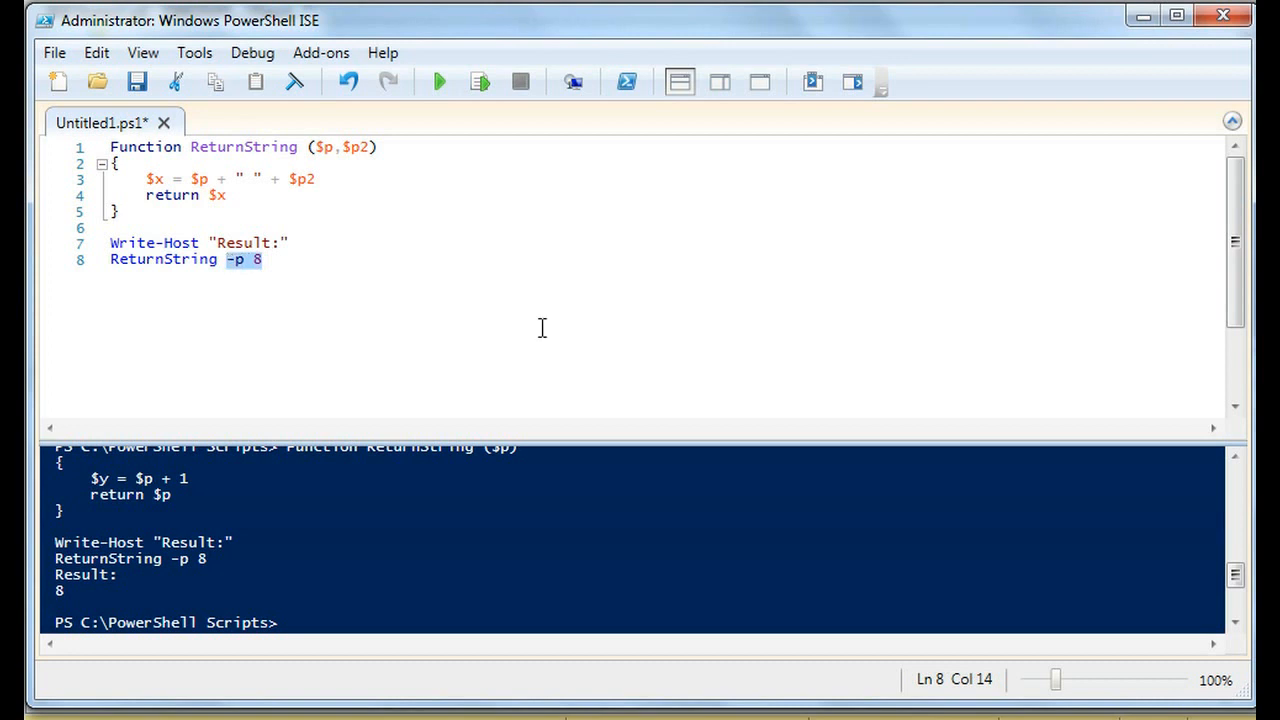
Step: Replace -p 8 with -p "hello" -p2 "world" and run, printing hello world
key("Delete")
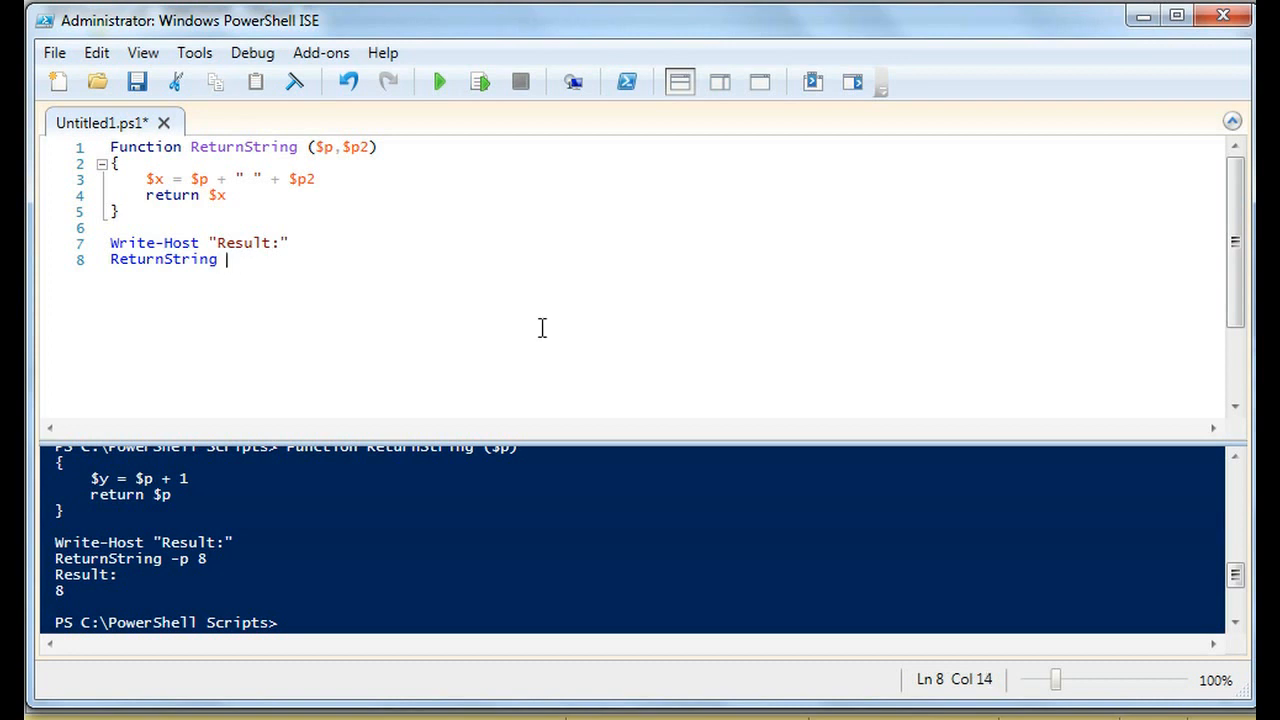
type("-p")
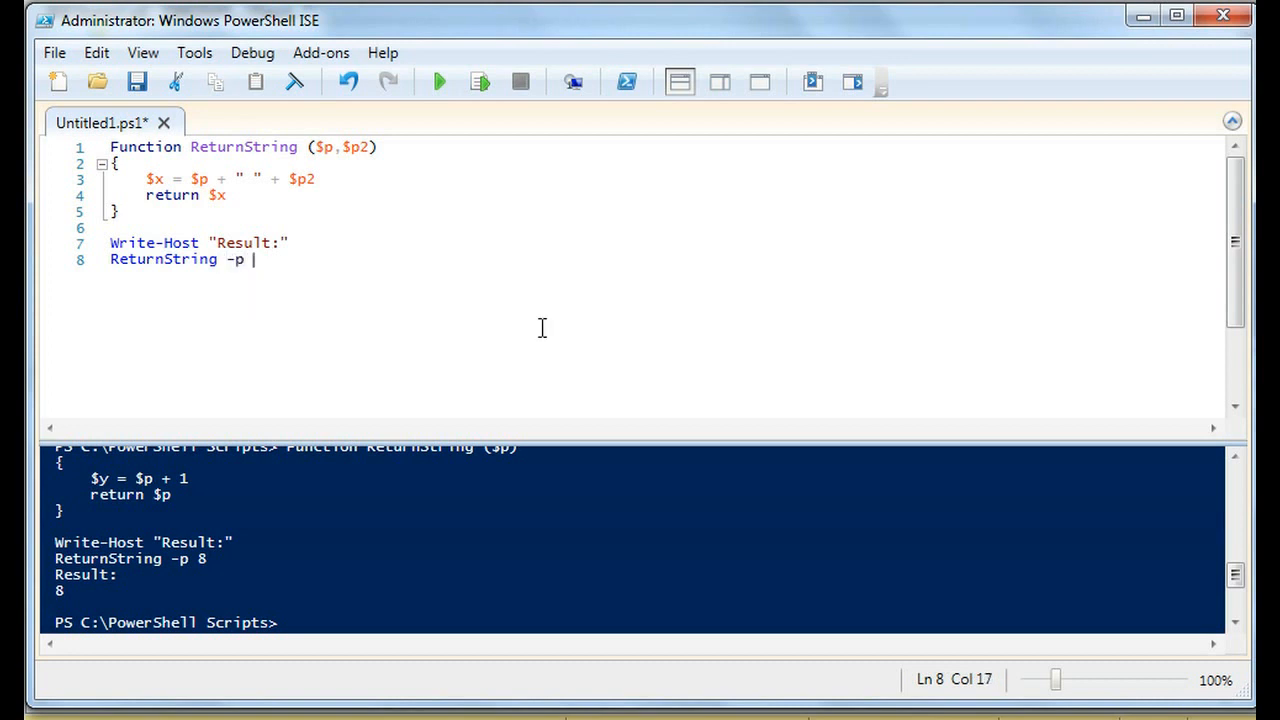
type("\"hello\"")
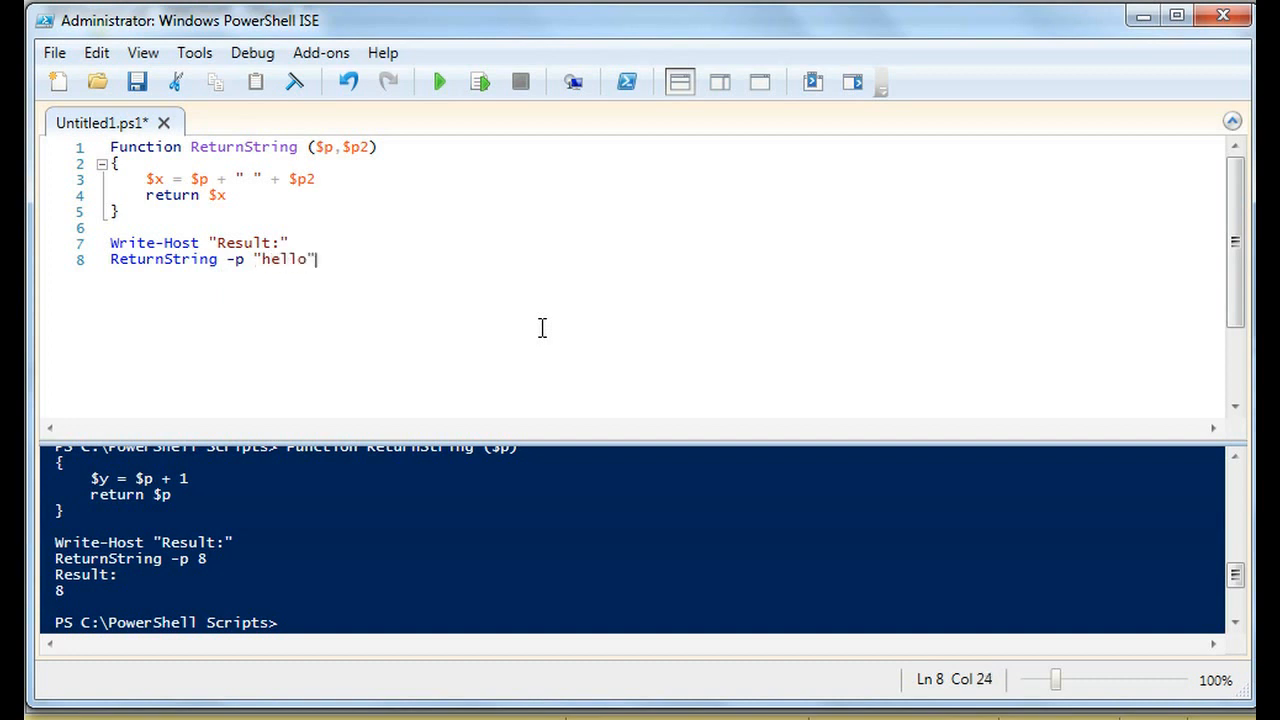
type("-p2")
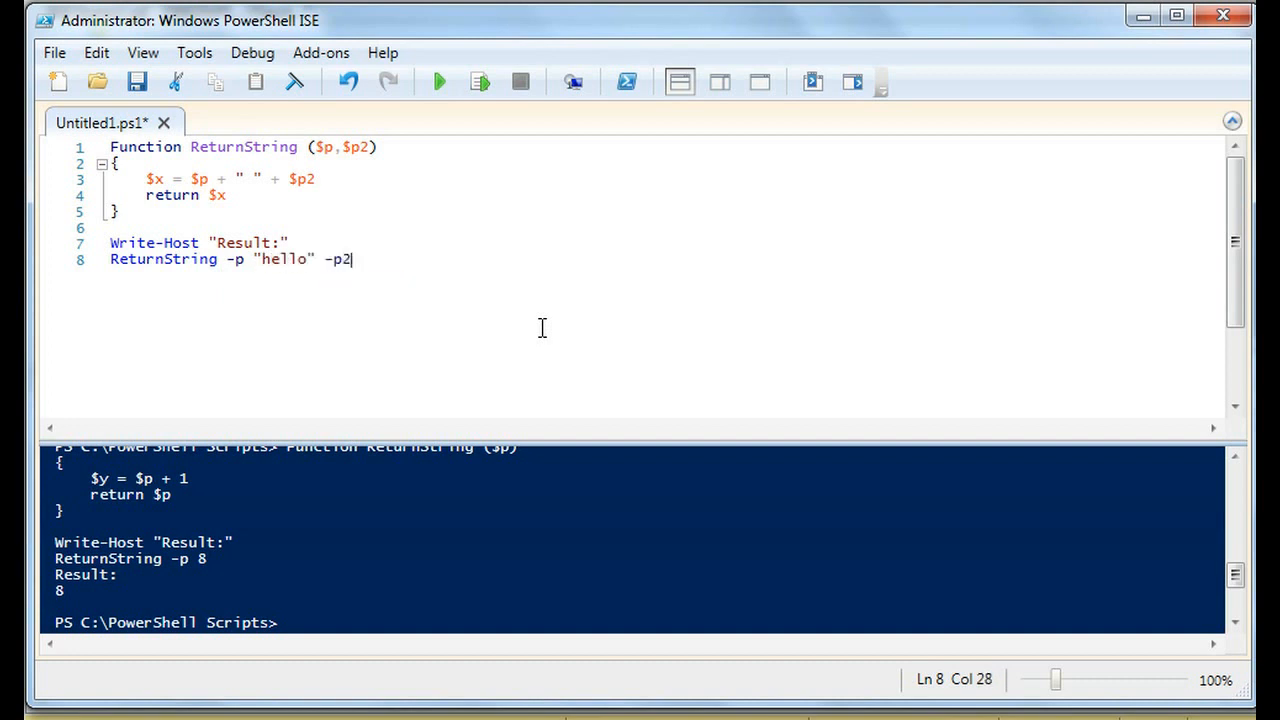
type("\"world\"")
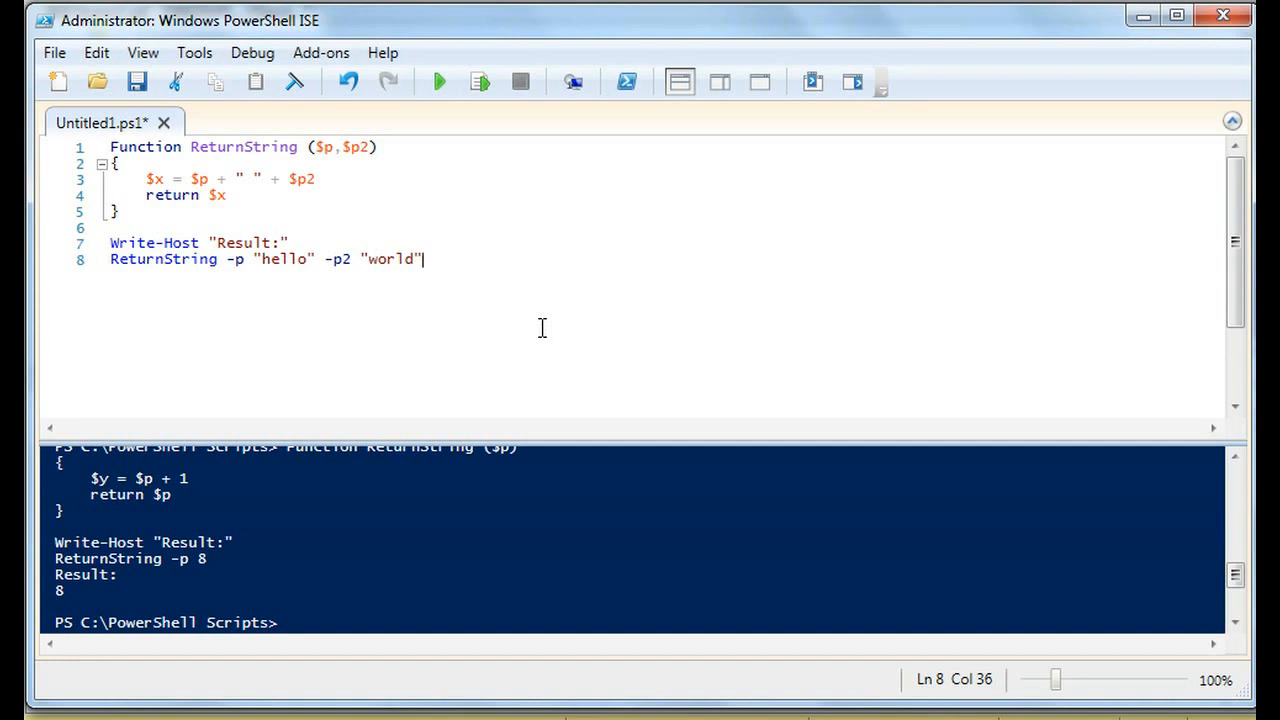
left_click(437, 82)
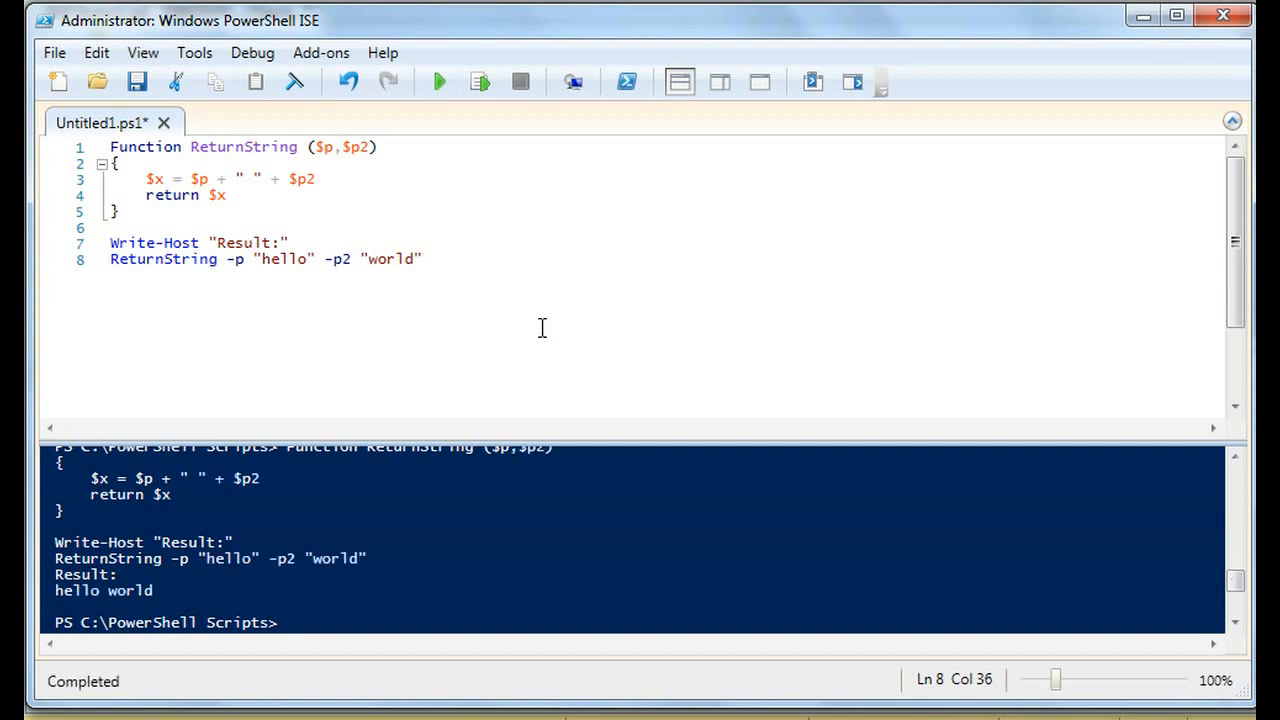
mouse_move(222, 114)
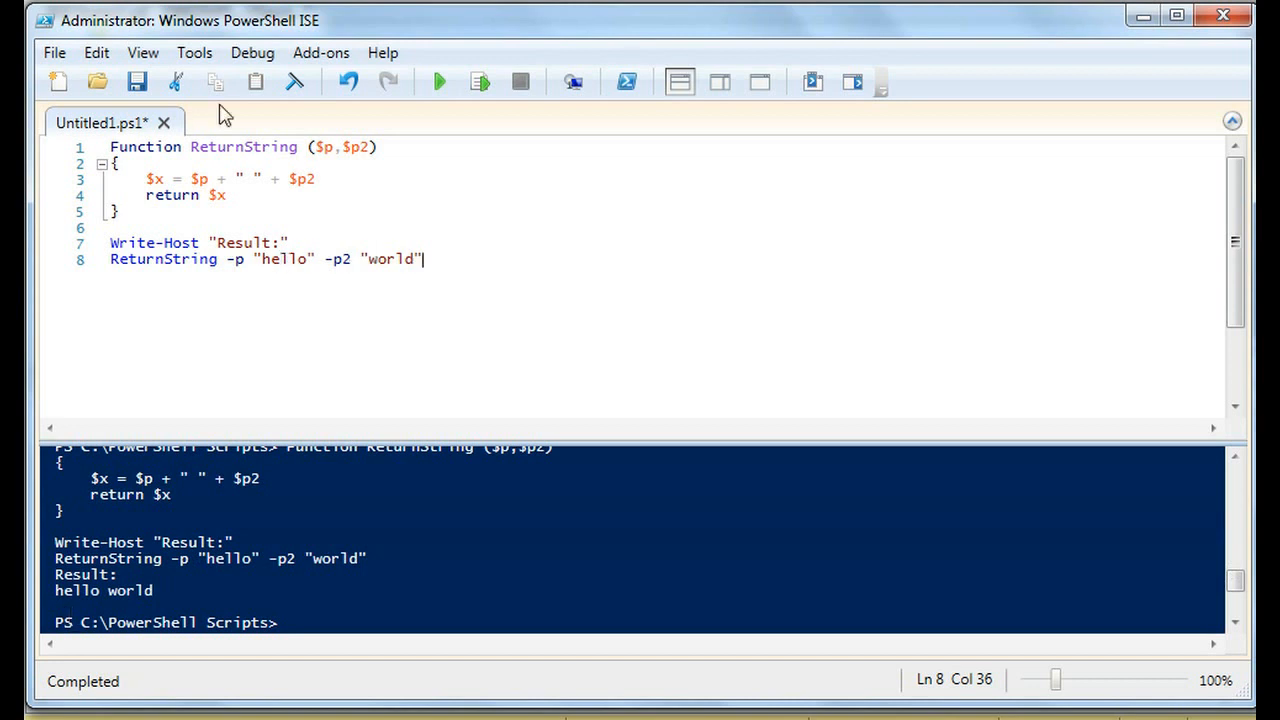
double_click(248, 179)
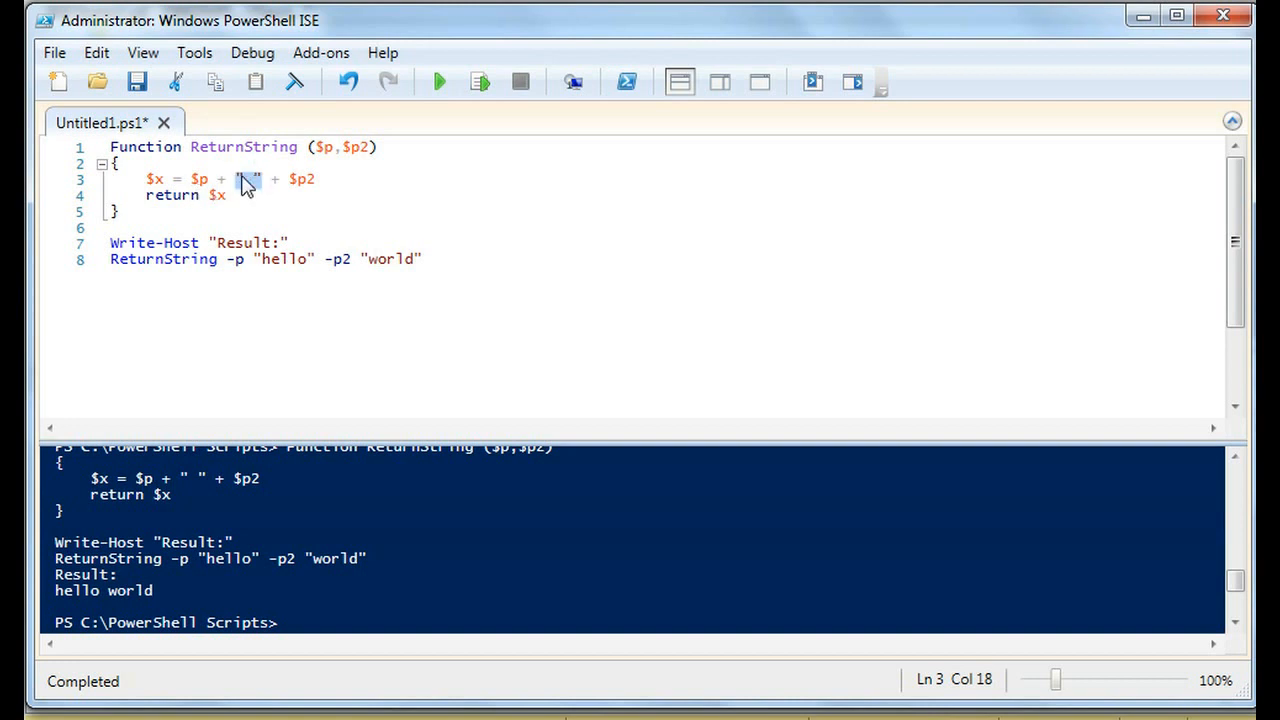
Step: Insert $p = $p.Replace("h","H") as the first line of the function body
key("Return")
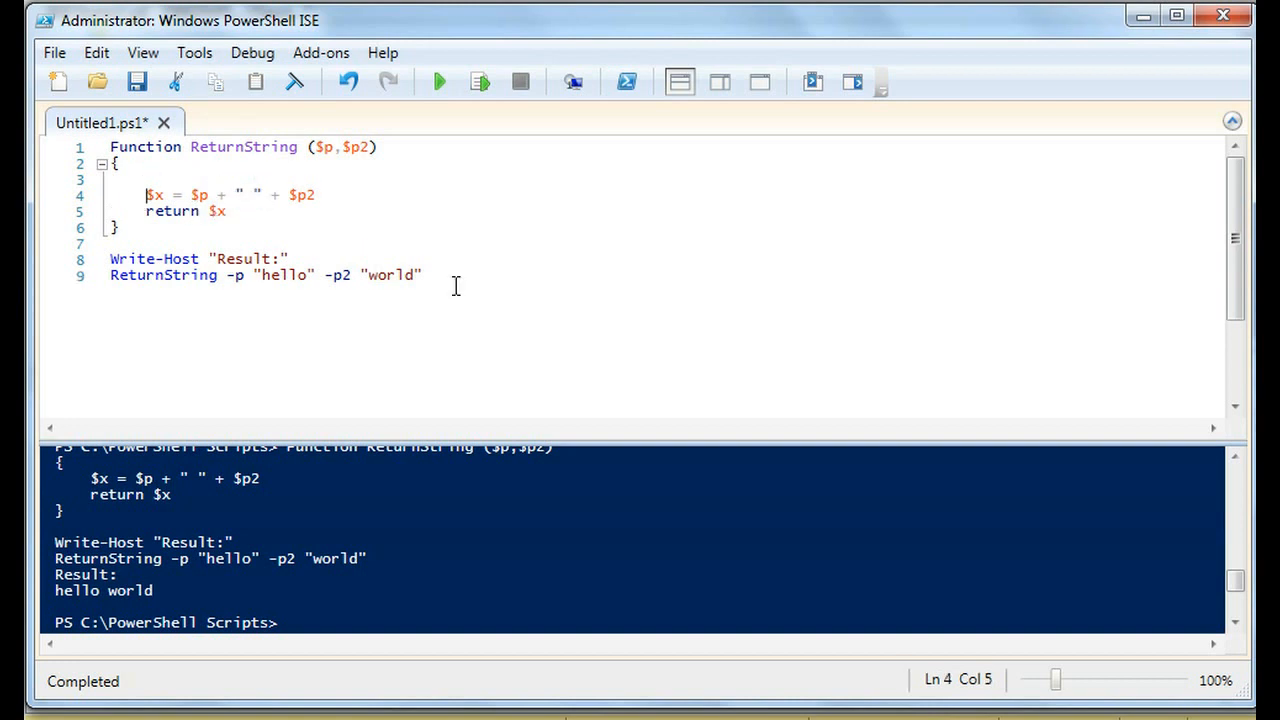
type("$p = $p.R")
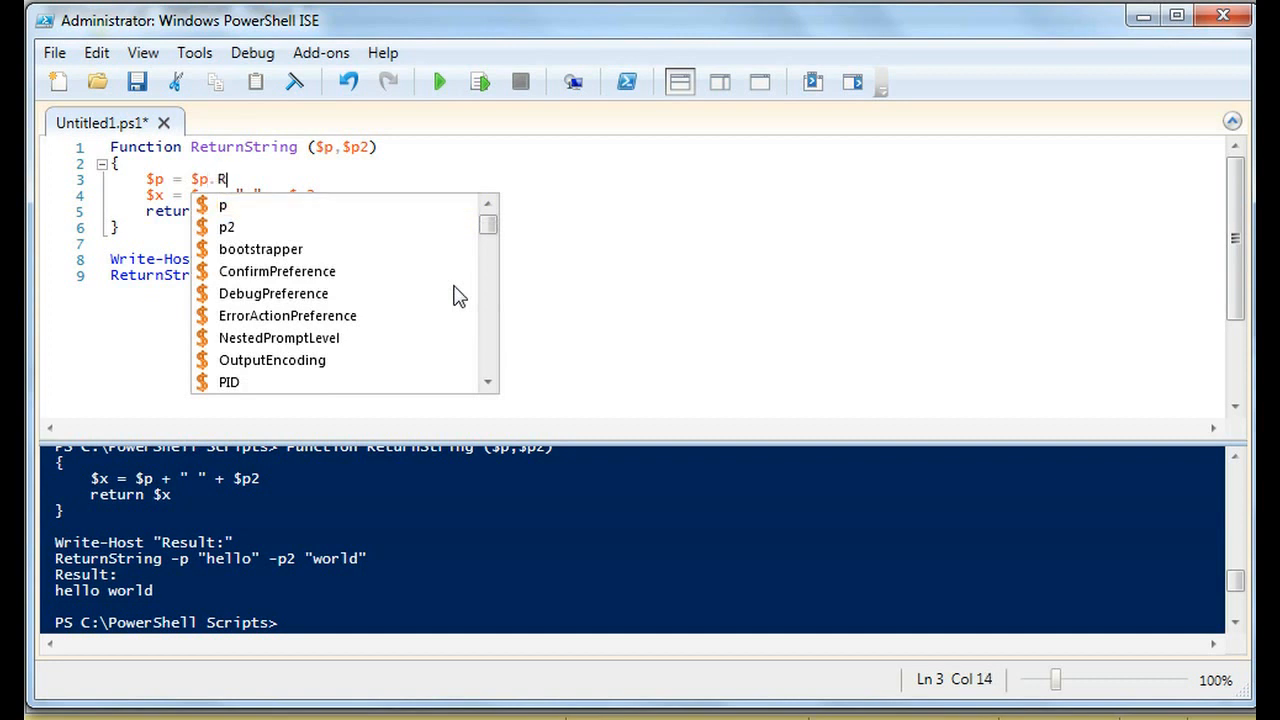
type("eplace(")
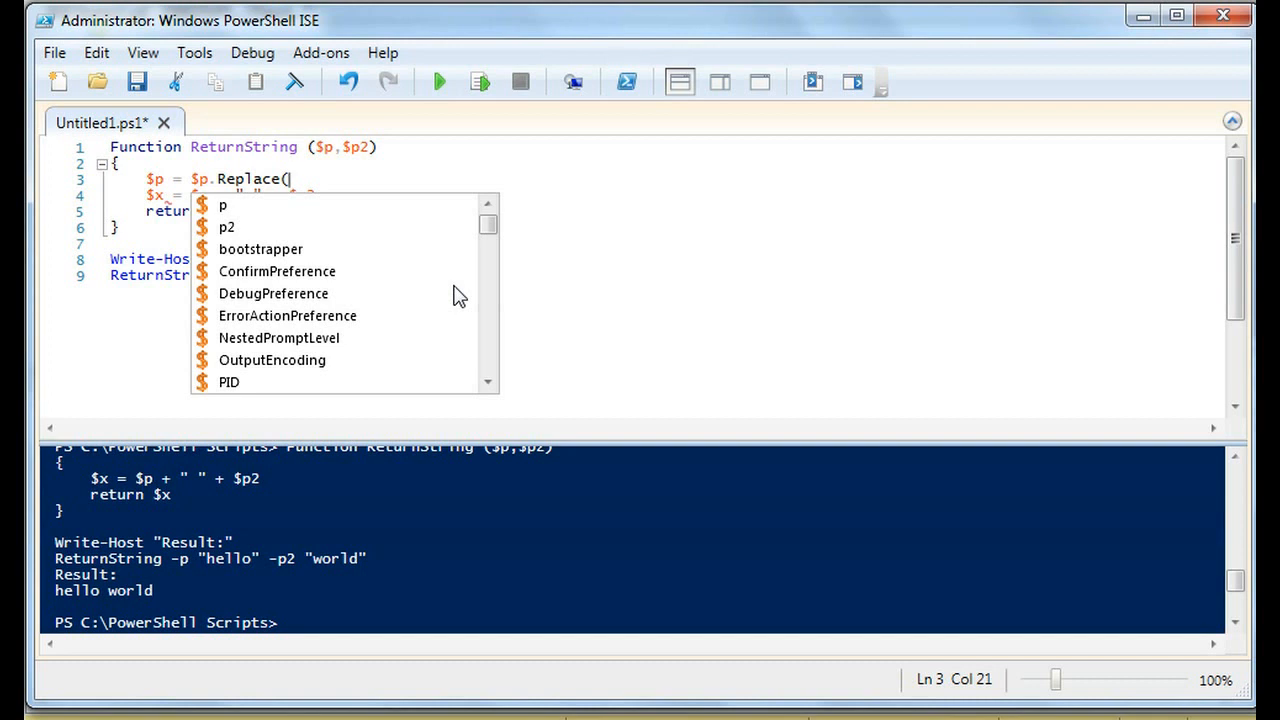
type("\"")
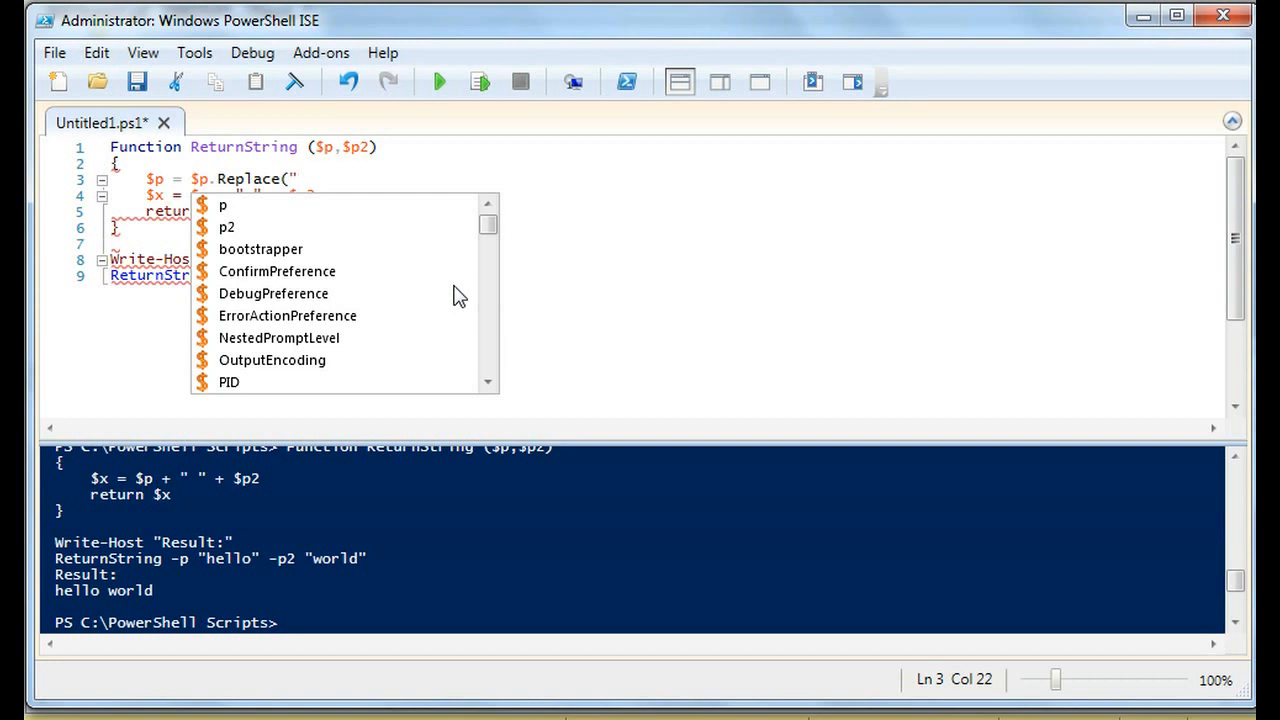
type("h\",\"")
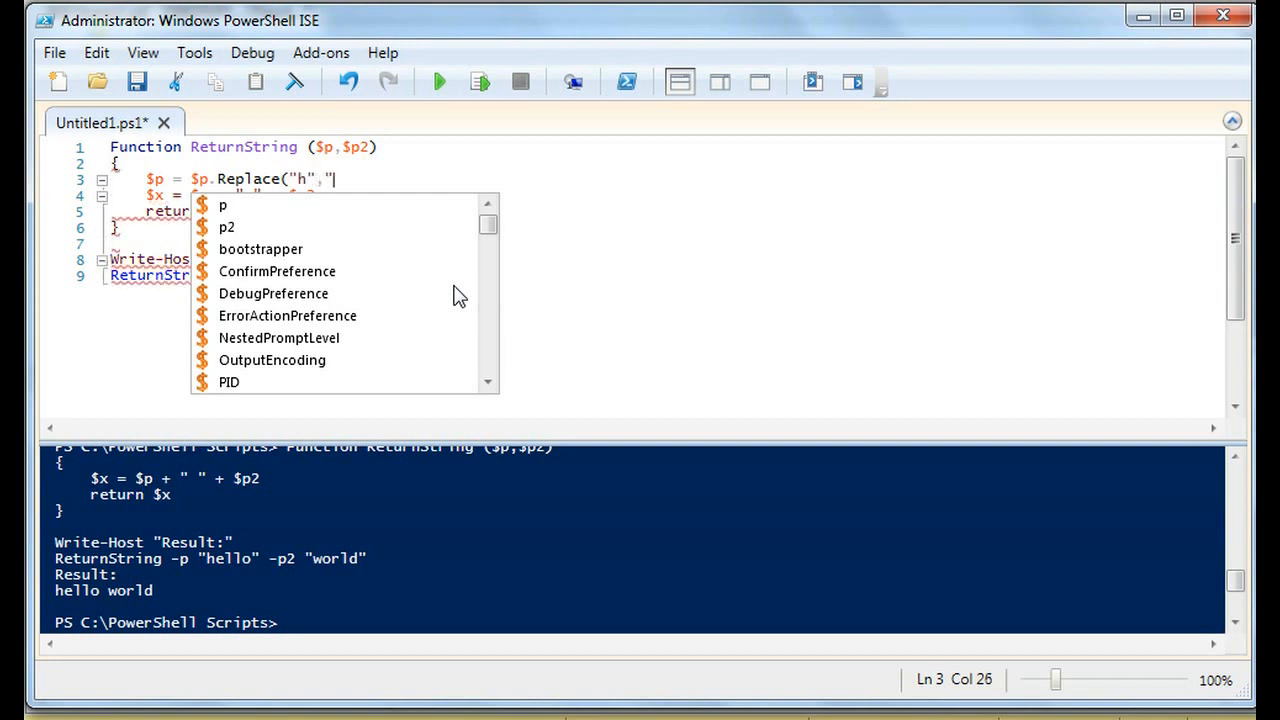
type("H\")")
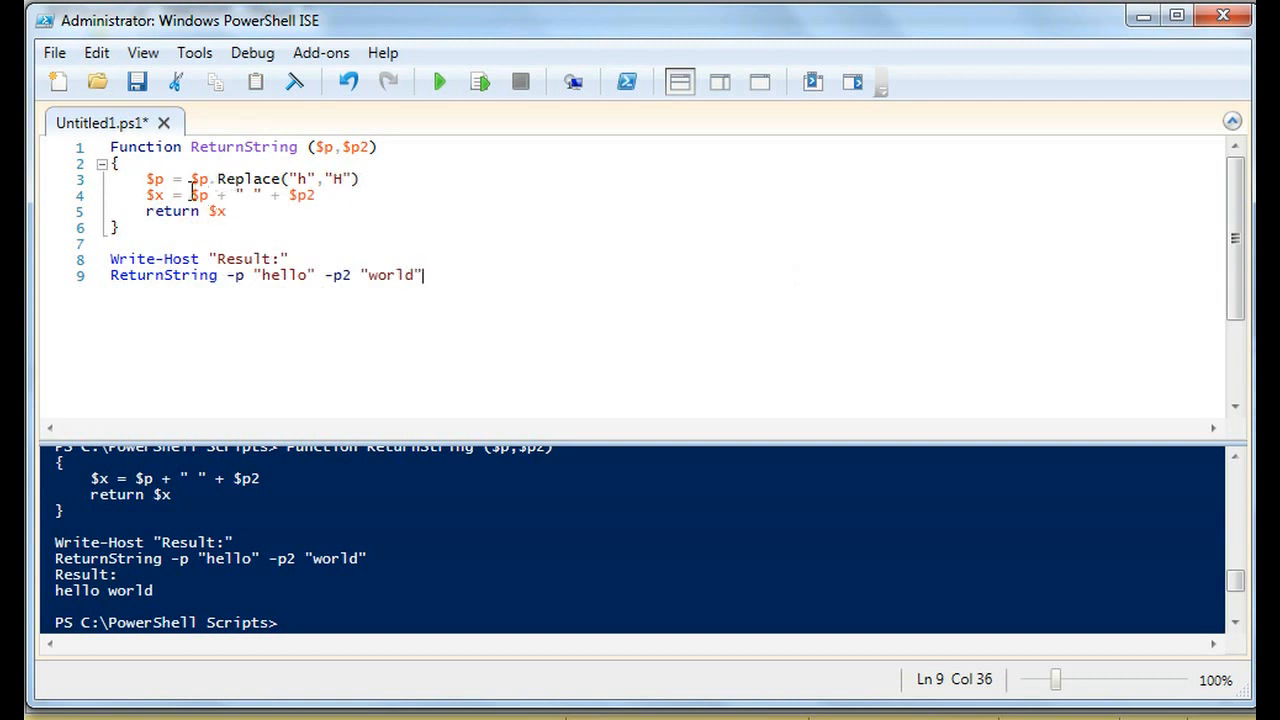
Step: Rerun the script to confirm it prints Result: Hello world
left_click(200, 195)
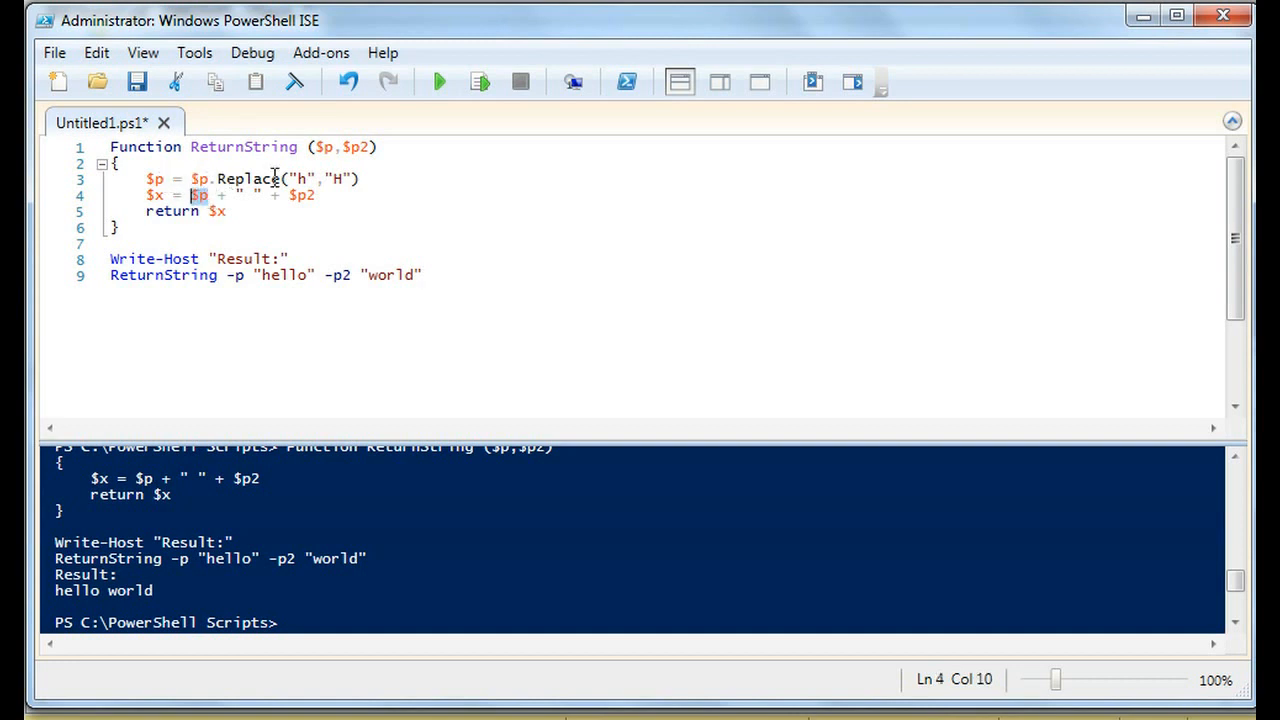
left_click(424, 275)
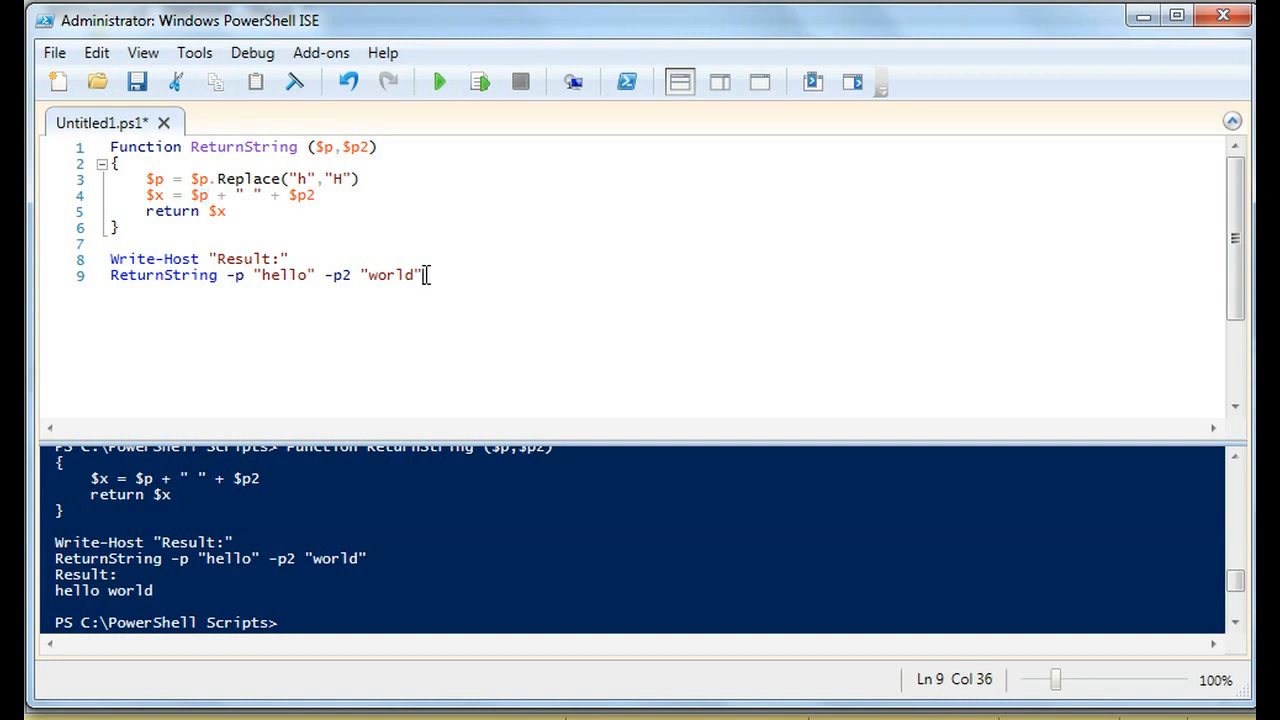
left_click(437, 82)
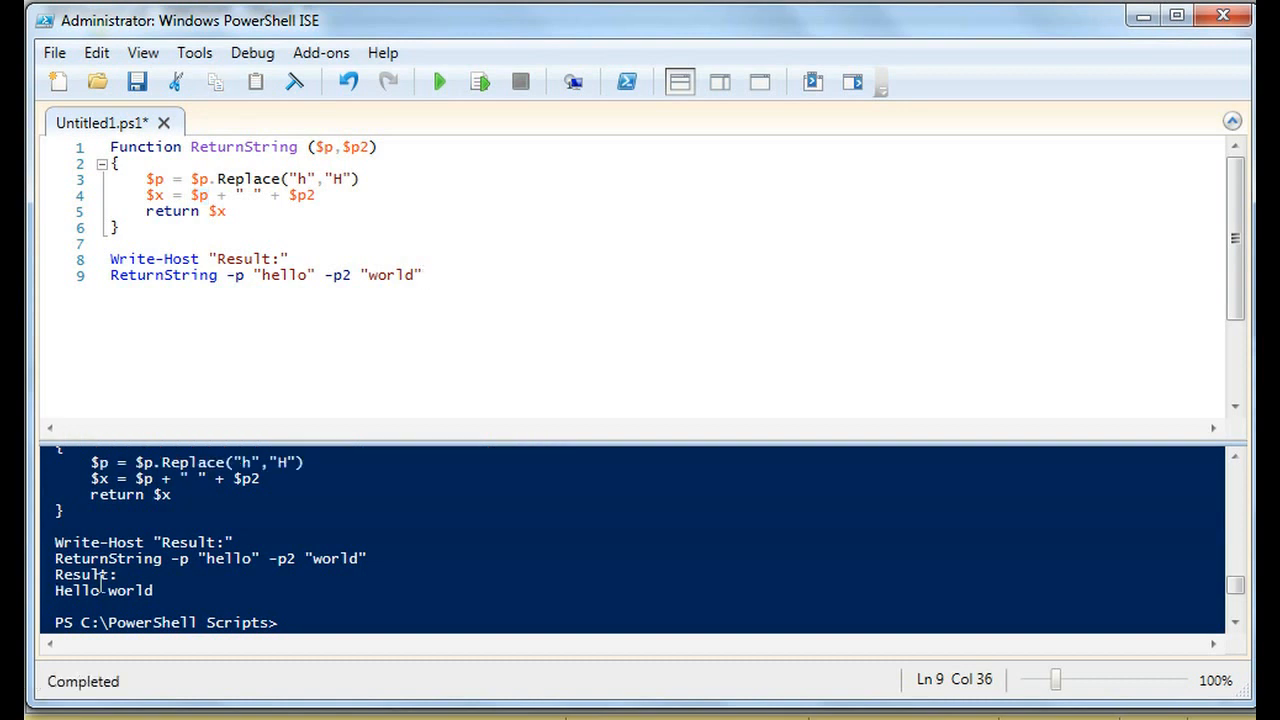
left_click(415, 182)
type("$p")
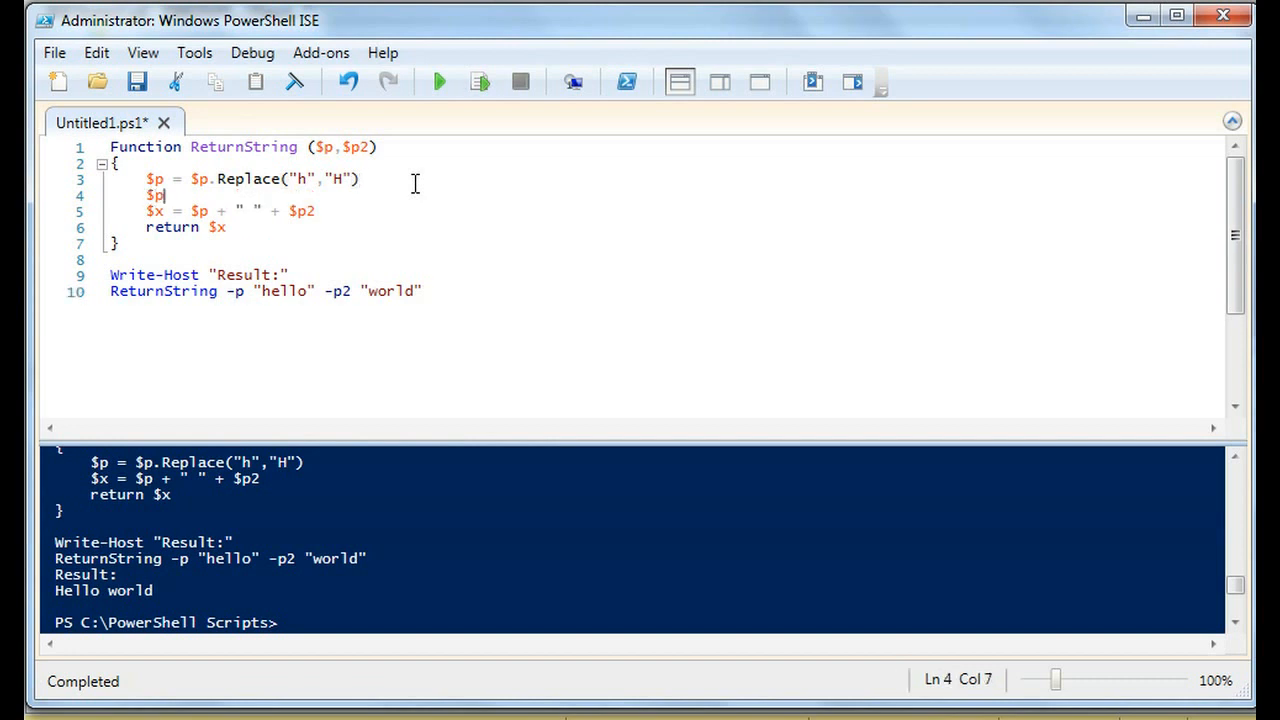
Step: Add $p2 = $p2.Replace("w","W") on line 4, then move to the ReturnString call
type("2 = $")
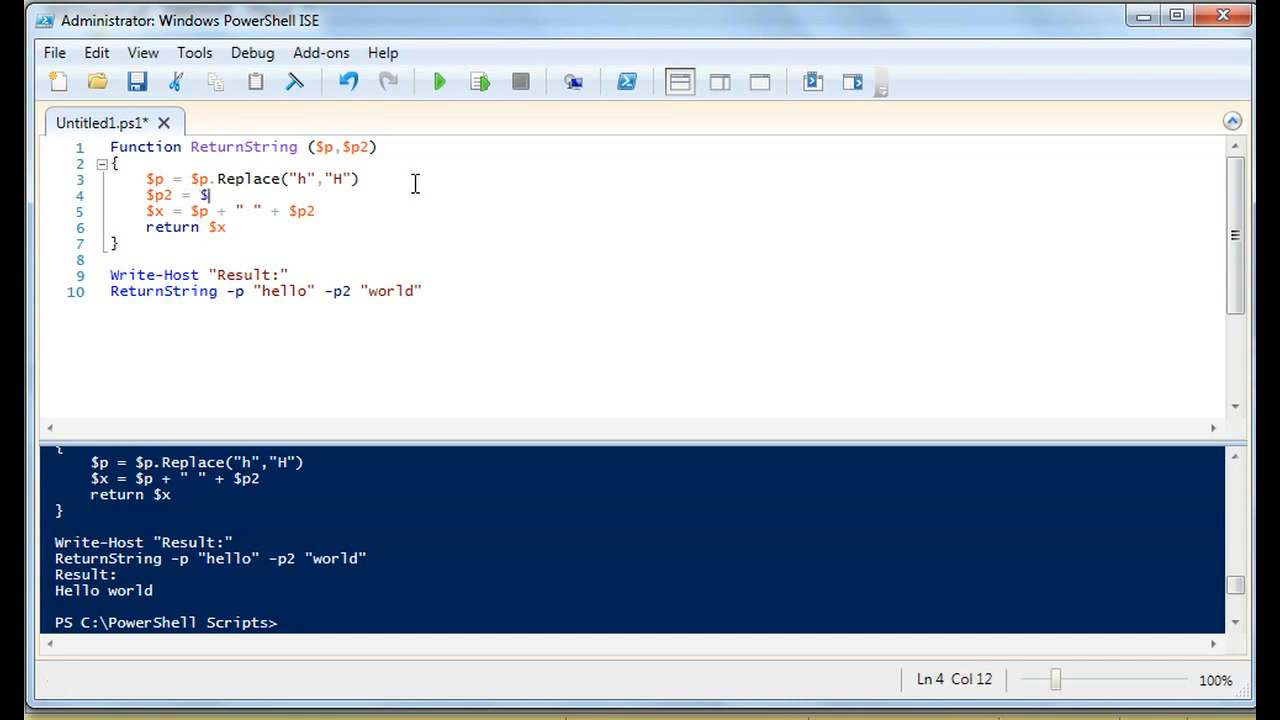
type("p")
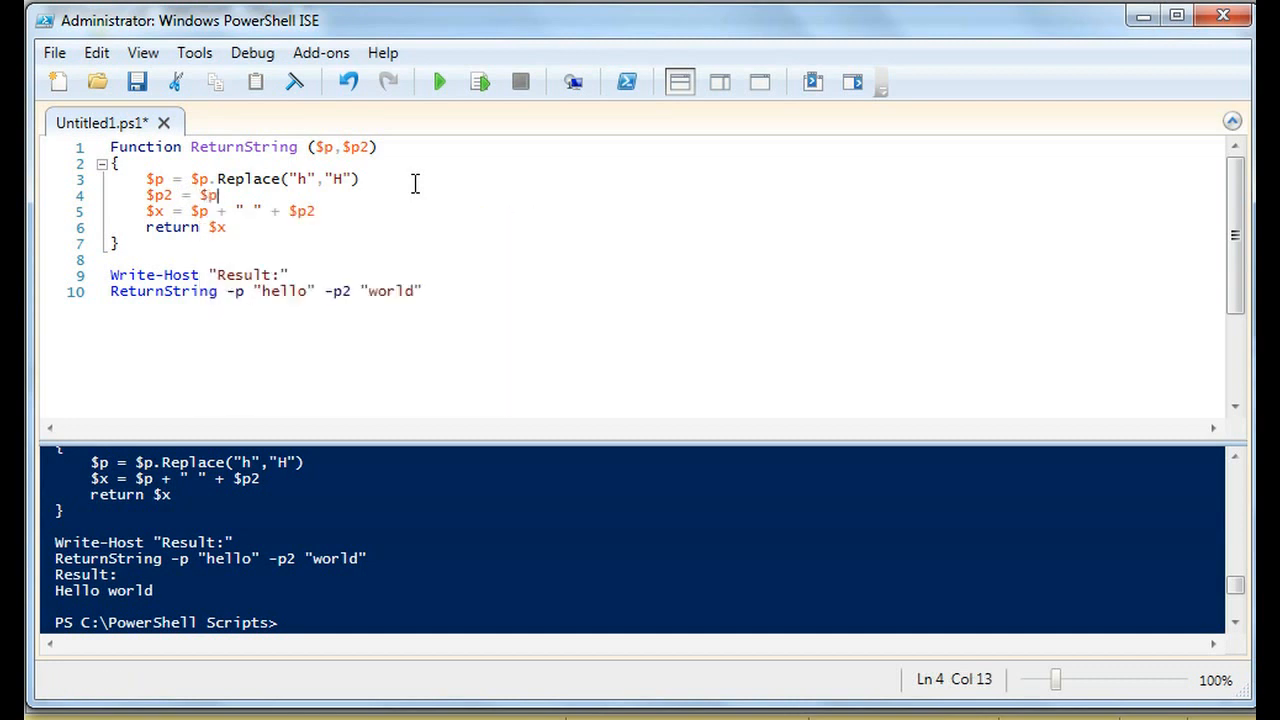
type("2.Rep")
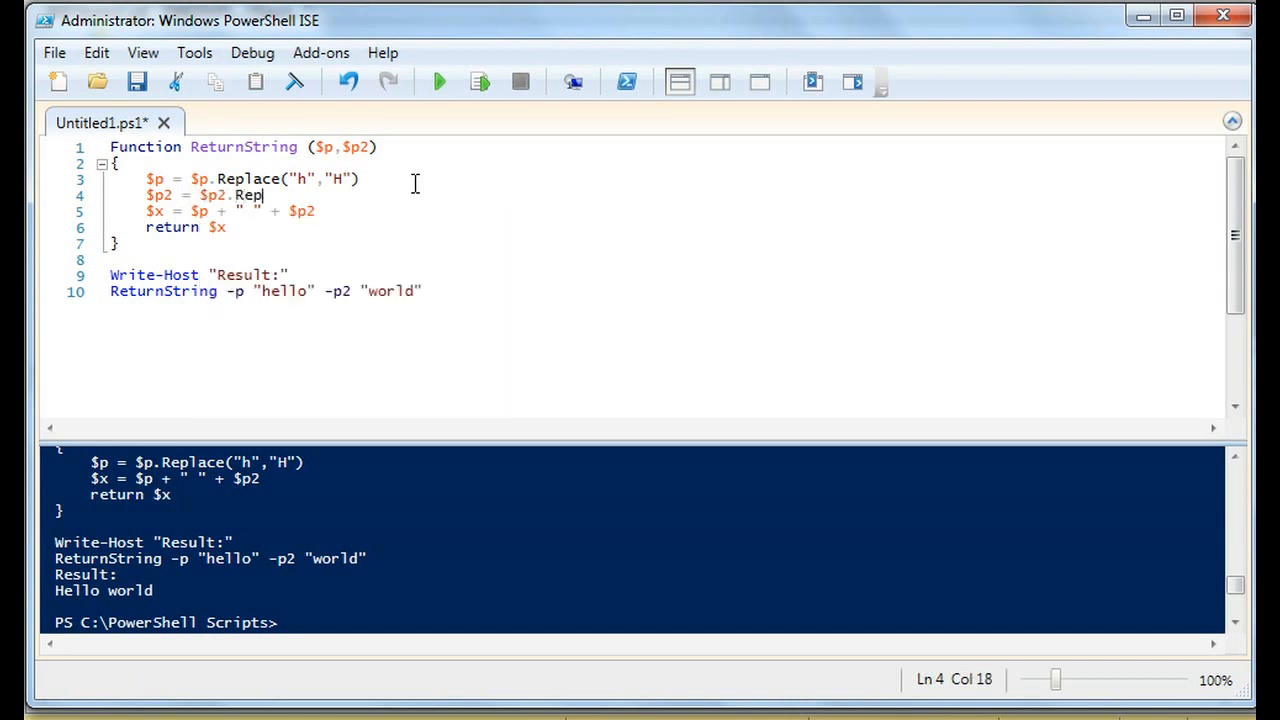
type("lace(\"w\",")
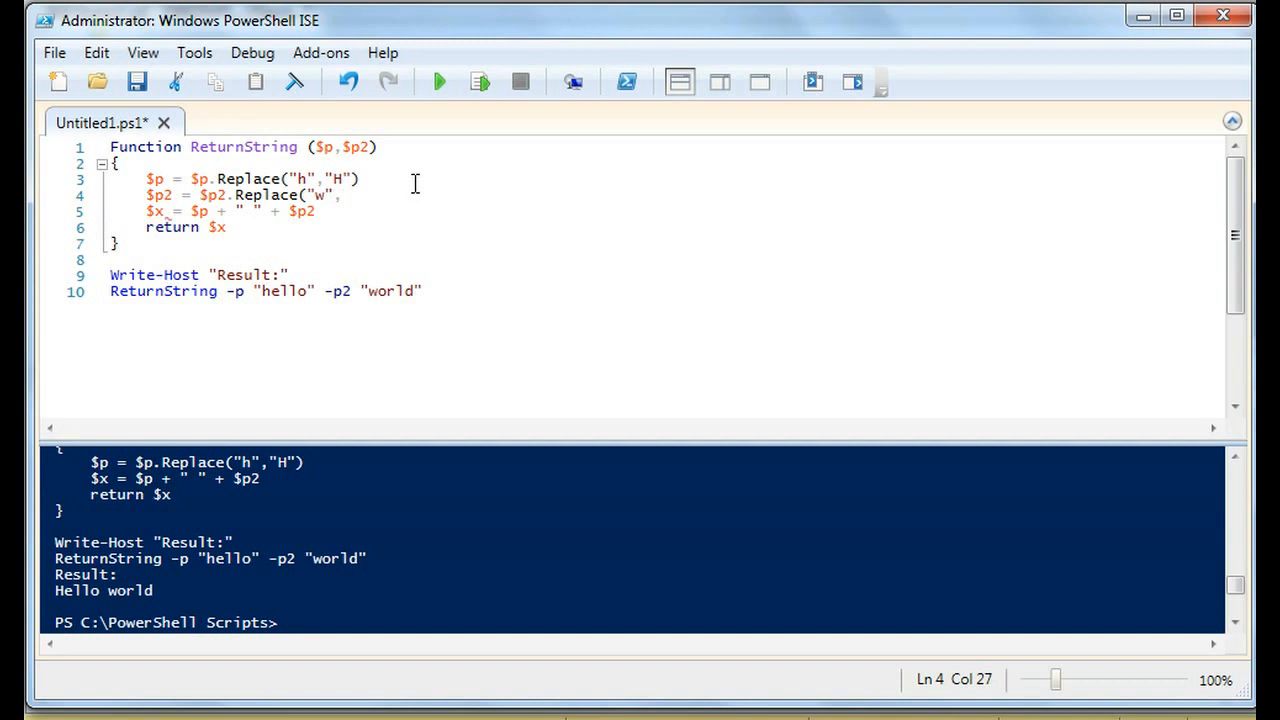
type("\"W\")")
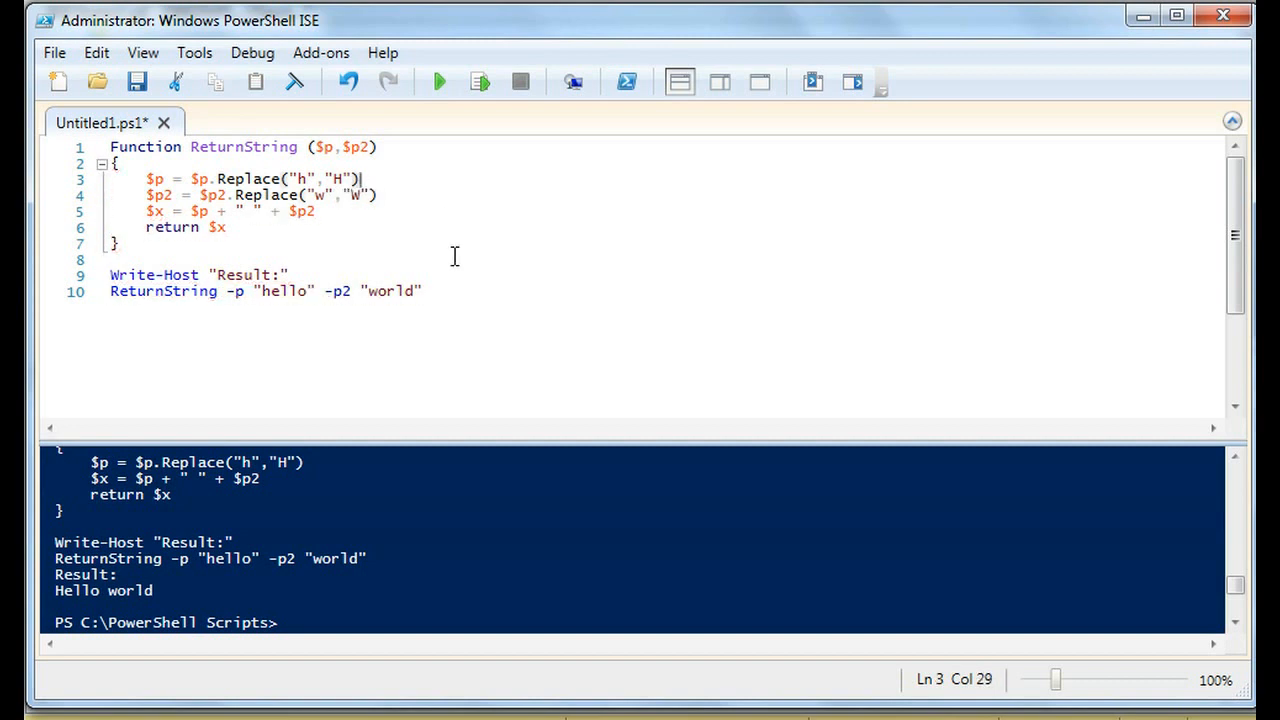
left_click(422, 291)
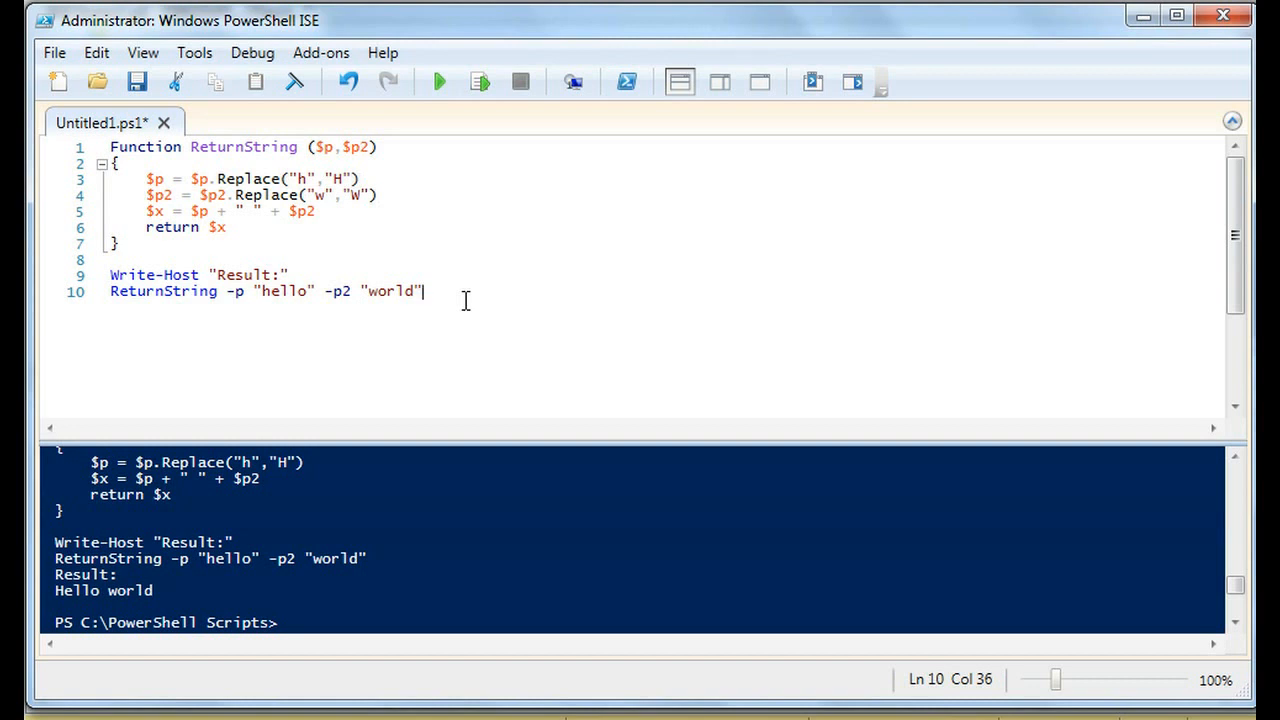
left_click(438, 82)
type("orld")
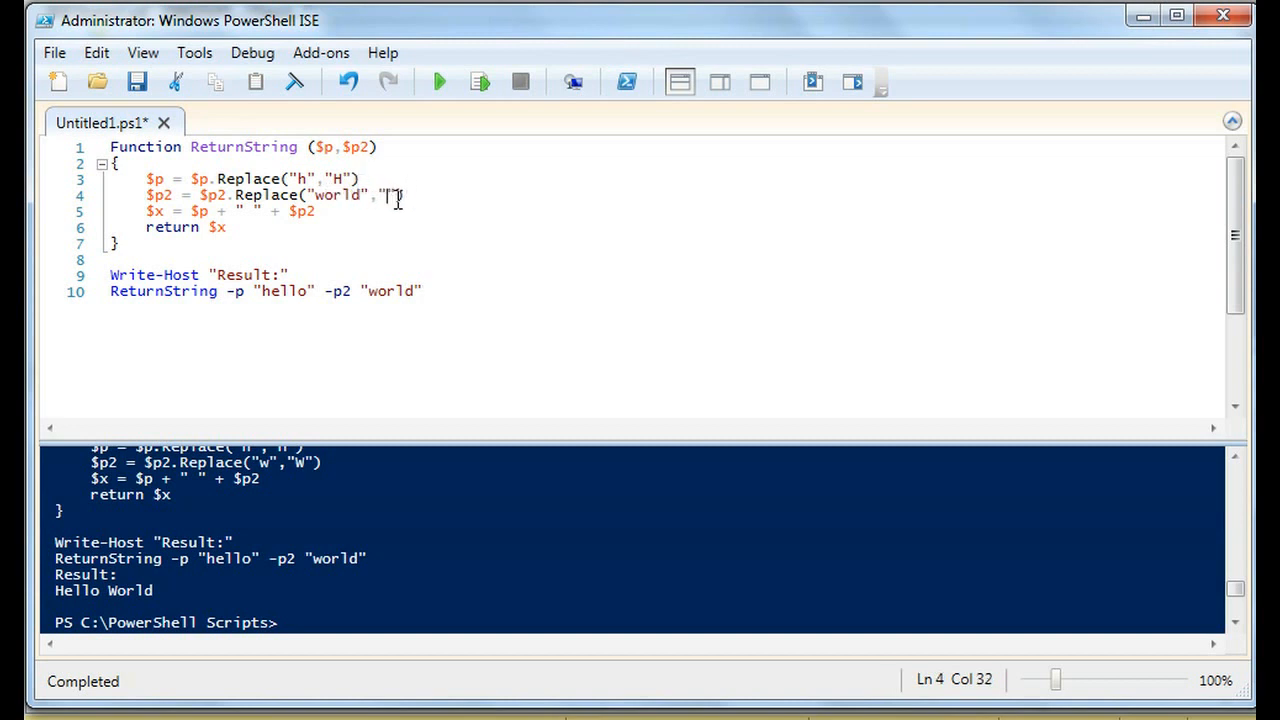
Step: Make line 4 replace "world" with "... wait, that's too cliche!" and rerun the script
type("\"..\"")
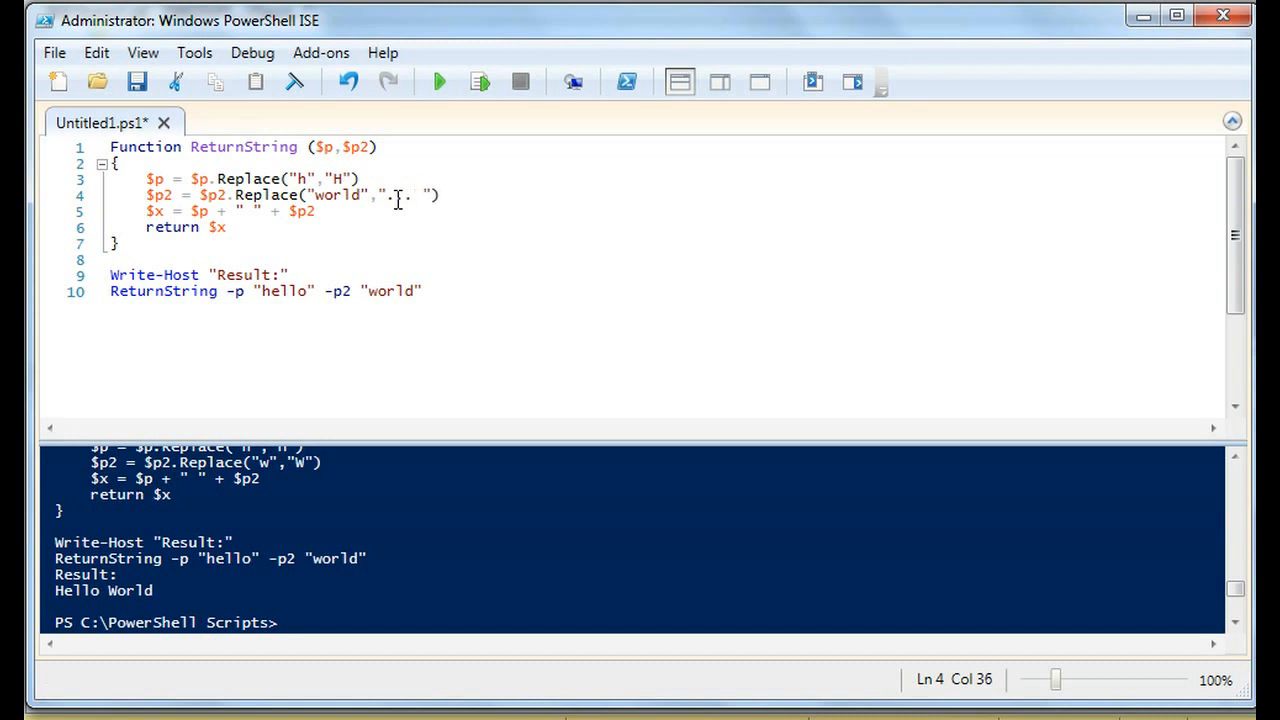
type("wait, that's to")
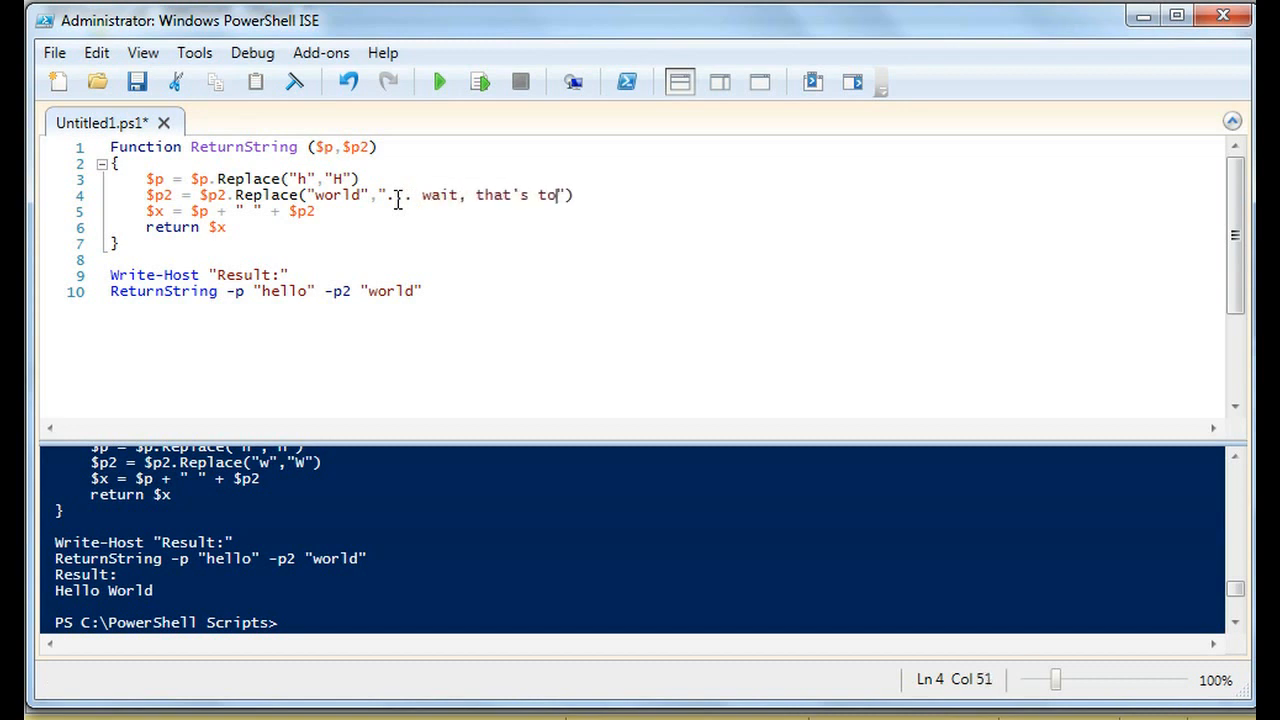
type("o cli")
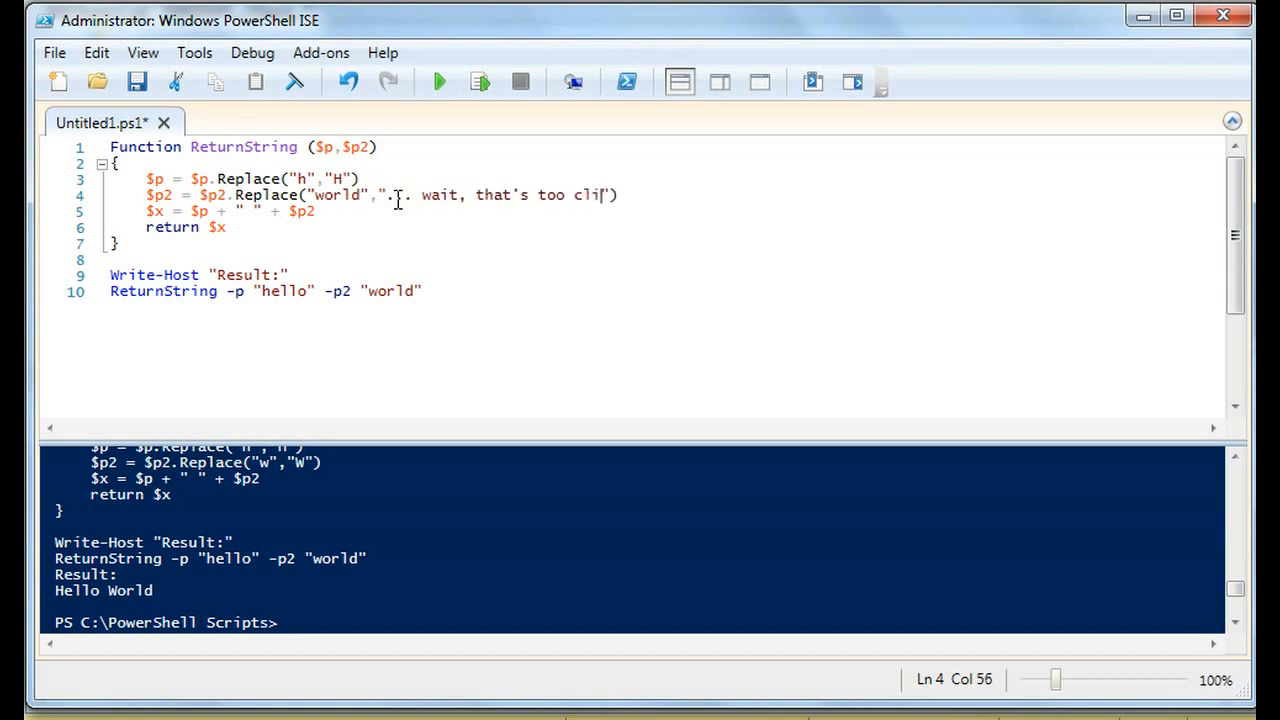
type("che!")
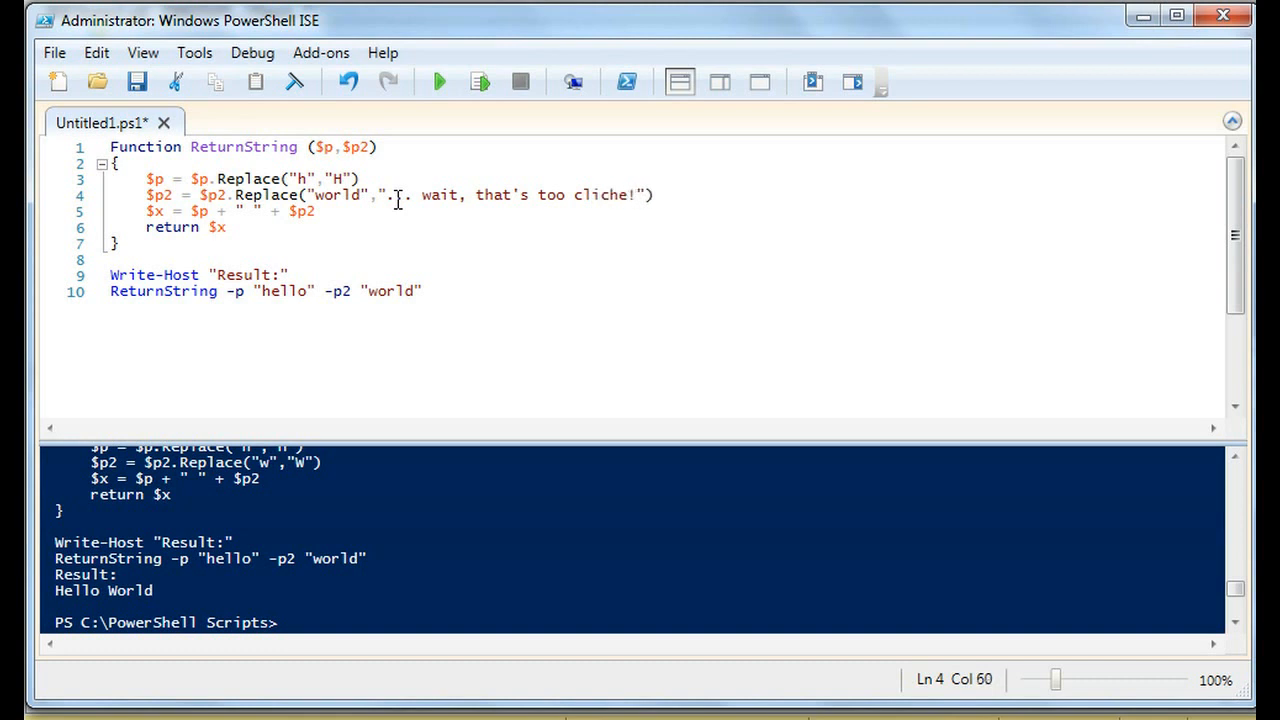
left_click(437, 82)
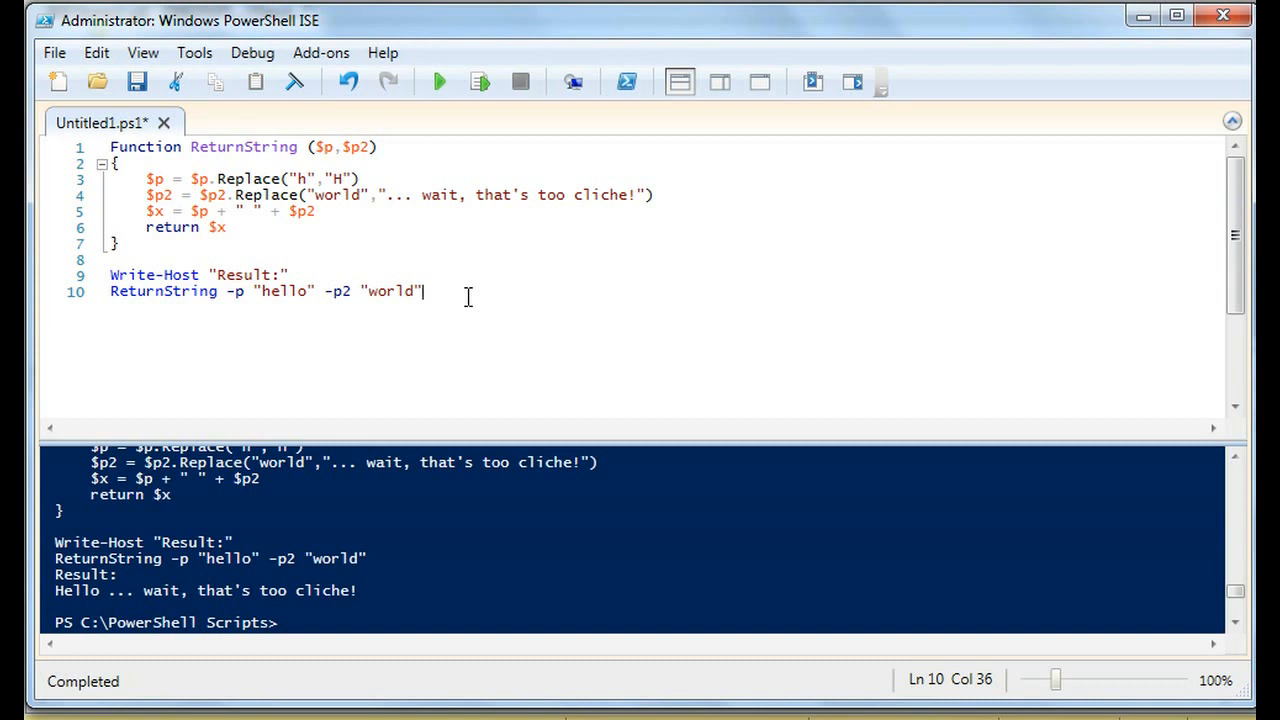
double_click(337, 195)
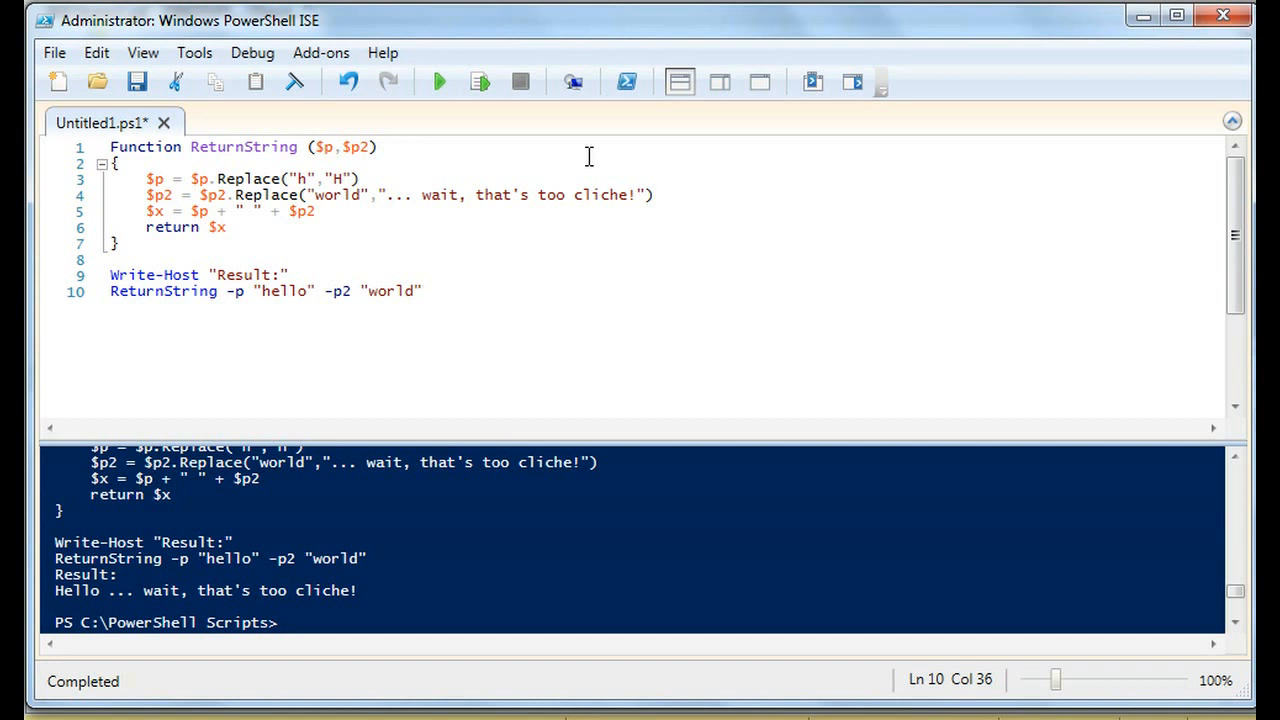
Step: Close PowerShell ISE, answering No to the Save changes prompt
left_click(423, 291)
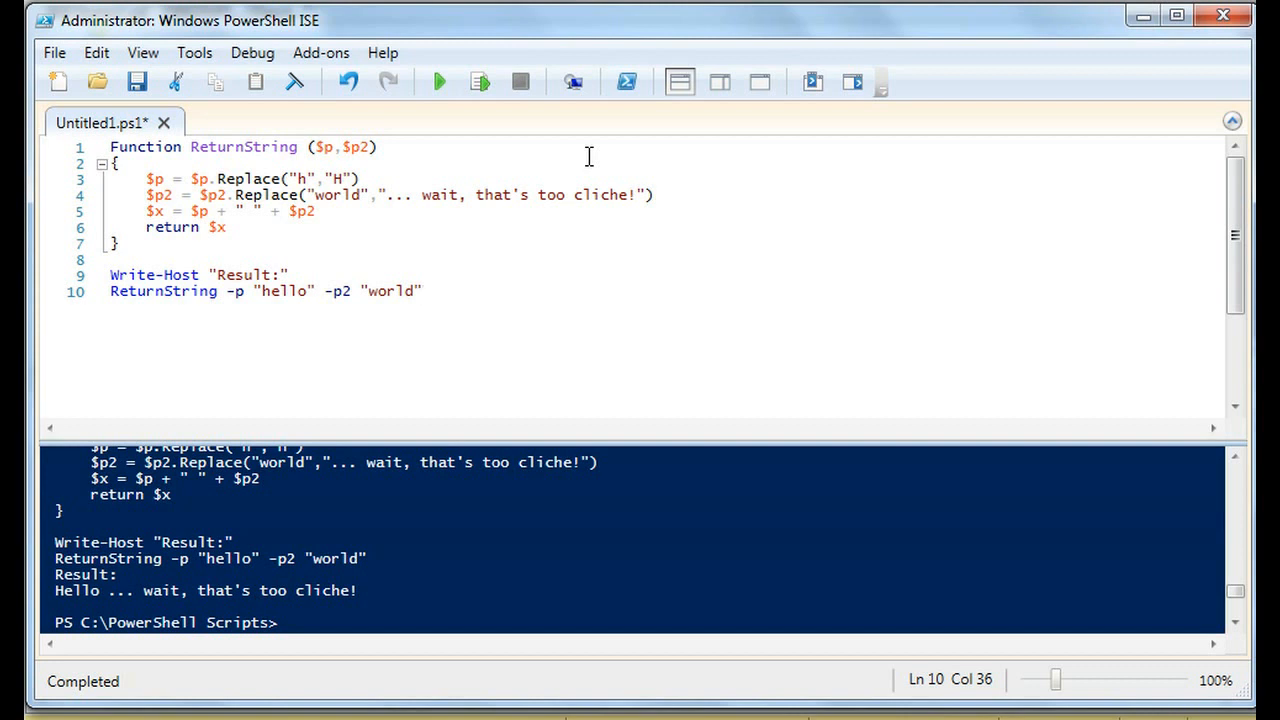
left_click(424, 291)
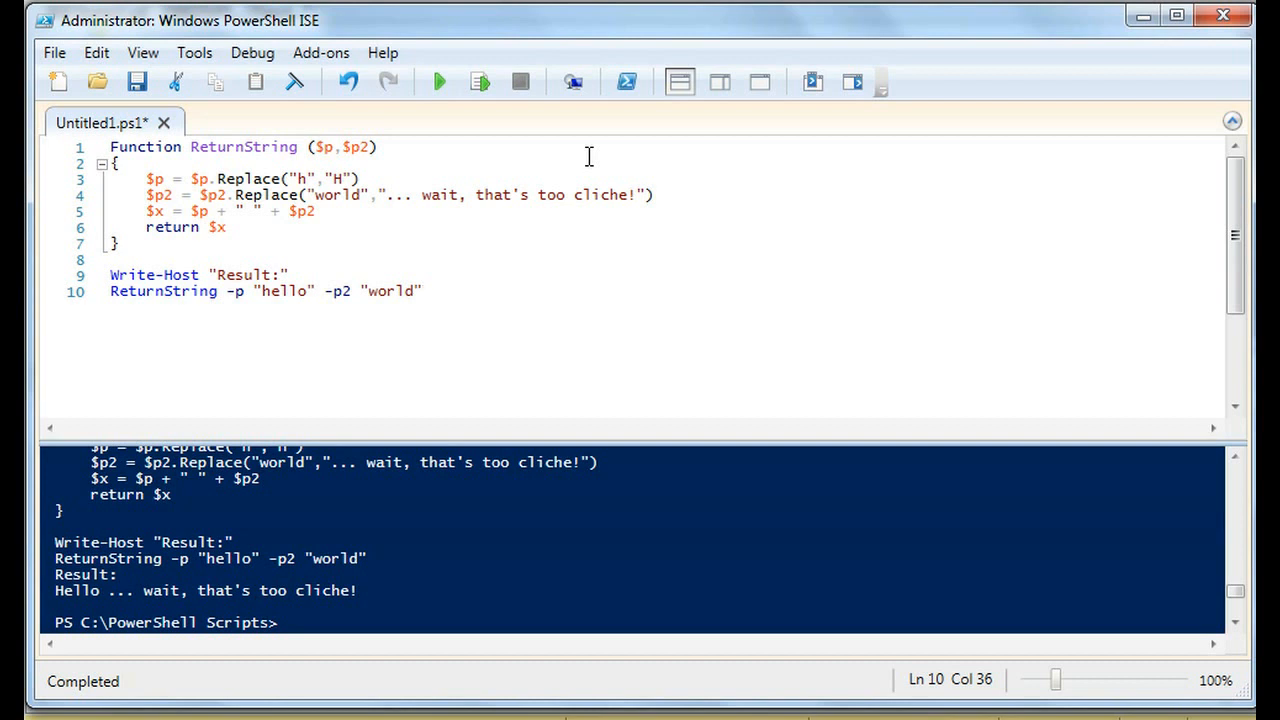
left_click(423, 291)
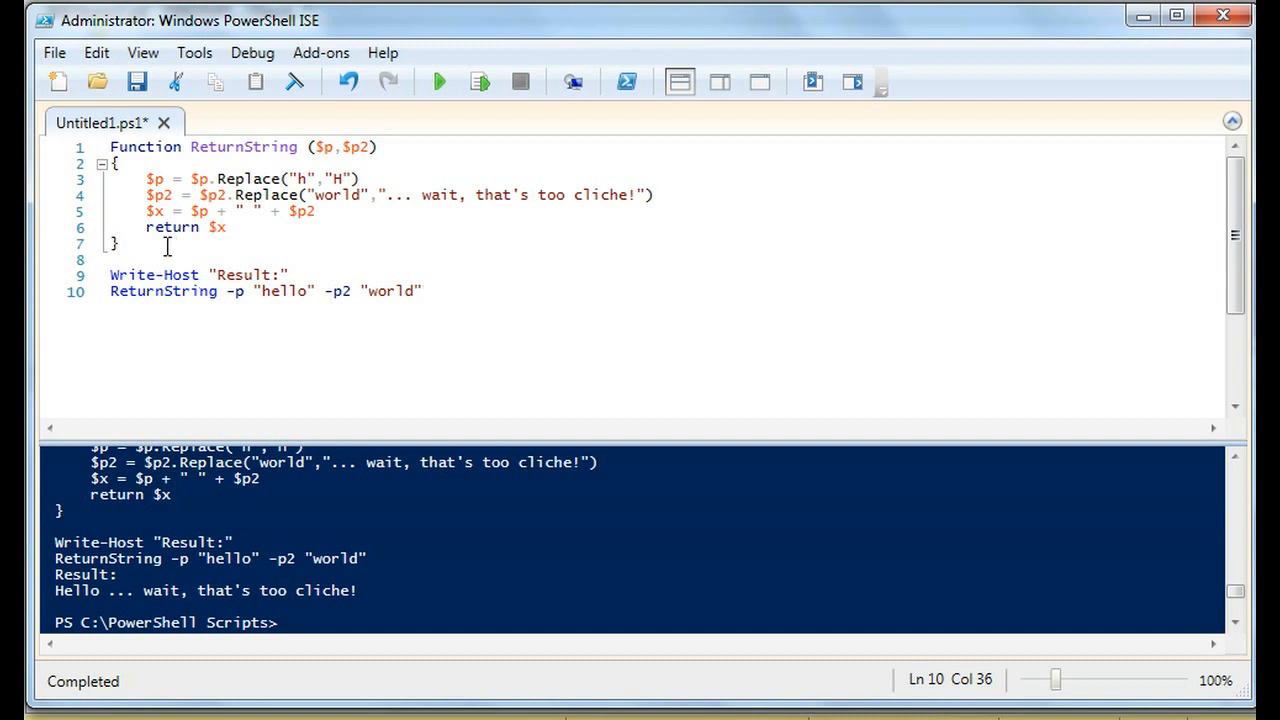
left_click(334, 147)
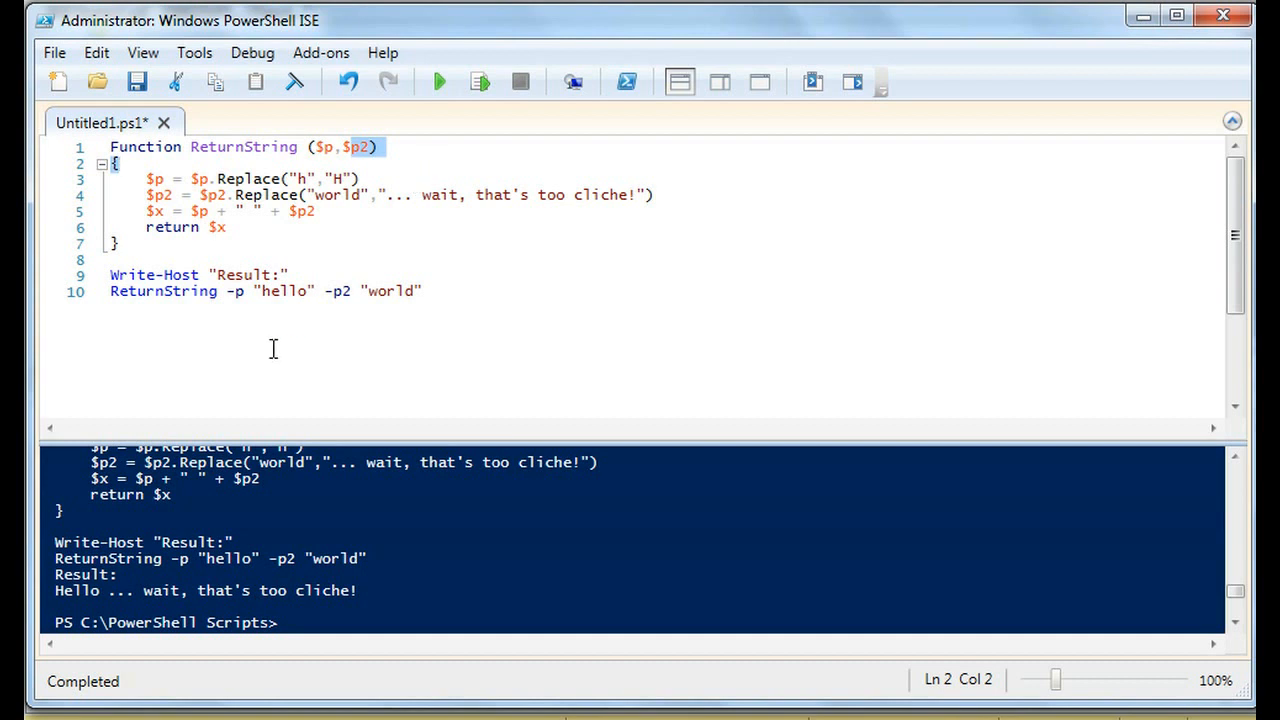
mouse_move(512, 352)
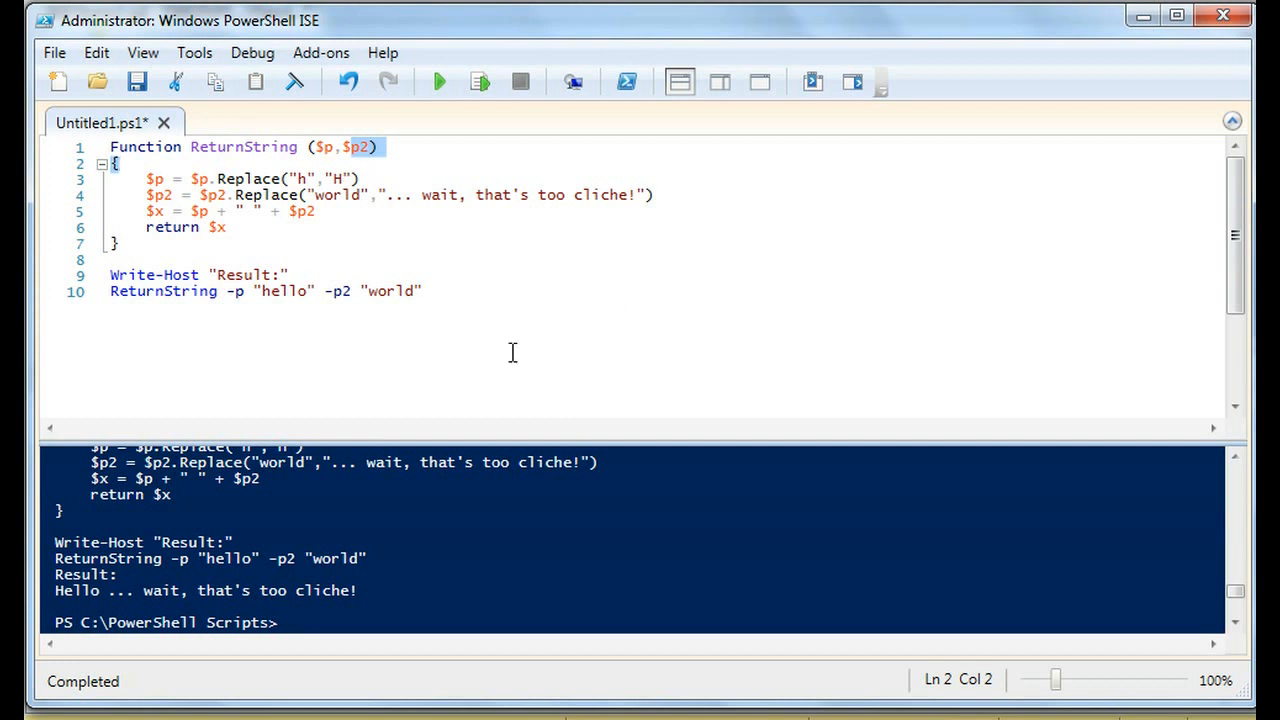
key("ctrl+a")
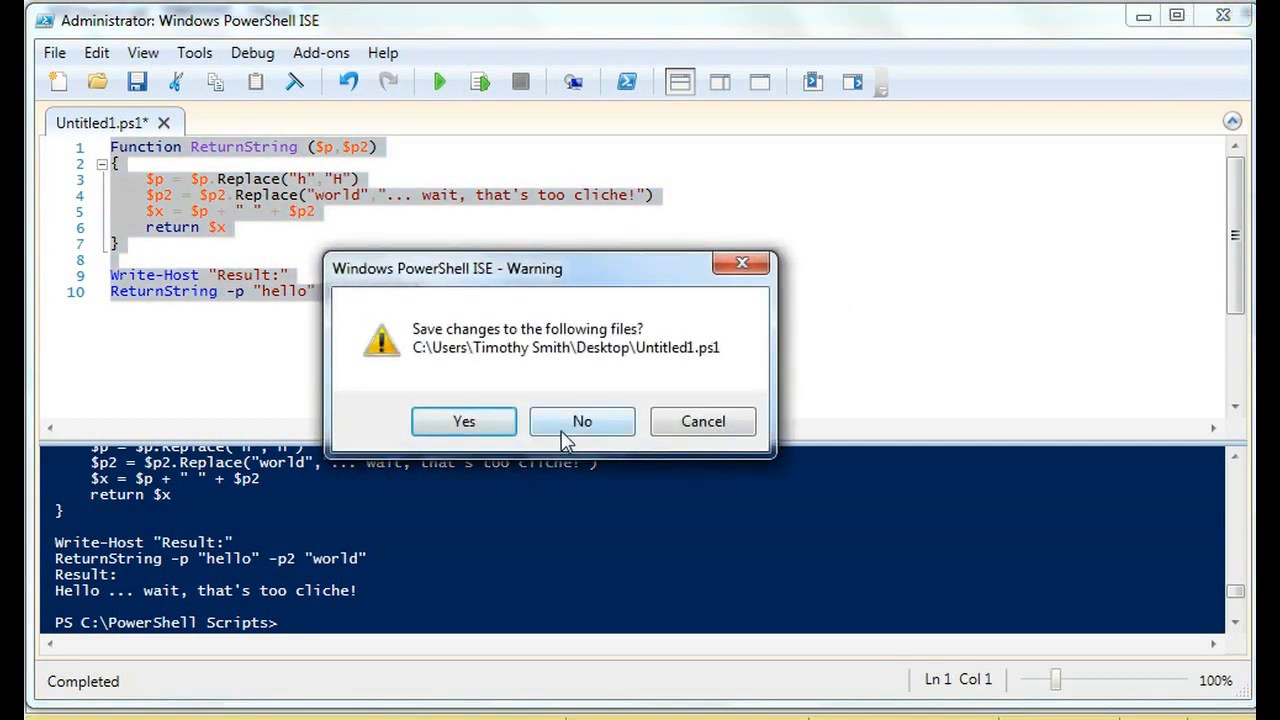
left_click(582, 421)
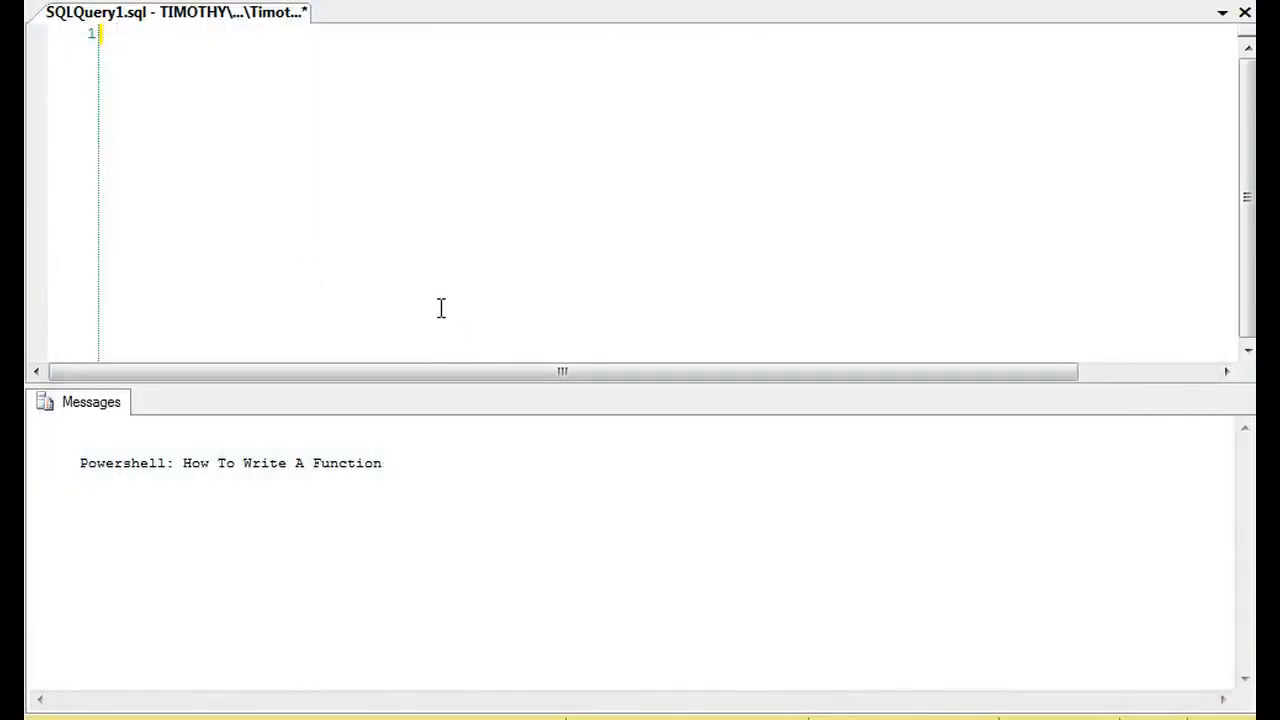
left_click(116, 33)
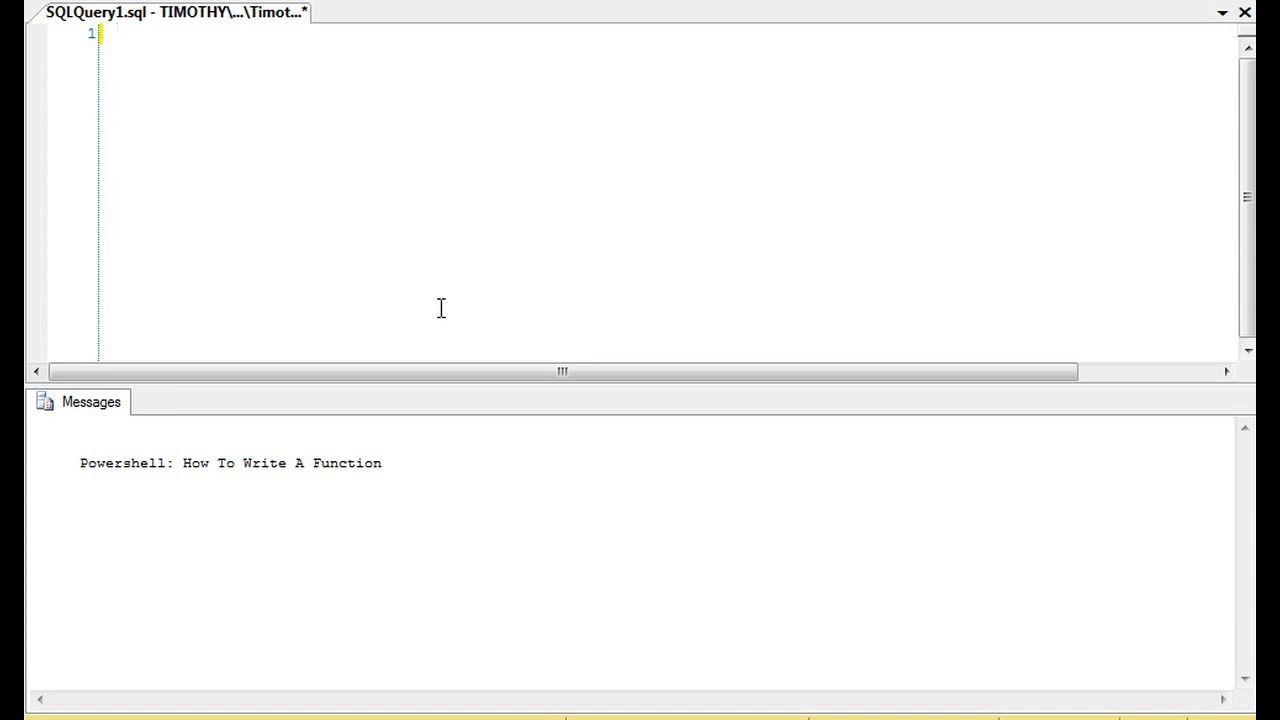
left_click(115, 33)
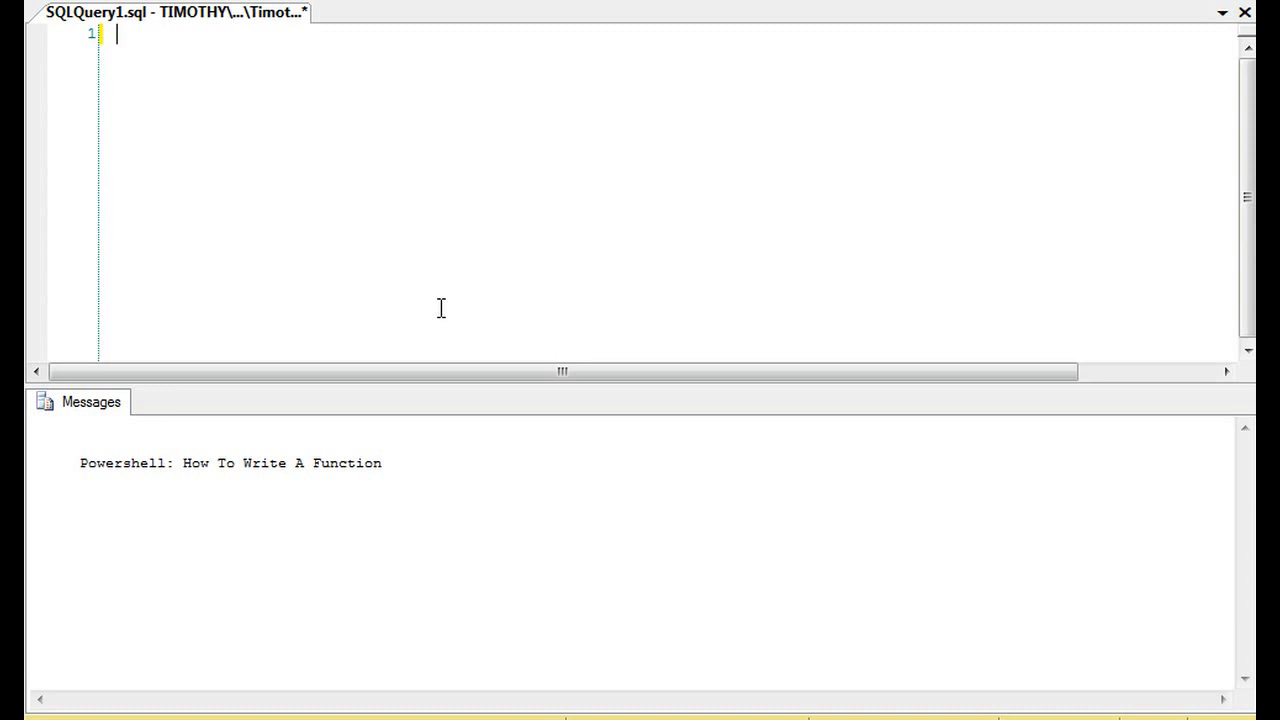